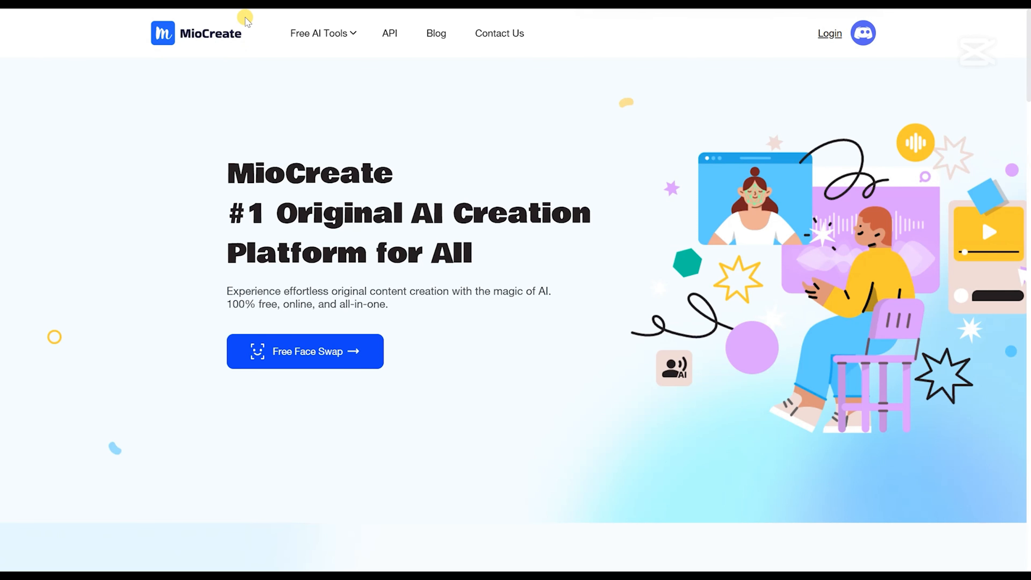
{"action": "mouse_move", "coordinate": [385, 79]}
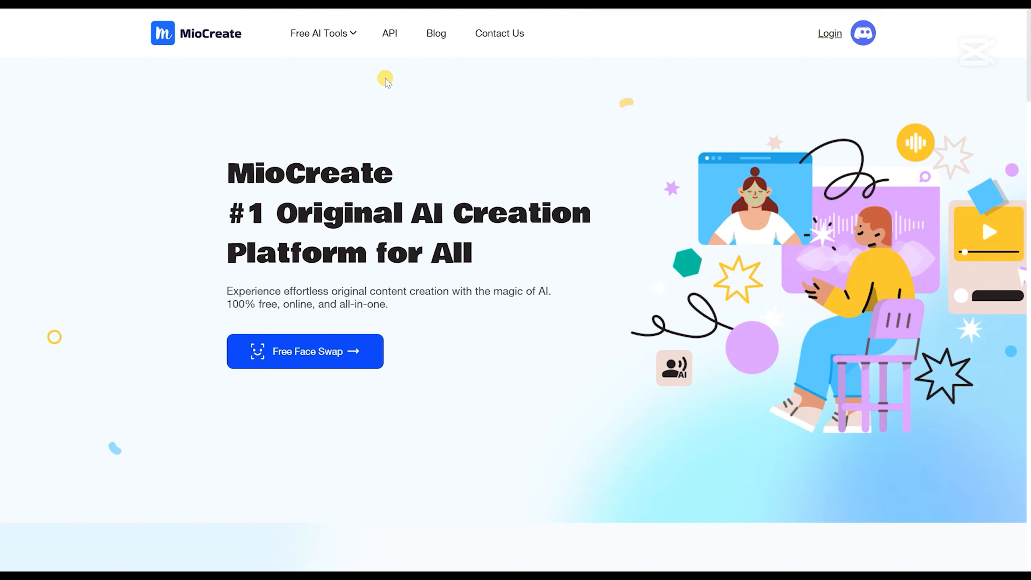
{"action": "mouse_move", "coordinate": [305, 350]}
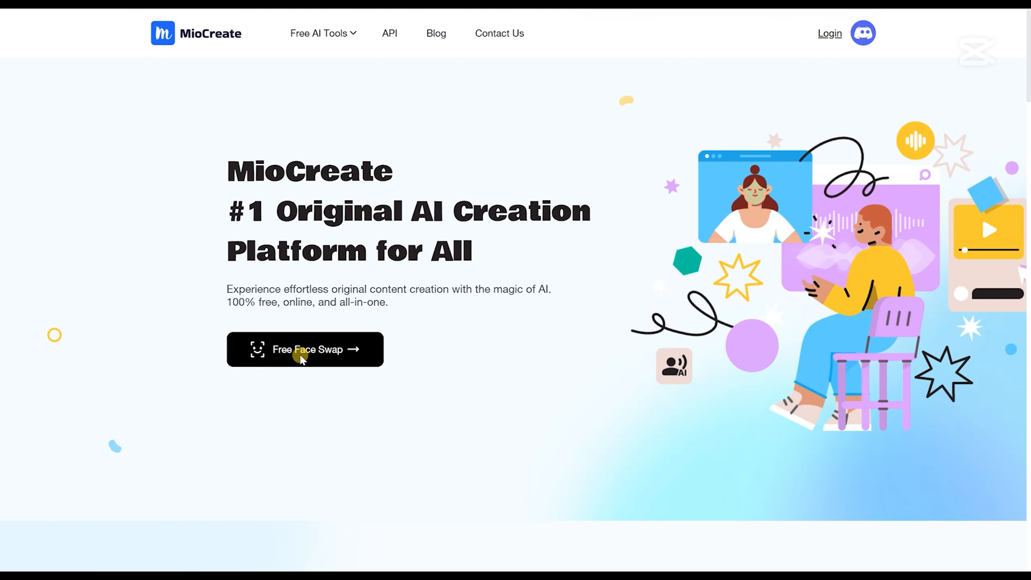
Choose AI Text to Video from the Free AI Tools list in MioCreate's top navigation.
{"action": "scroll", "scroll_direction": "down", "scroll_amount": 3}
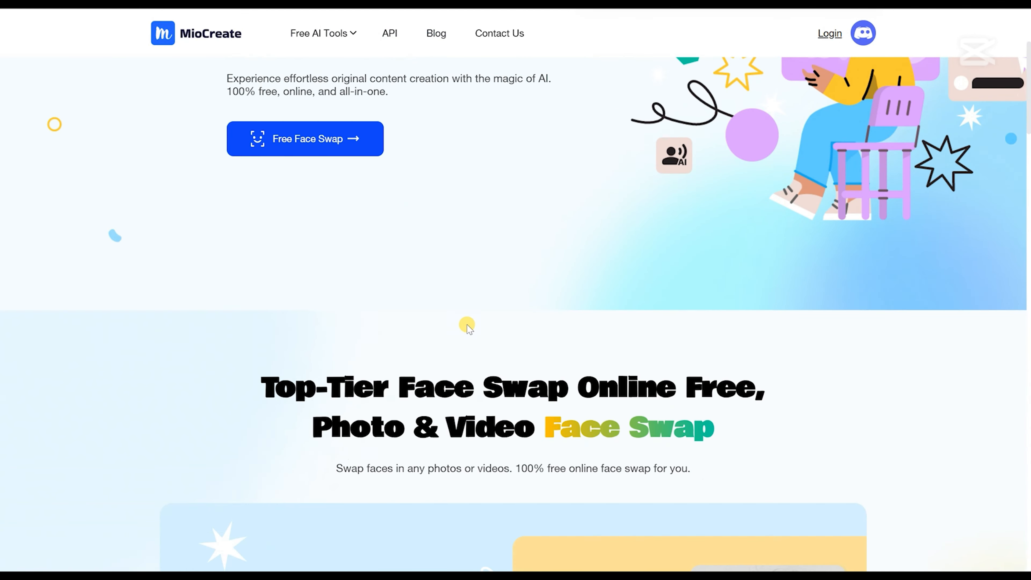
{"action": "scroll", "scroll_direction": "down", "scroll_amount": 3}
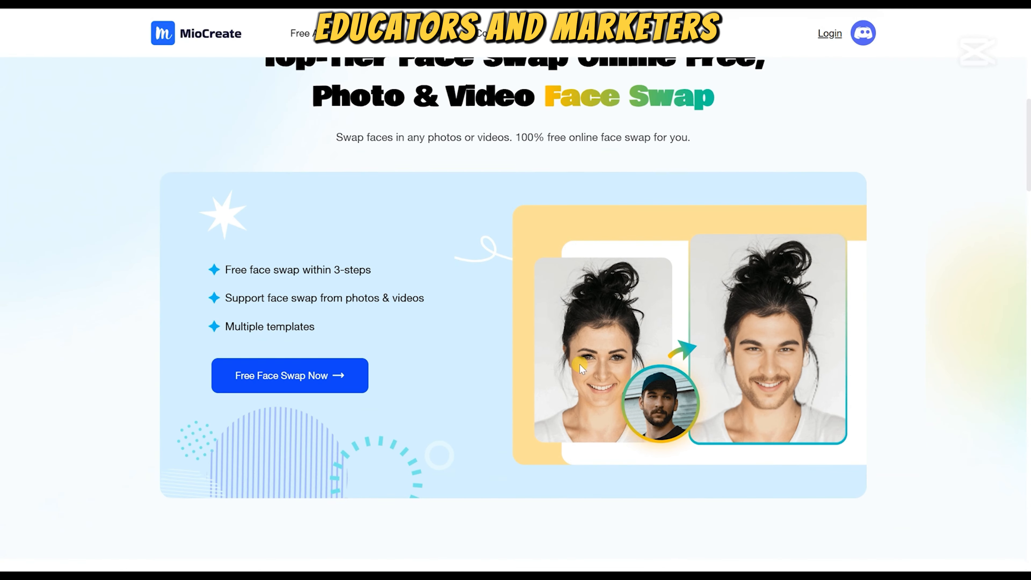
{"action": "scroll", "scroll_direction": "down", "scroll_amount": 3}
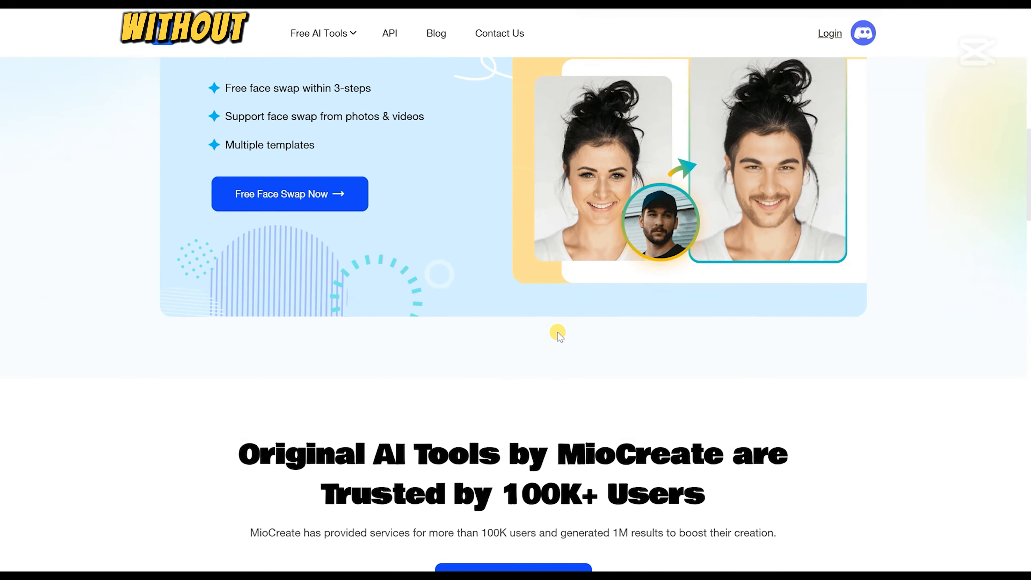
{"action": "scroll", "scroll_direction": "down", "scroll_amount": 3}
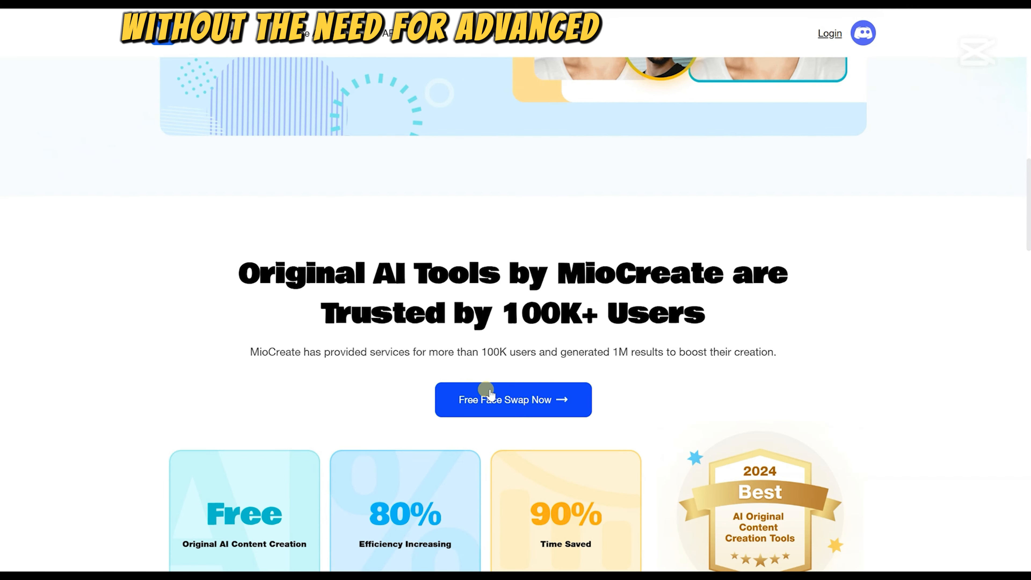
{"action": "left_click", "coordinate": [319, 34]}
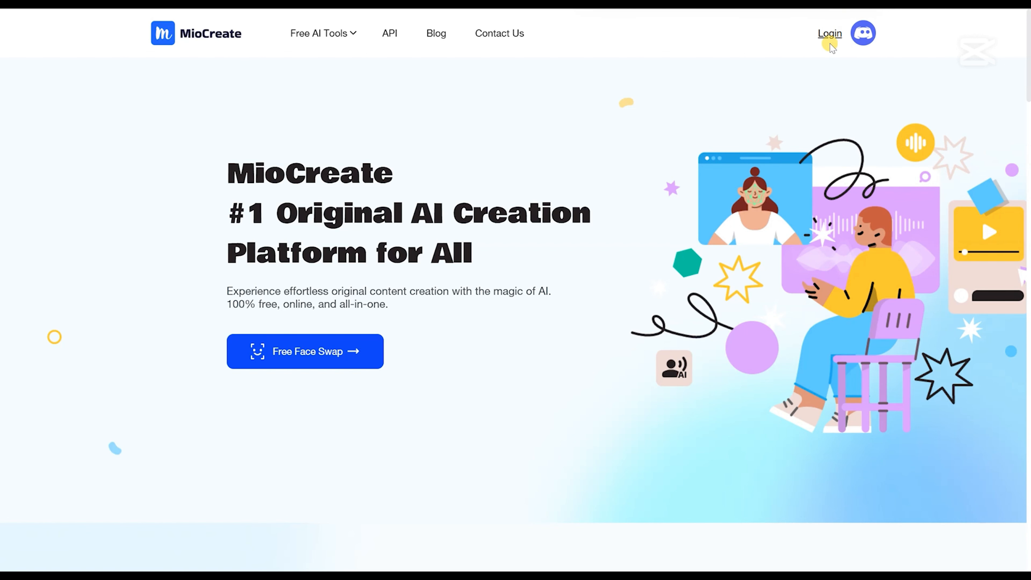
{"action": "mouse_move", "coordinate": [735, 73]}
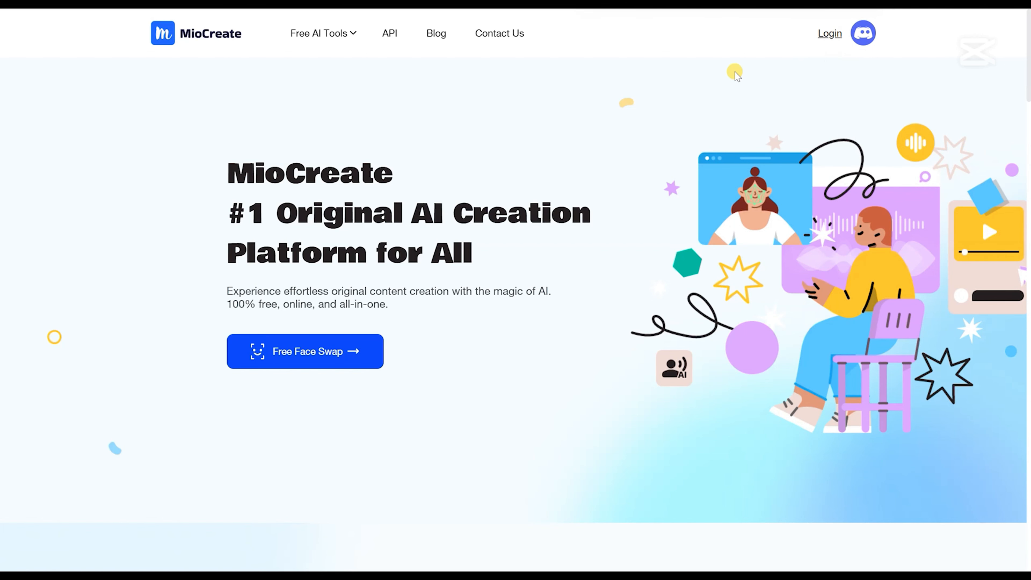
{"action": "mouse_move", "coordinate": [624, 54]}
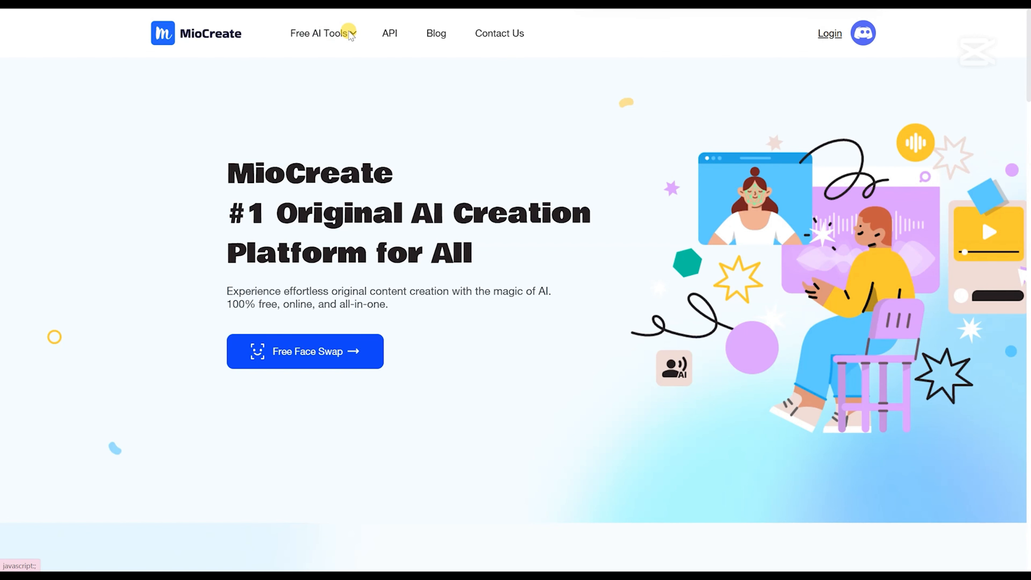
{"action": "left_click", "coordinate": [322, 34]}
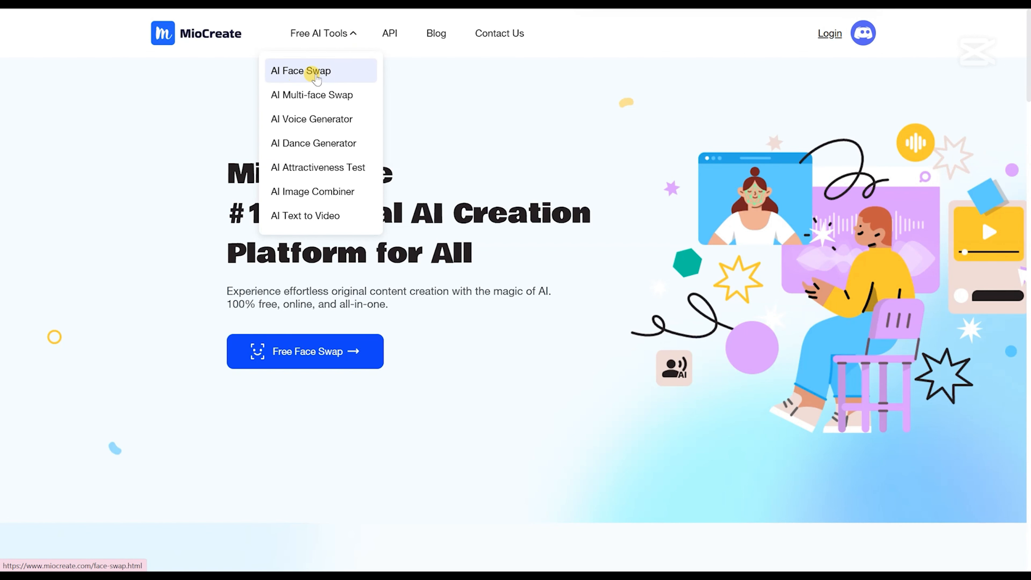
{"action": "mouse_move", "coordinate": [312, 119]}
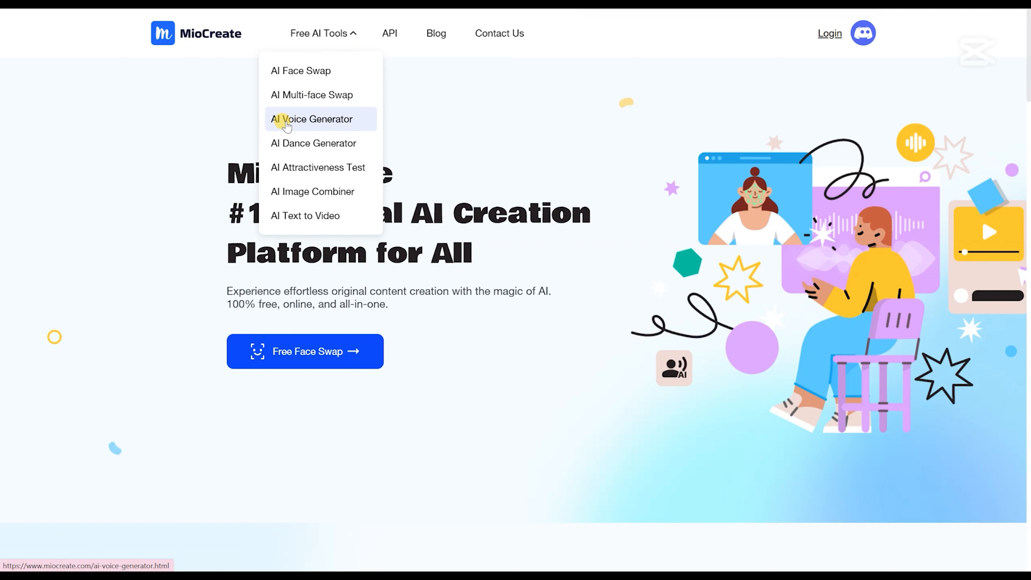
{"action": "mouse_move", "coordinate": [285, 94]}
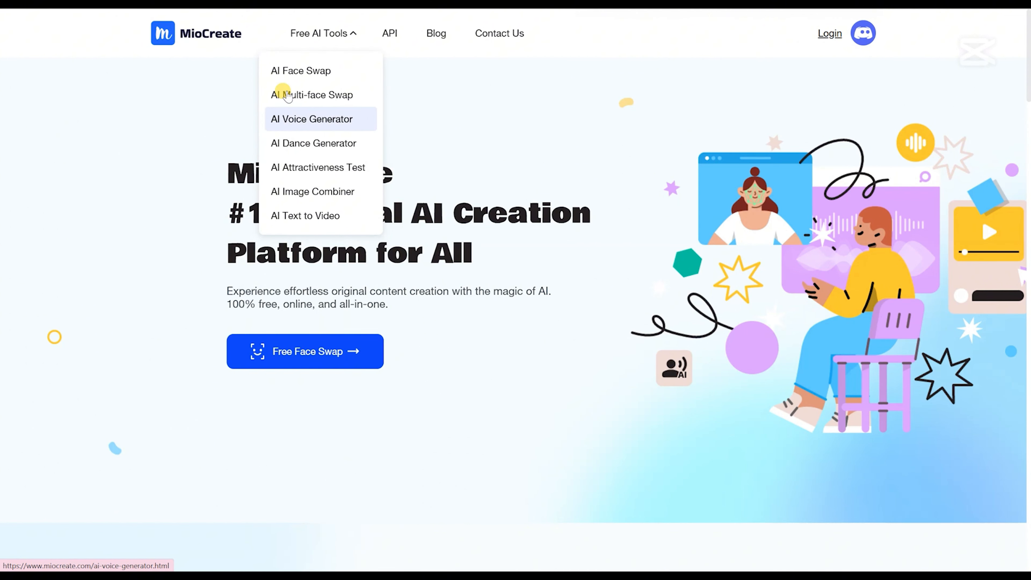
{"action": "mouse_move", "coordinate": [319, 167]}
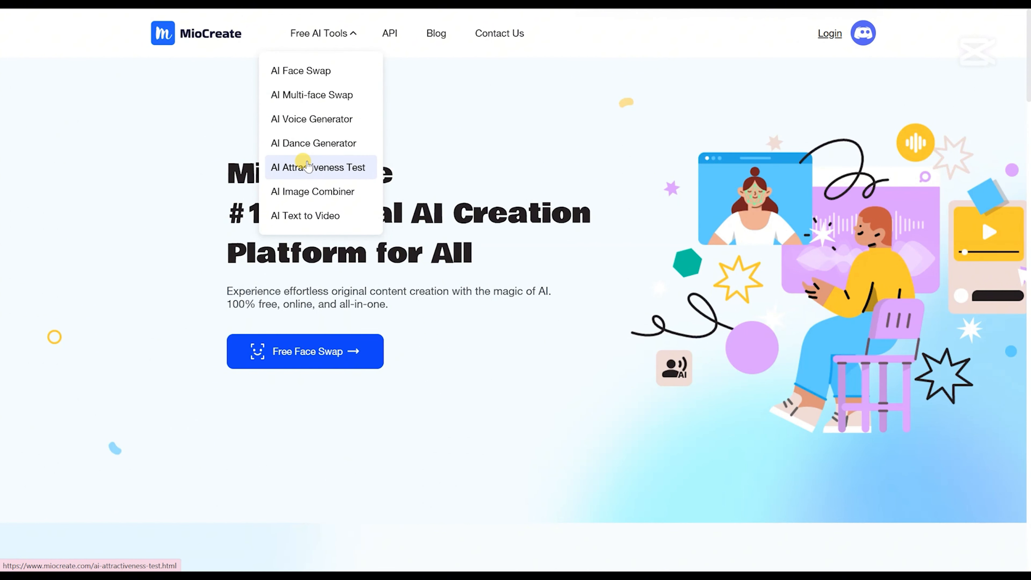
{"action": "mouse_move", "coordinate": [331, 223]}
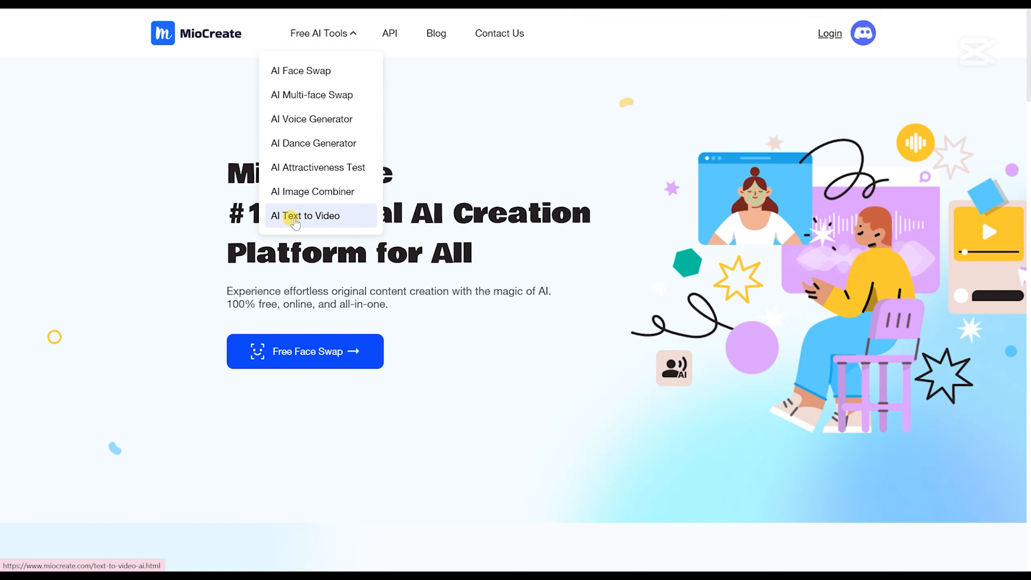
{"action": "left_click", "coordinate": [305, 219]}
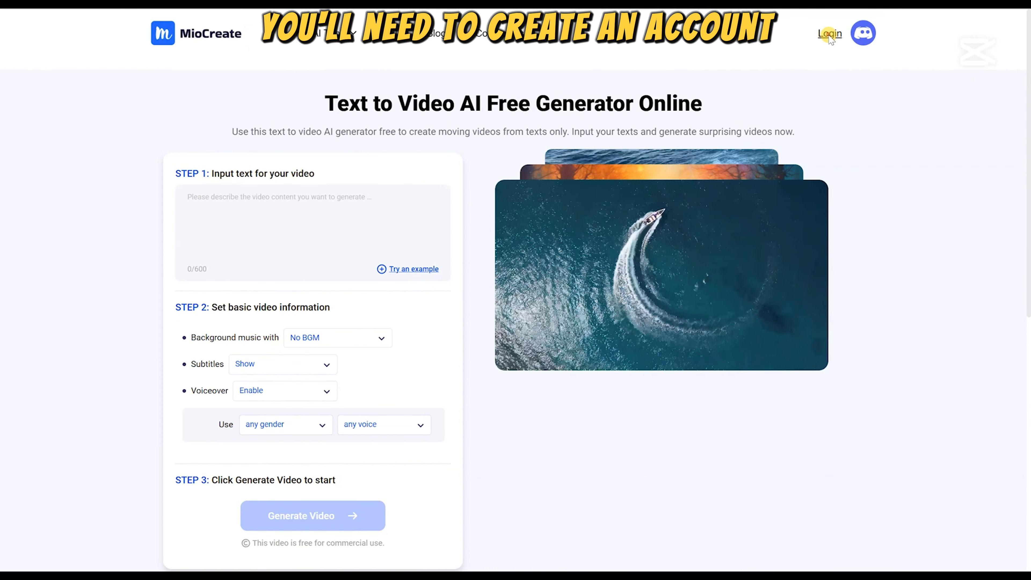
Sign in to MioCreate with a Google account via the Login and Welcome dialog.
{"action": "left_click", "coordinate": [830, 33]}
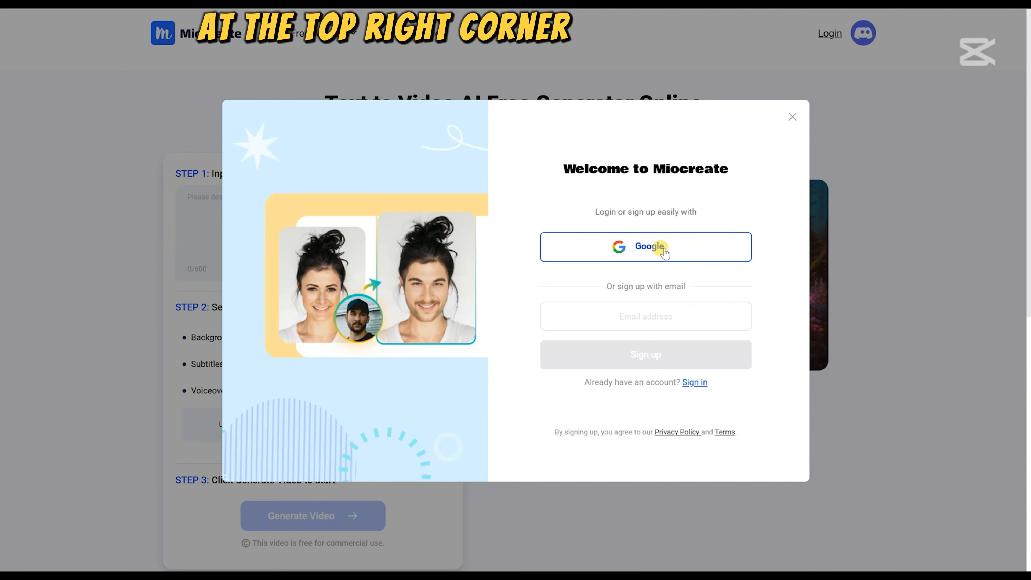
{"action": "left_click", "coordinate": [793, 118]}
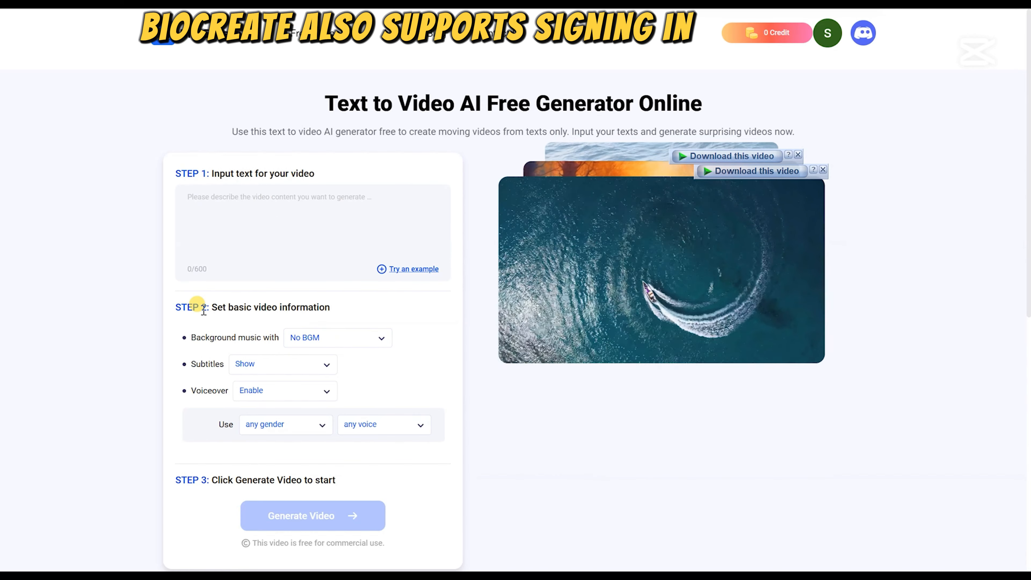
{"action": "scroll", "scroll_direction": "down", "scroll_amount": 3}
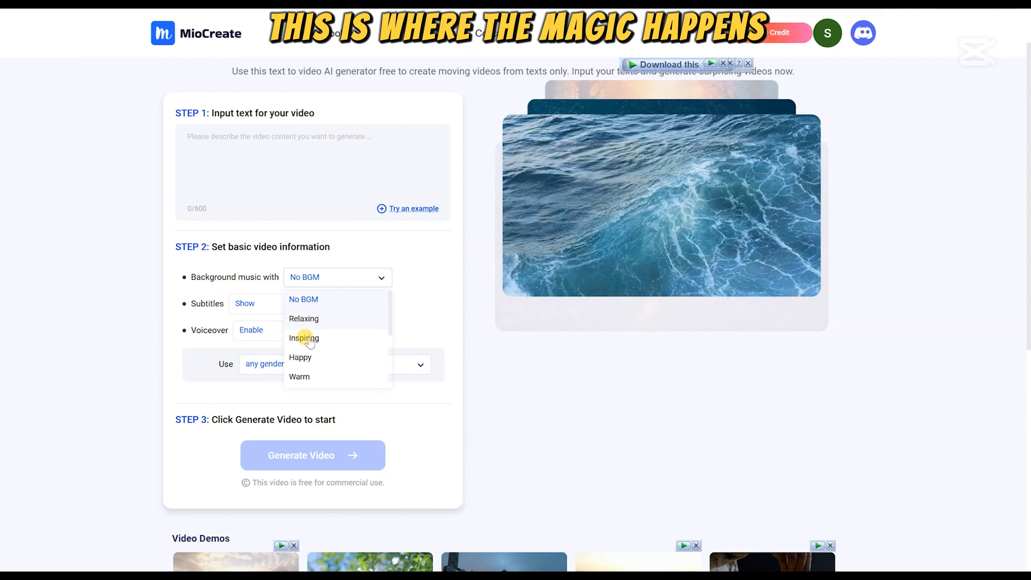
{"action": "mouse_move", "coordinate": [296, 381]}
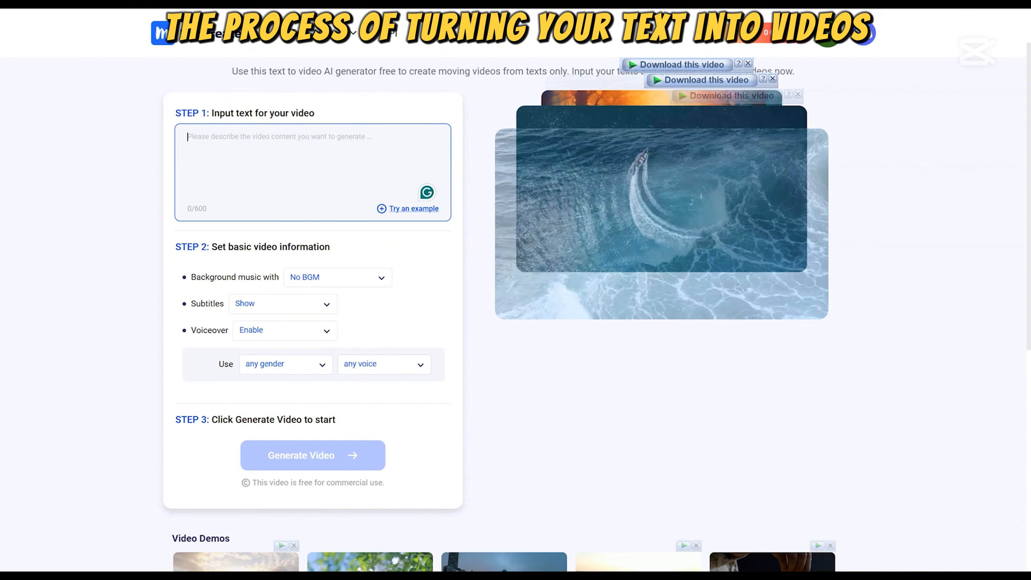
Paste the ocean sunset description into the Step 1 prompt box, leaving background music at No BGM.
{"action": "right_click", "coordinate": [190, 139]}
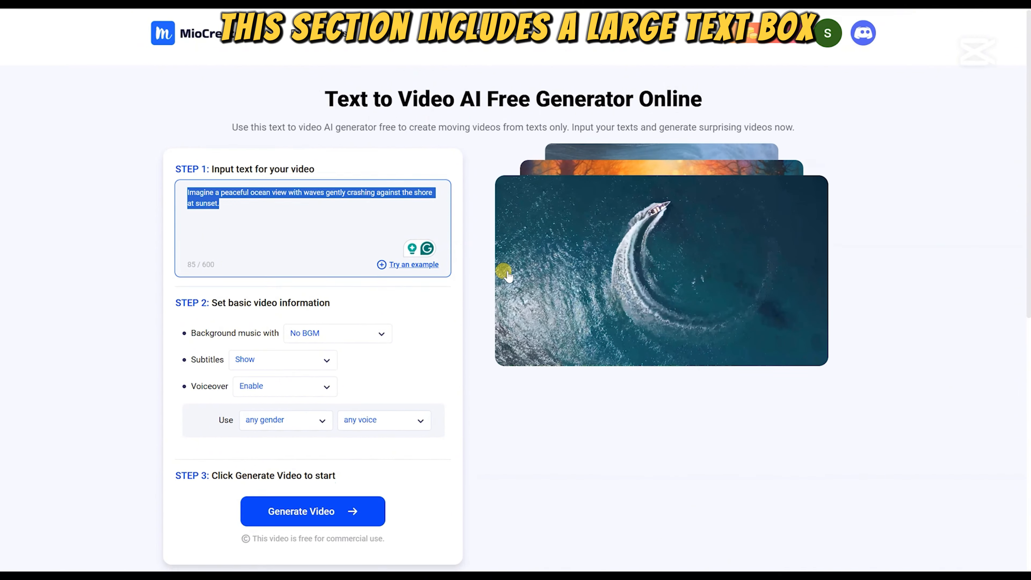
{"action": "scroll", "scroll_direction": "down", "scroll_amount": 3}
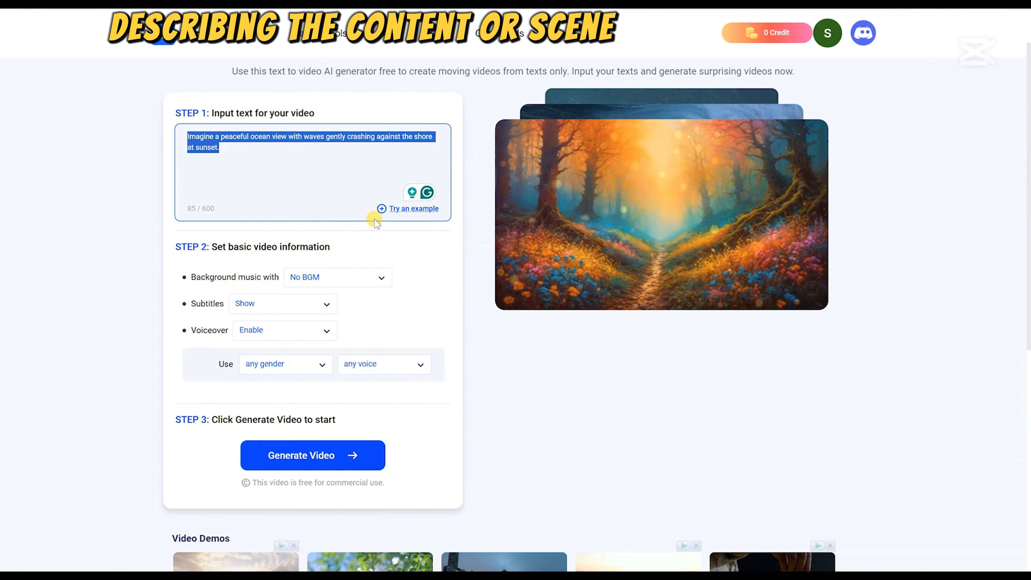
{"action": "mouse_move", "coordinate": [413, 281]}
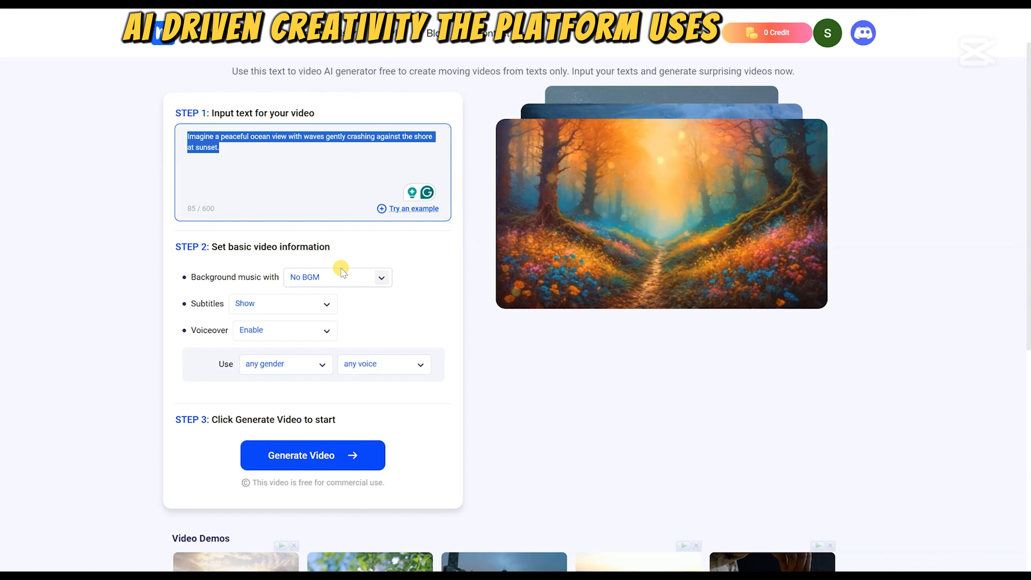
{"action": "mouse_move", "coordinate": [229, 257]}
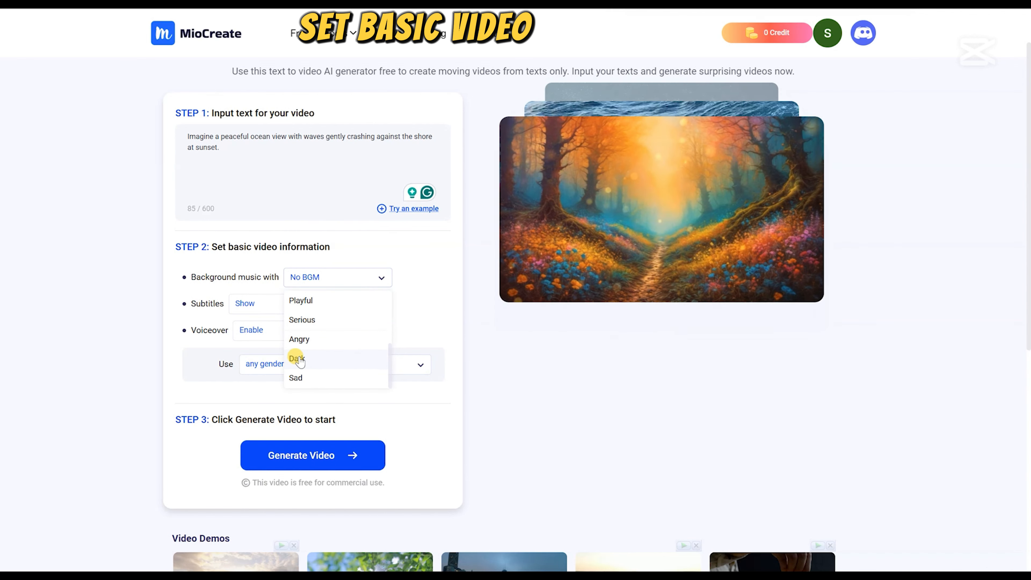
{"action": "scroll", "scroll_direction": "down", "scroll_amount": 3}
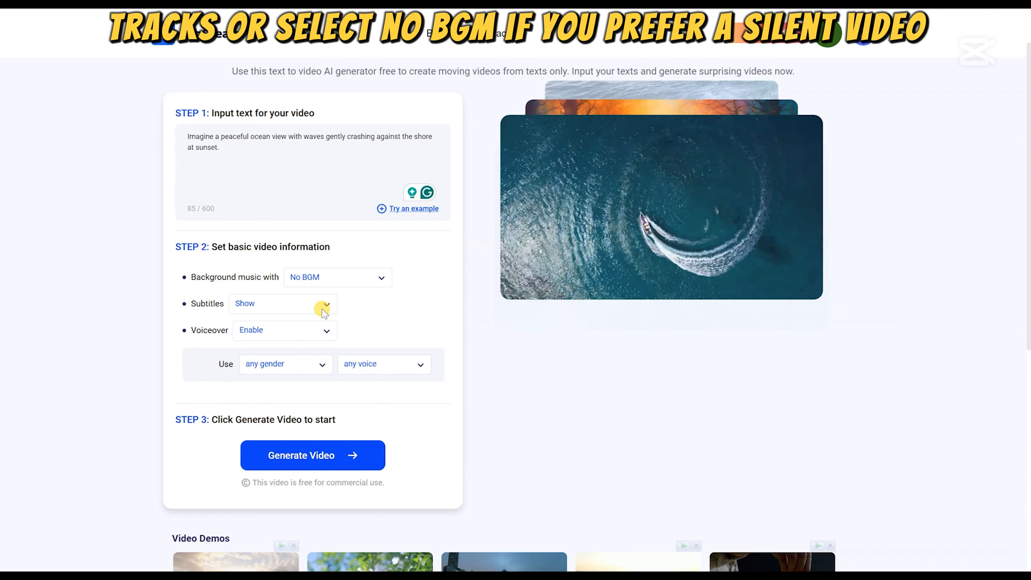
{"action": "left_click", "coordinate": [323, 303]}
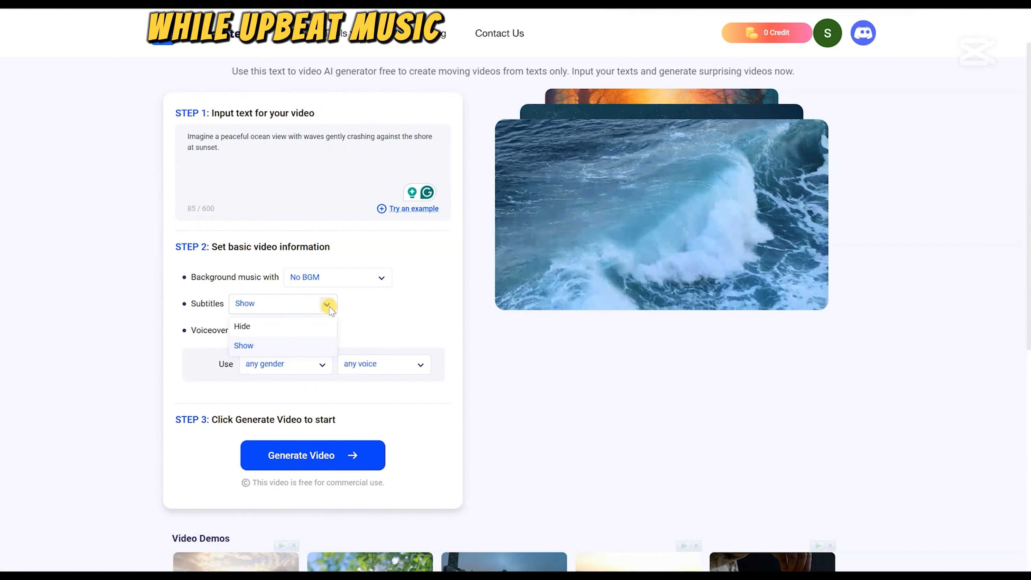
{"action": "left_click", "coordinate": [243, 346]}
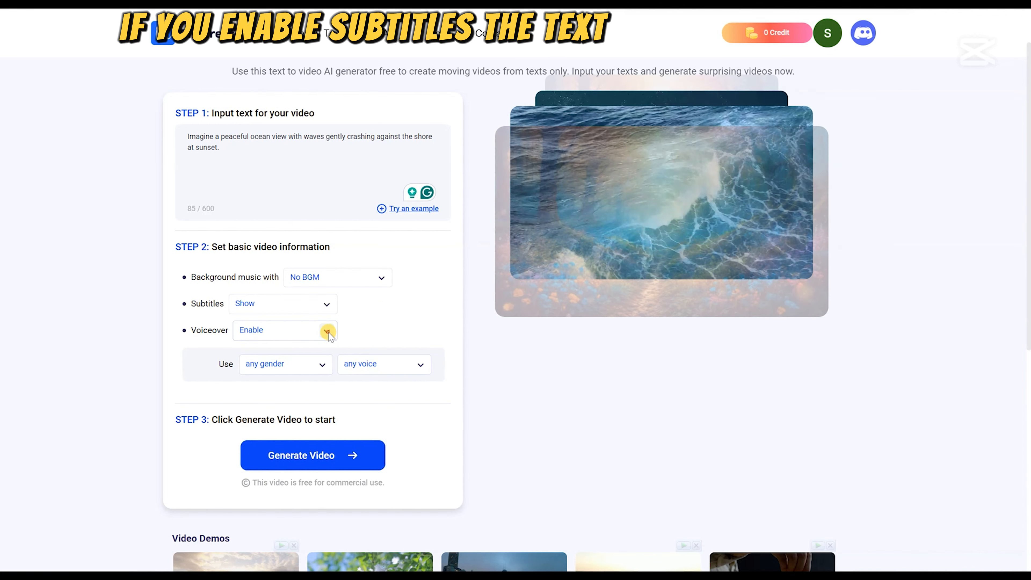
{"action": "left_click", "coordinate": [327, 330]}
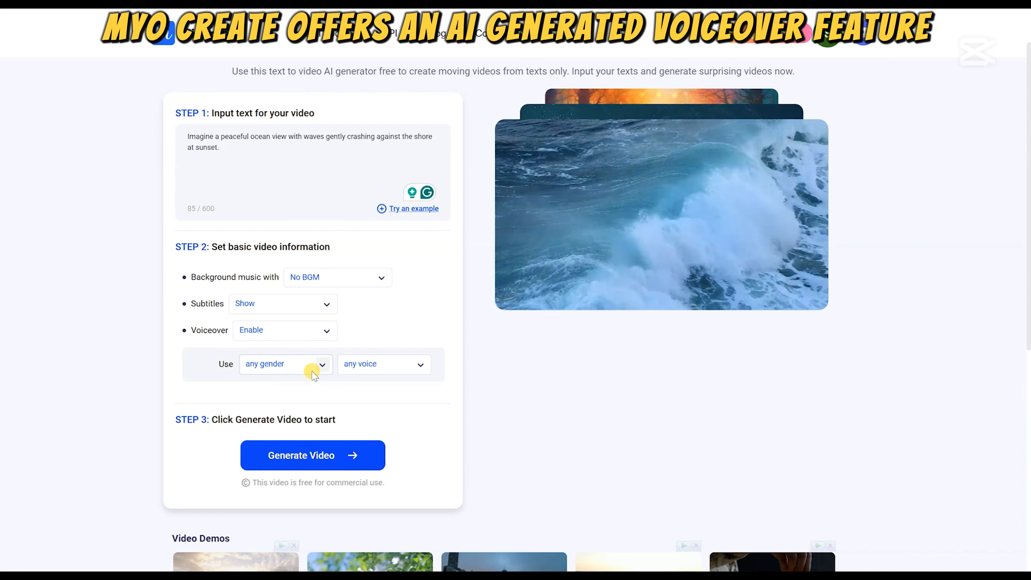
{"action": "left_click", "coordinate": [284, 364]}
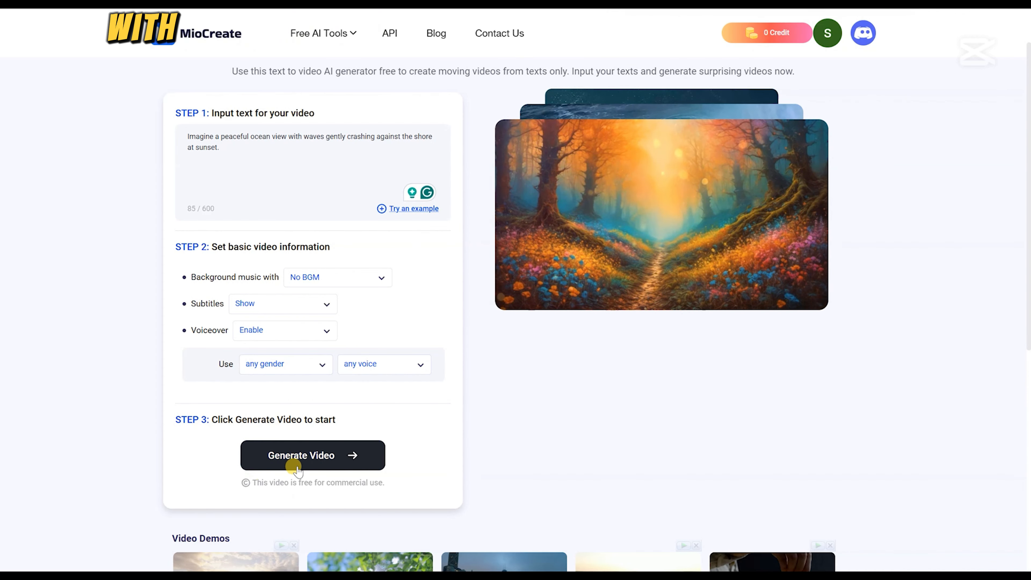
Start generating the video from the ocean sunset prompt with Generate Video.
{"action": "left_click", "coordinate": [313, 455]}
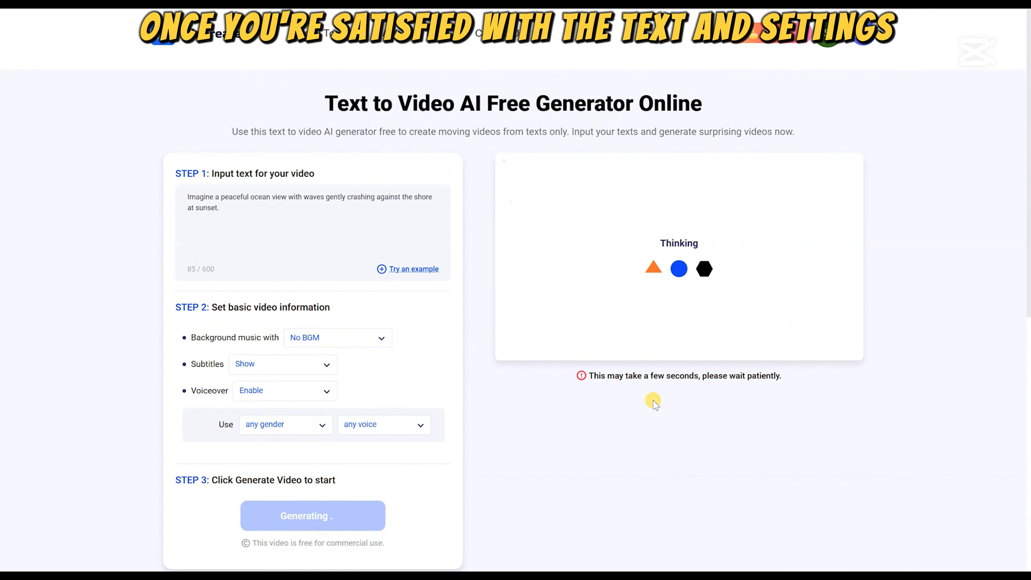
{"action": "mouse_move", "coordinate": [638, 407]}
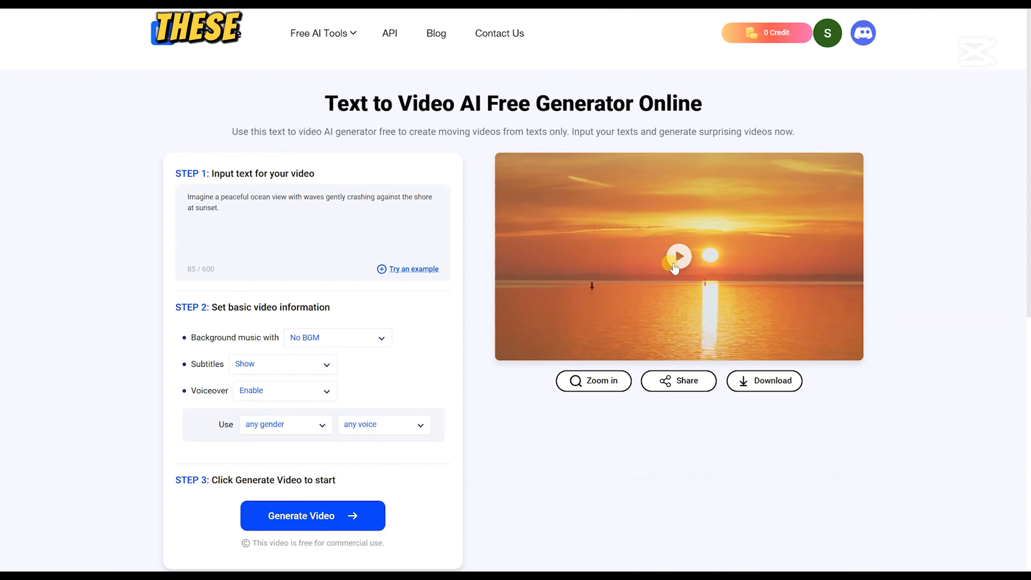
Play the generated sunset ocean video preview.
{"action": "left_click", "coordinate": [679, 256]}
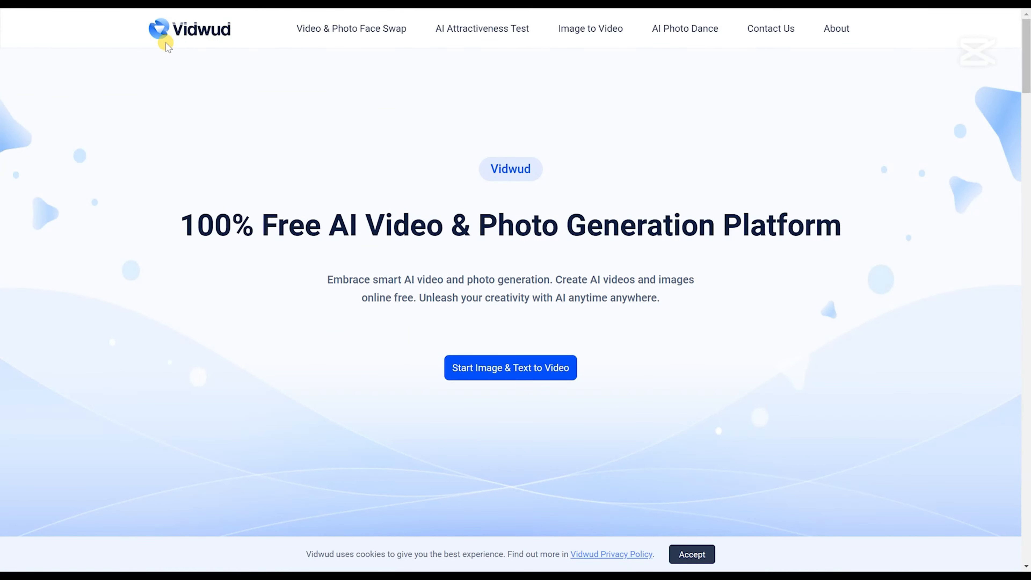
{"action": "mouse_move", "coordinate": [309, 241]}
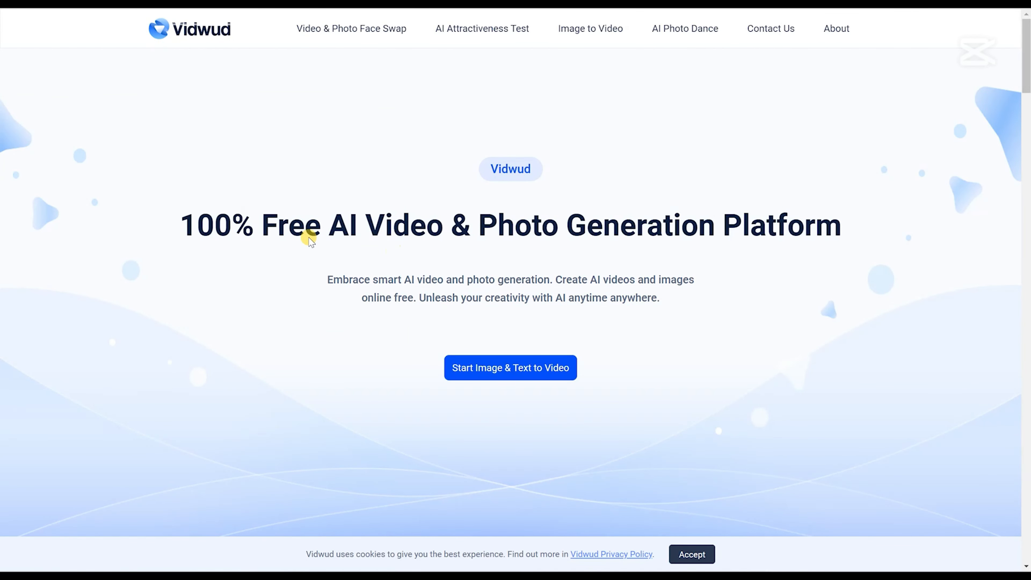
{"action": "mouse_move", "coordinate": [707, 250]}
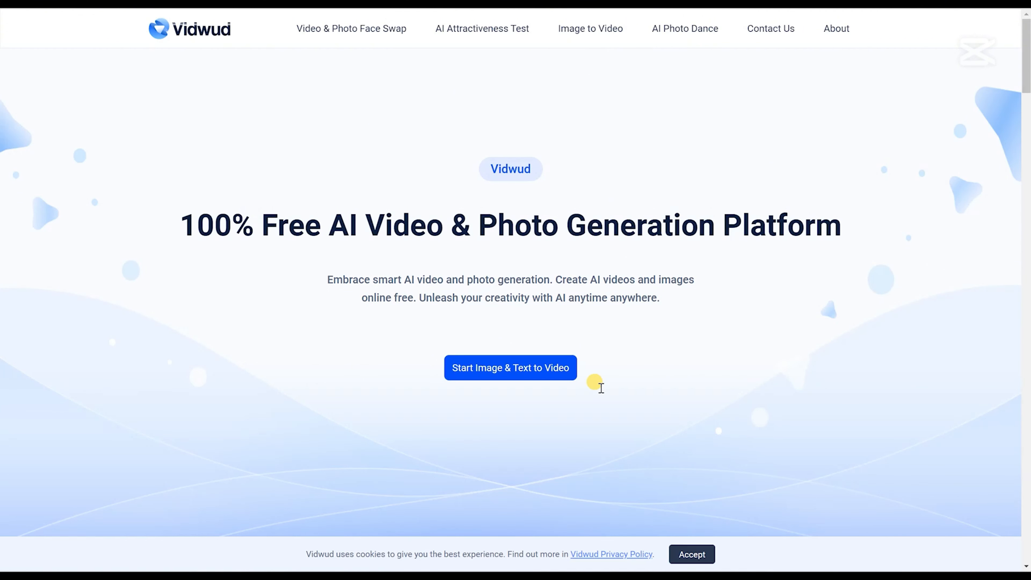
{"action": "mouse_move", "coordinate": [849, 328]}
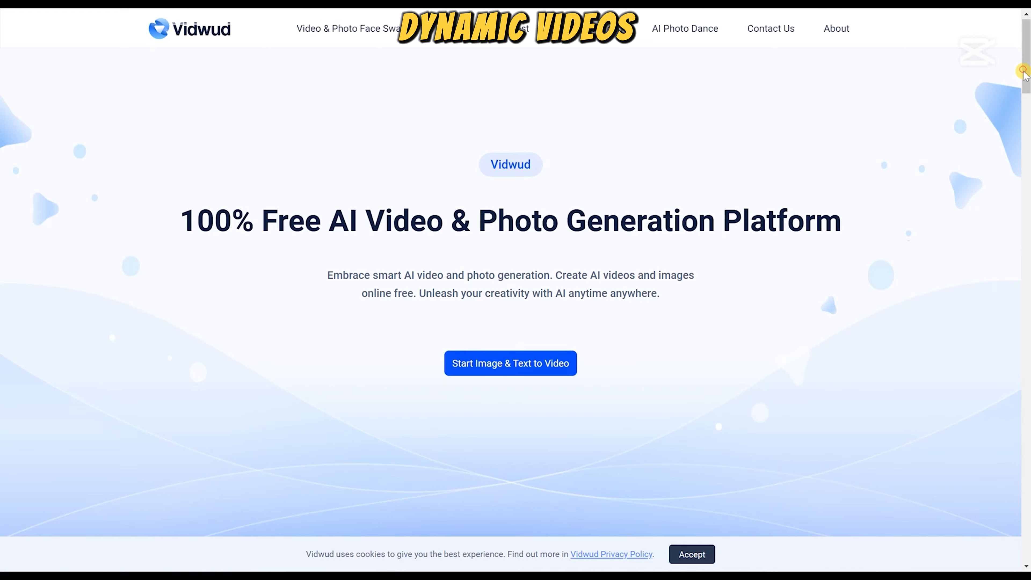
Scroll the Vidwud home page past face swap, image-and-text-to-video and comparison sections to the platform overview.
{"action": "scroll", "scroll_direction": "down", "scroll_amount": 3}
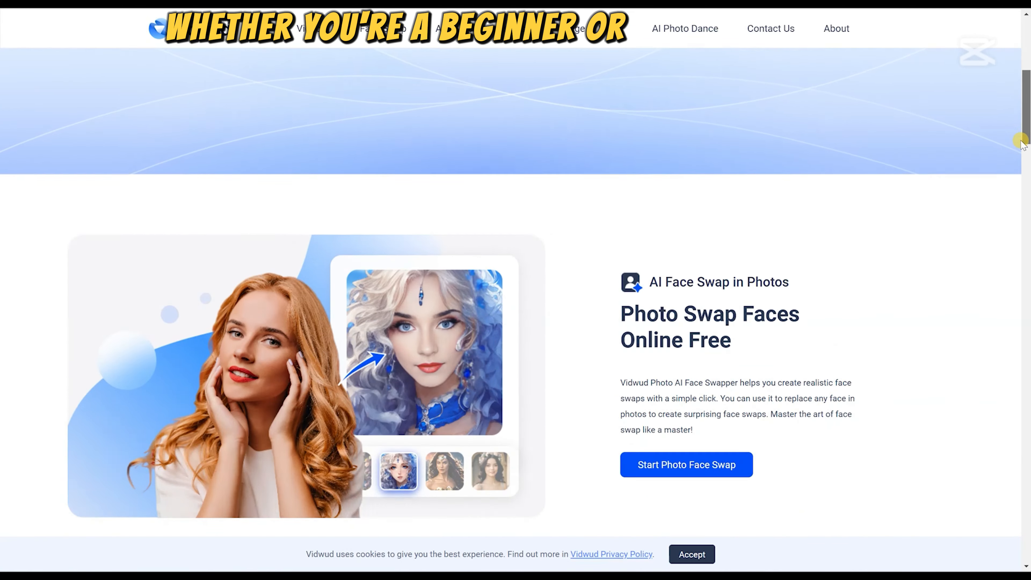
{"action": "scroll", "scroll_direction": "down", "scroll_amount": 3}
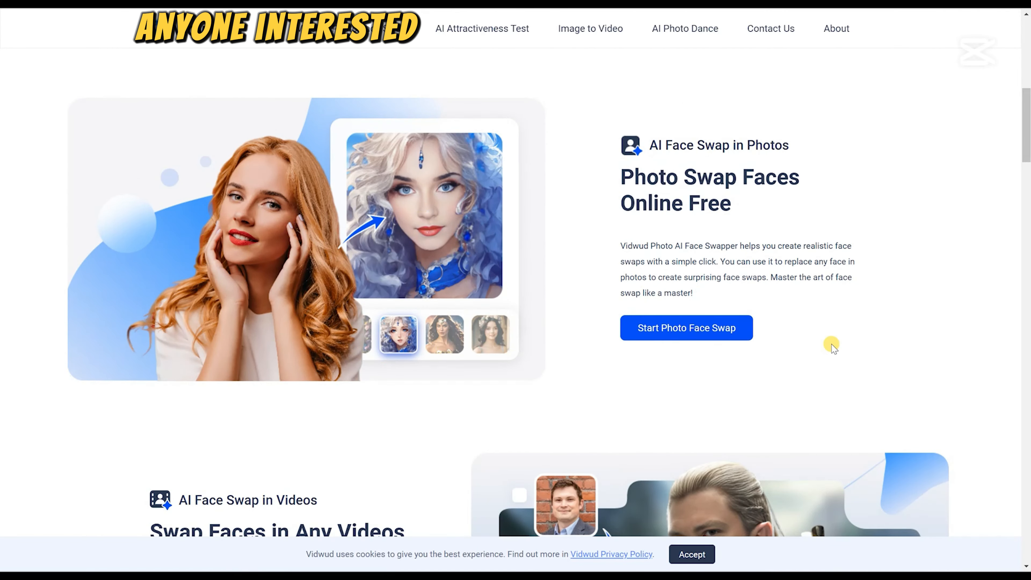
{"action": "scroll", "scroll_direction": "down", "scroll_amount": 3}
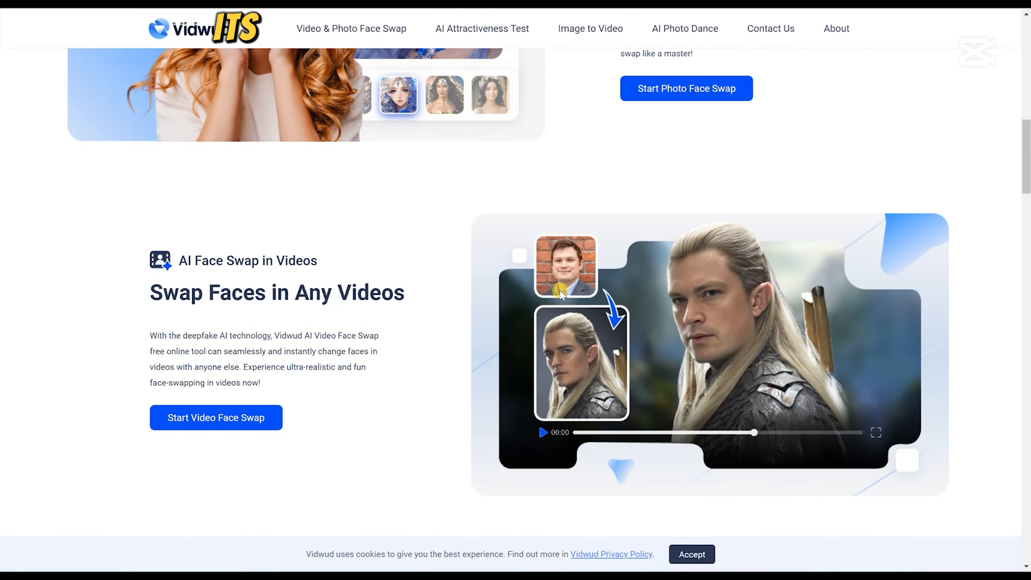
{"action": "mouse_move", "coordinate": [386, 384]}
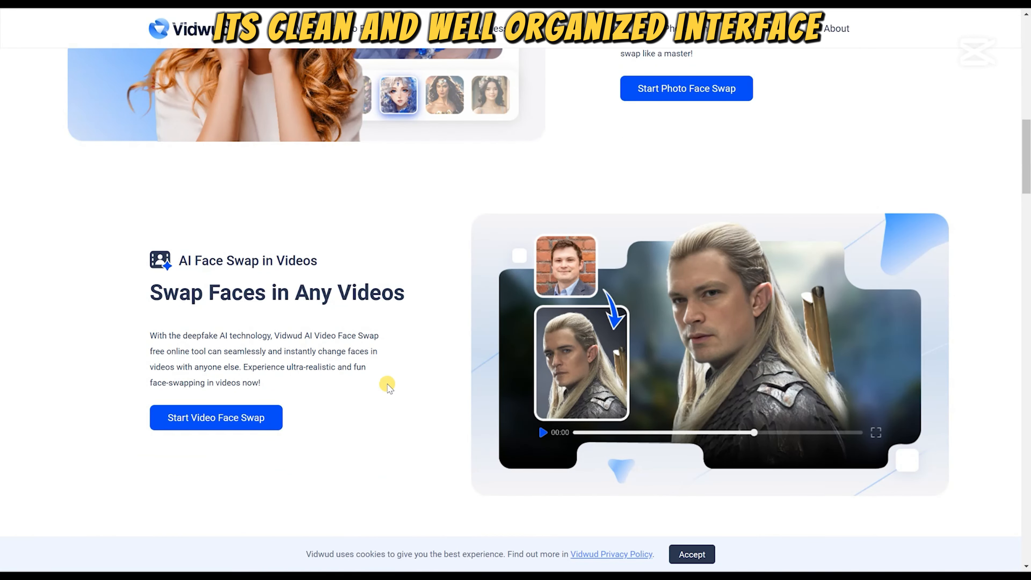
{"action": "scroll", "scroll_direction": "down", "scroll_amount": 3}
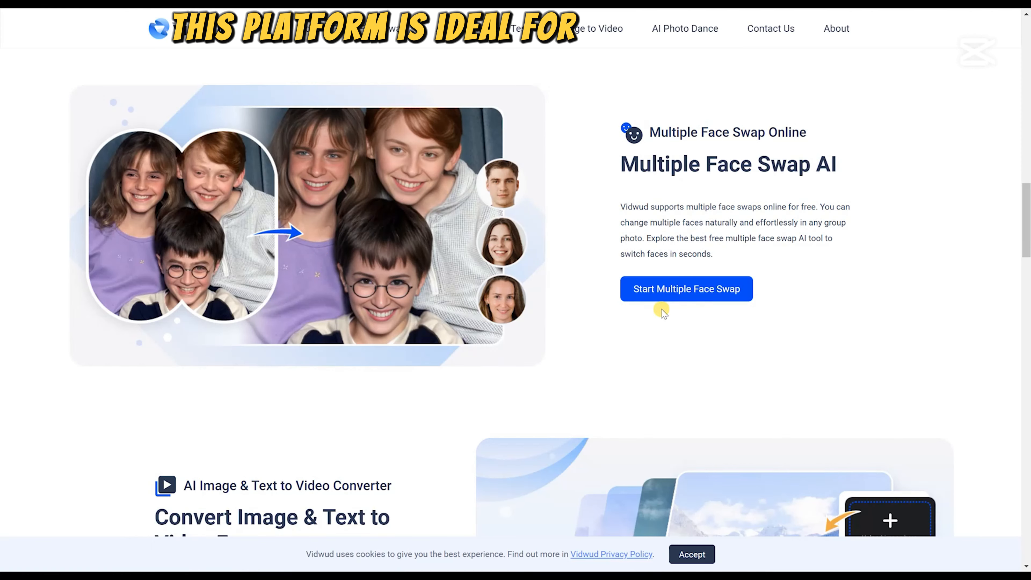
{"action": "scroll", "scroll_direction": "down", "scroll_amount": 3}
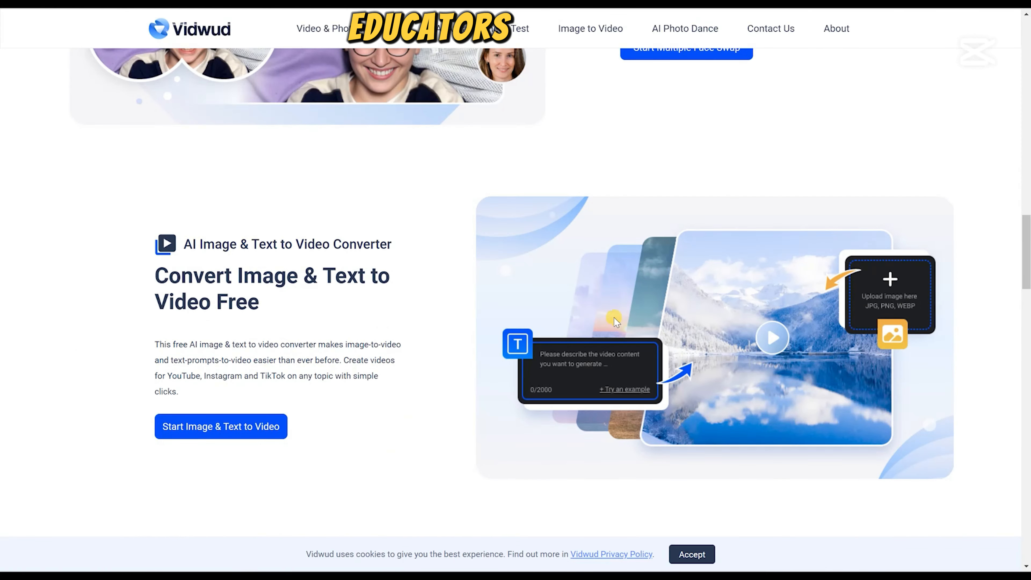
{"action": "scroll", "scroll_direction": "down", "scroll_amount": 3}
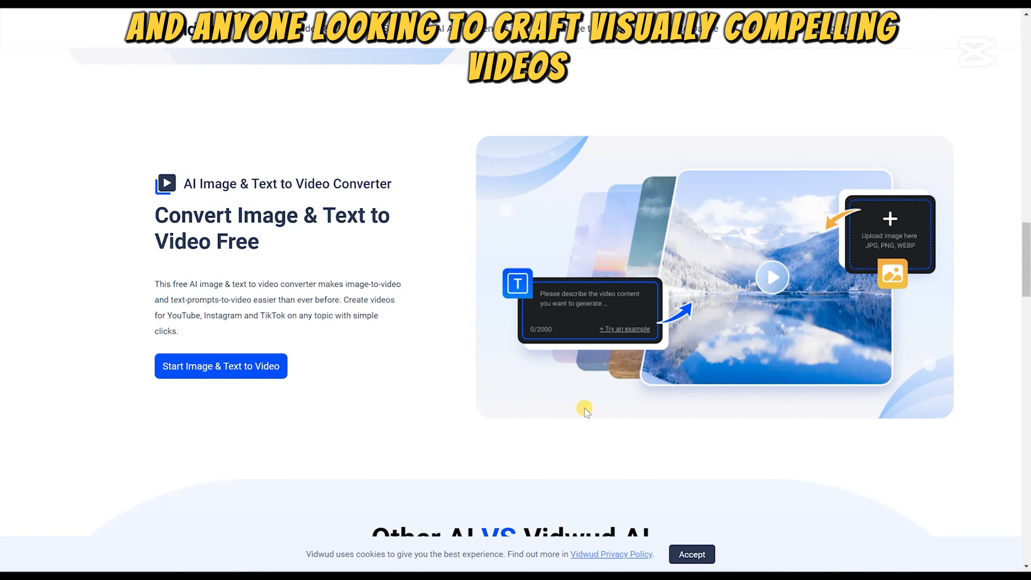
{"action": "scroll", "scroll_direction": "down", "scroll_amount": 3}
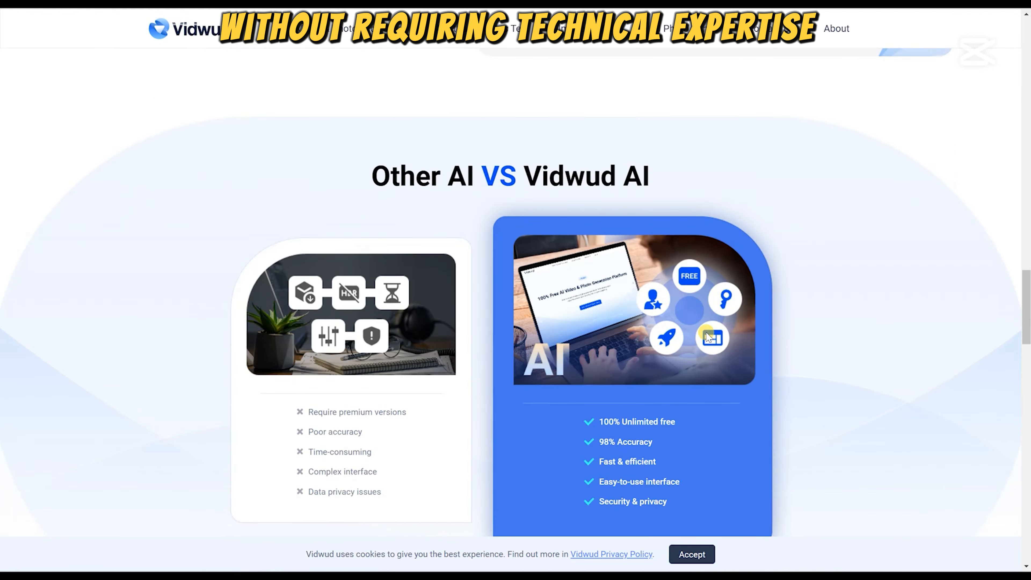
{"action": "scroll", "scroll_direction": "down", "scroll_amount": 3}
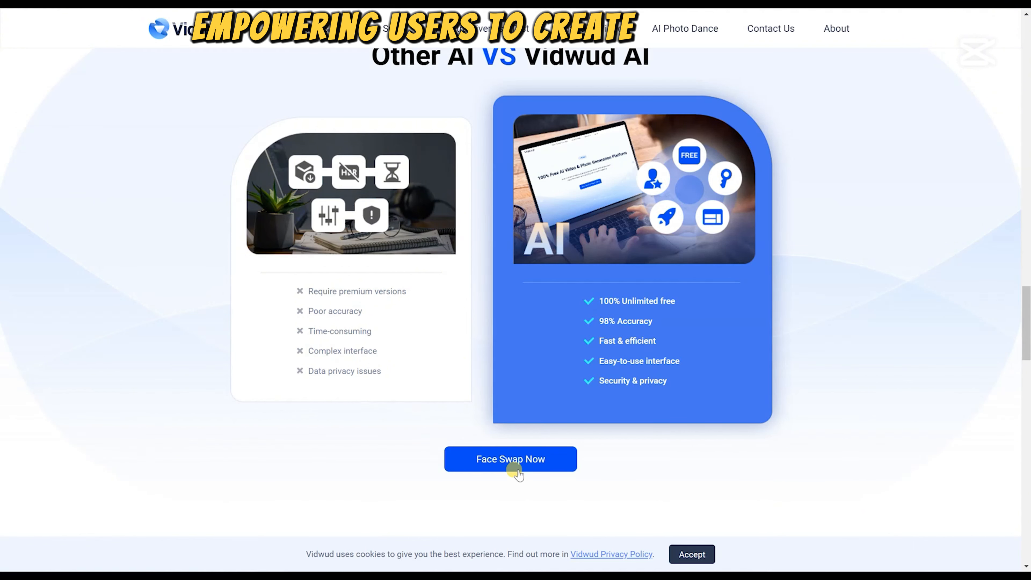
{"action": "scroll", "scroll_direction": "down", "scroll_amount": 3}
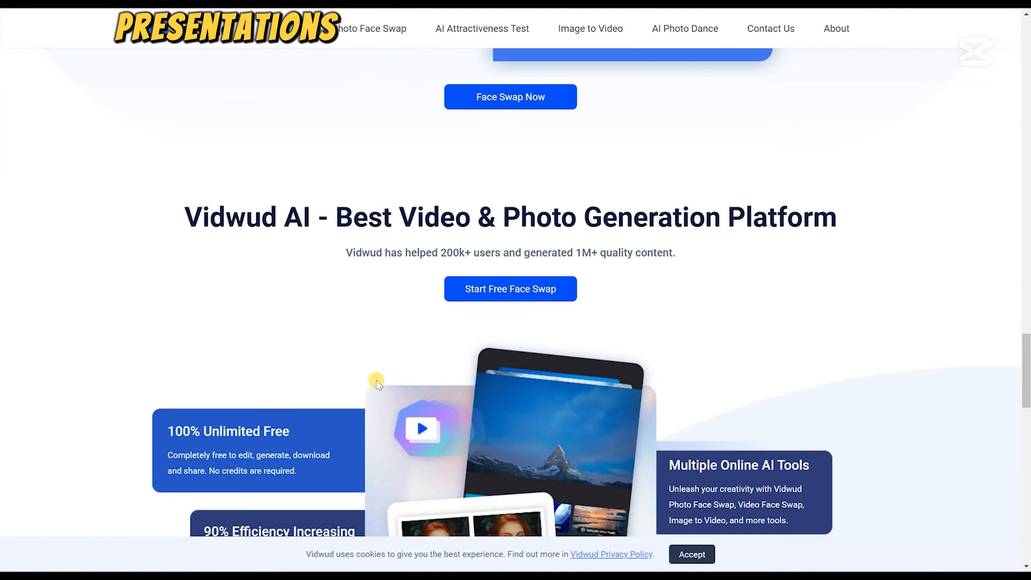
{"action": "scroll", "scroll_direction": "down", "scroll_amount": 3}
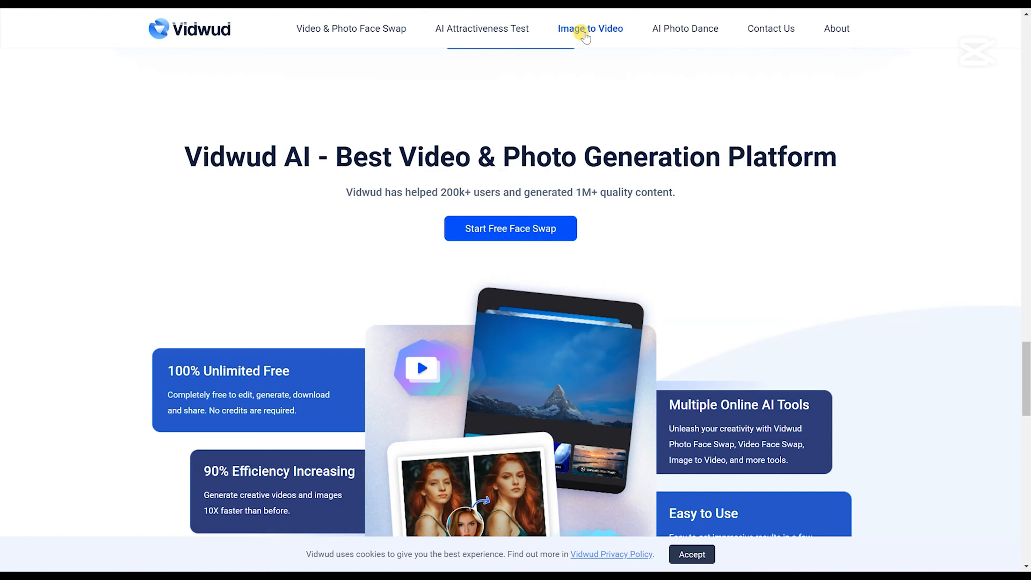
{"action": "mouse_move", "coordinate": [587, 31]}
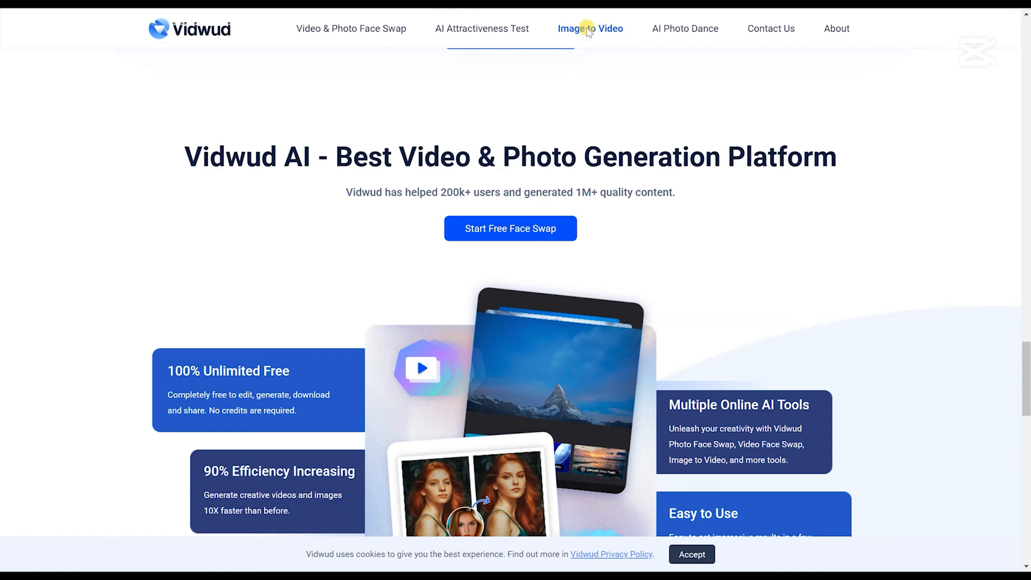
Go to Vidwud's Image to Video converter page from the top navigation.
{"action": "left_click", "coordinate": [590, 28]}
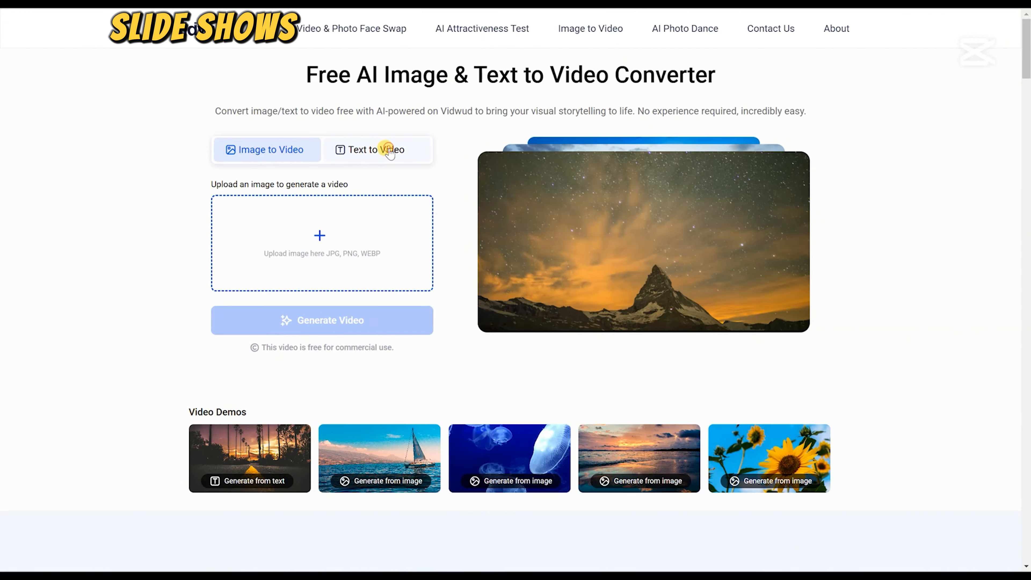
Switch the converter to Text to Video mode, showing aspect ratio and style options.
{"action": "left_click", "coordinate": [375, 150]}
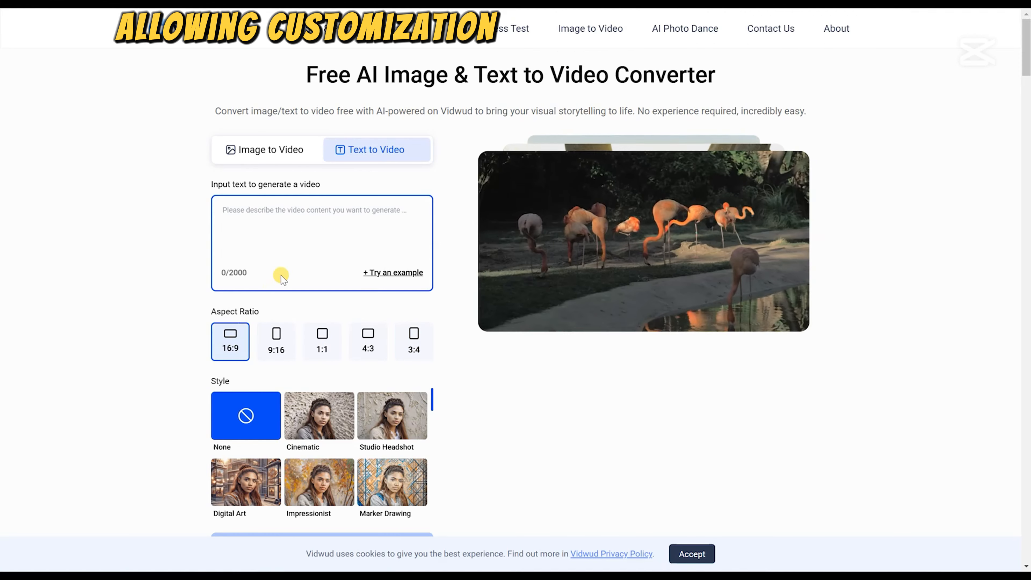
{"action": "scroll", "scroll_direction": "down", "scroll_amount": 3}
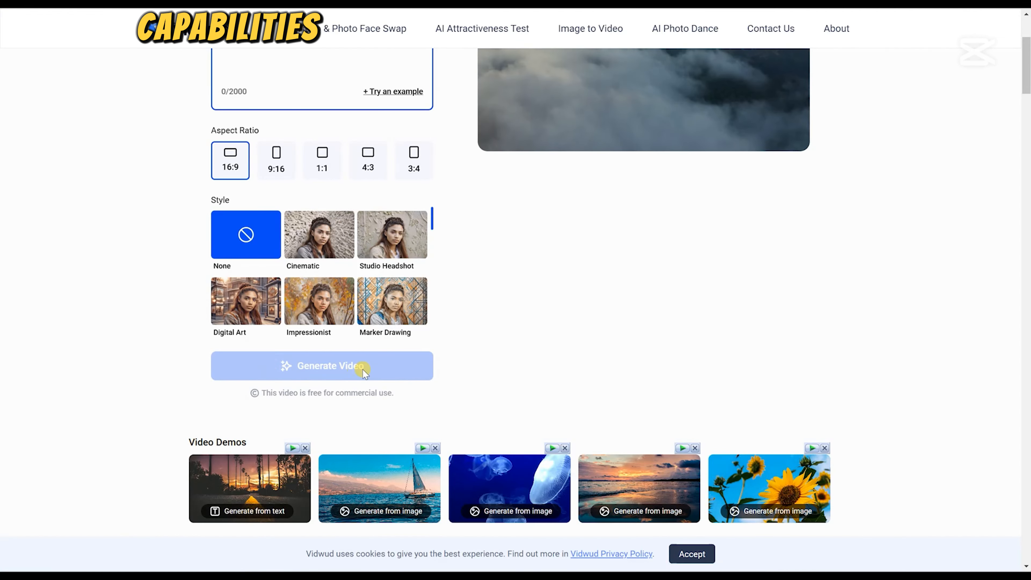
Scroll the converter page down through its feature descriptions below the generator.
{"action": "scroll", "scroll_direction": "down", "scroll_amount": 3}
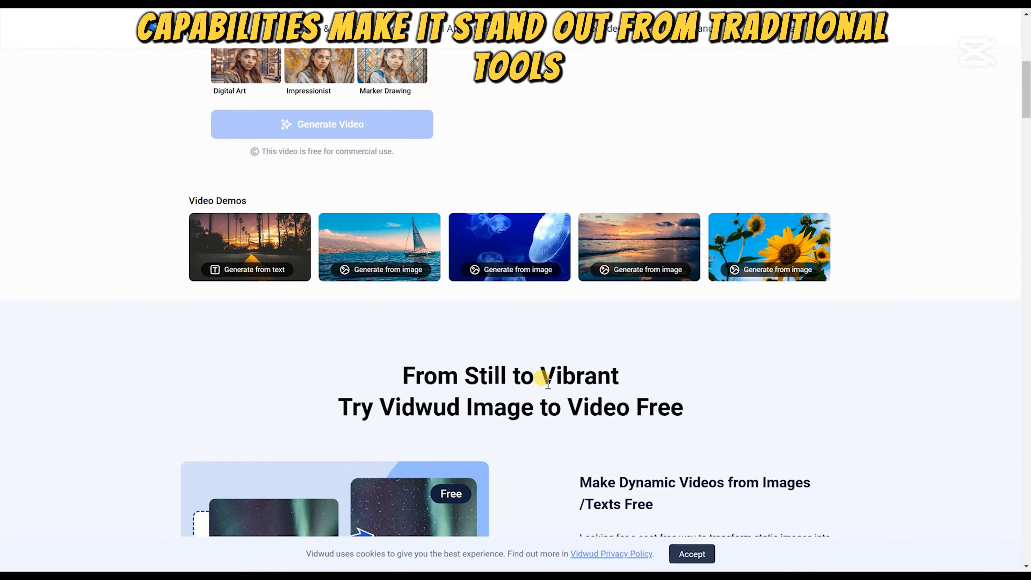
{"action": "scroll", "scroll_direction": "down", "scroll_amount": 3}
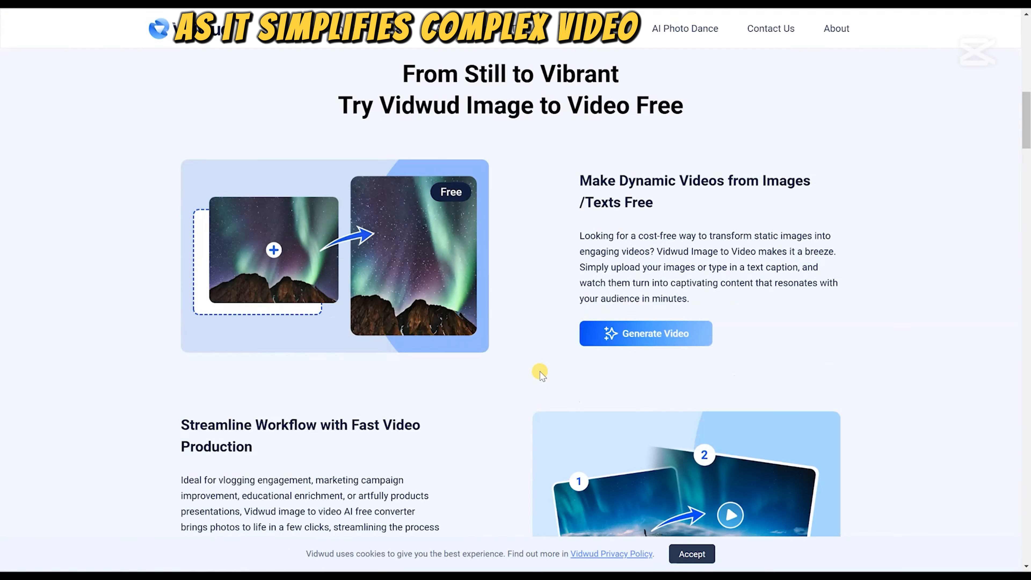
{"action": "scroll", "scroll_direction": "down", "scroll_amount": 3}
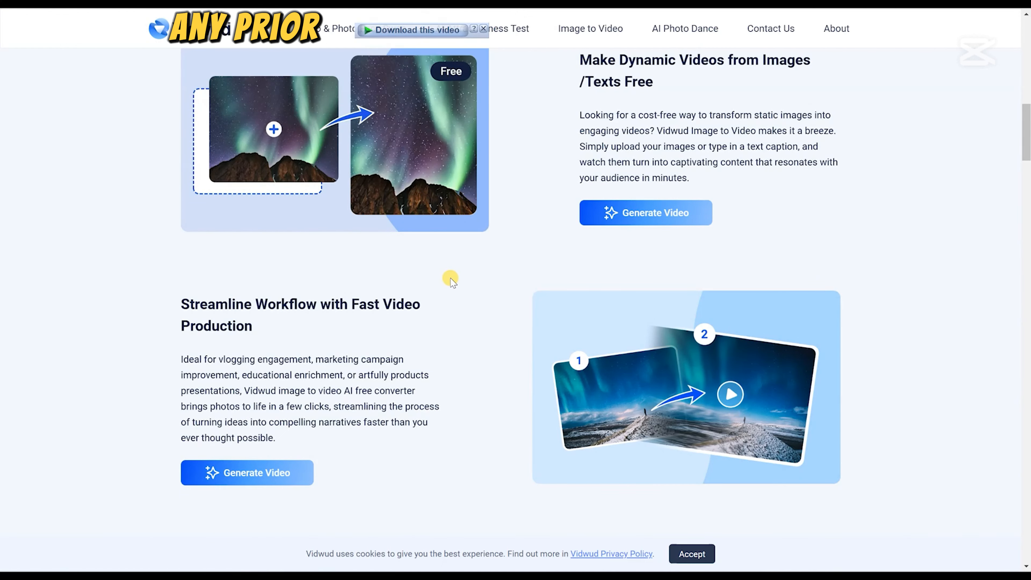
{"action": "scroll", "scroll_direction": "down", "scroll_amount": 3}
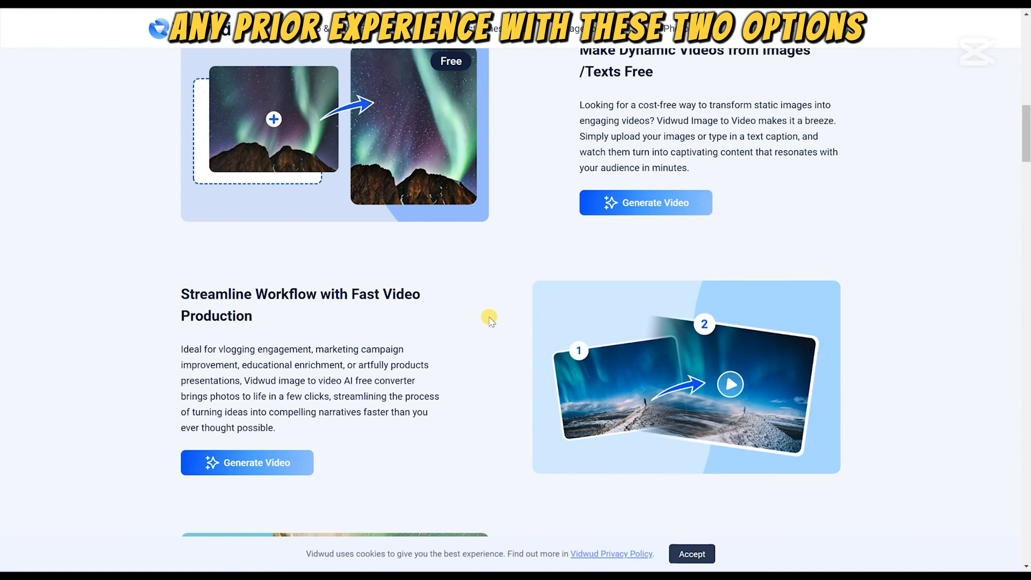
{"action": "scroll", "scroll_direction": "down", "scroll_amount": 3}
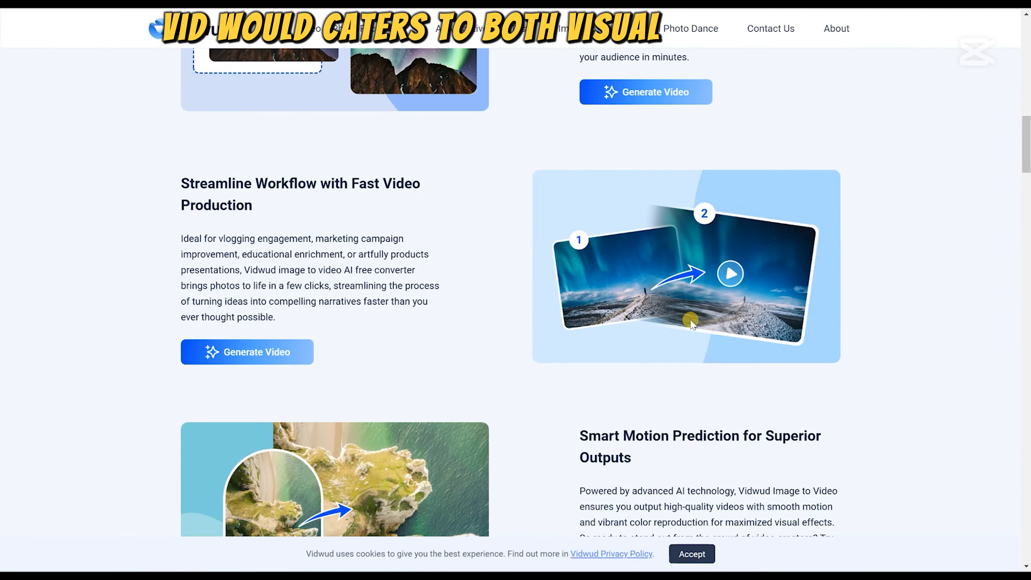
{"action": "scroll", "scroll_direction": "down", "scroll_amount": 3}
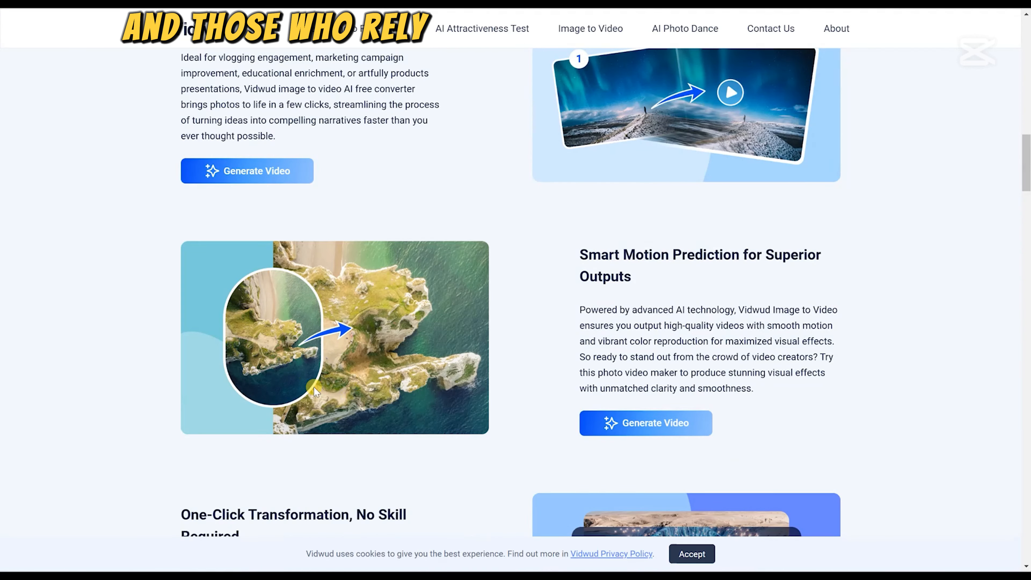
{"action": "scroll", "scroll_direction": "down", "scroll_amount": 3}
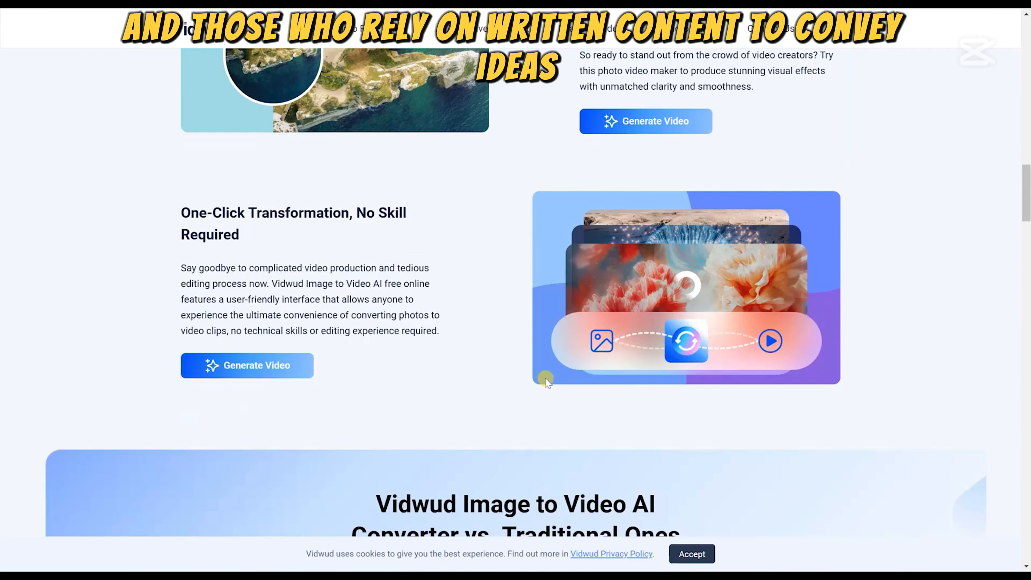
{"action": "scroll", "scroll_direction": "down", "scroll_amount": 3}
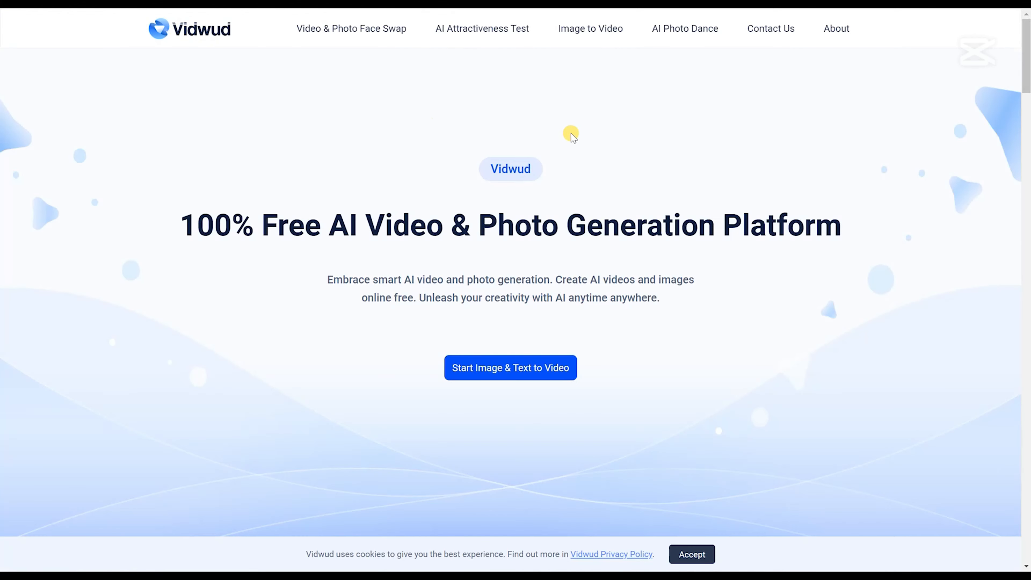
{"action": "mouse_move", "coordinate": [510, 367]}
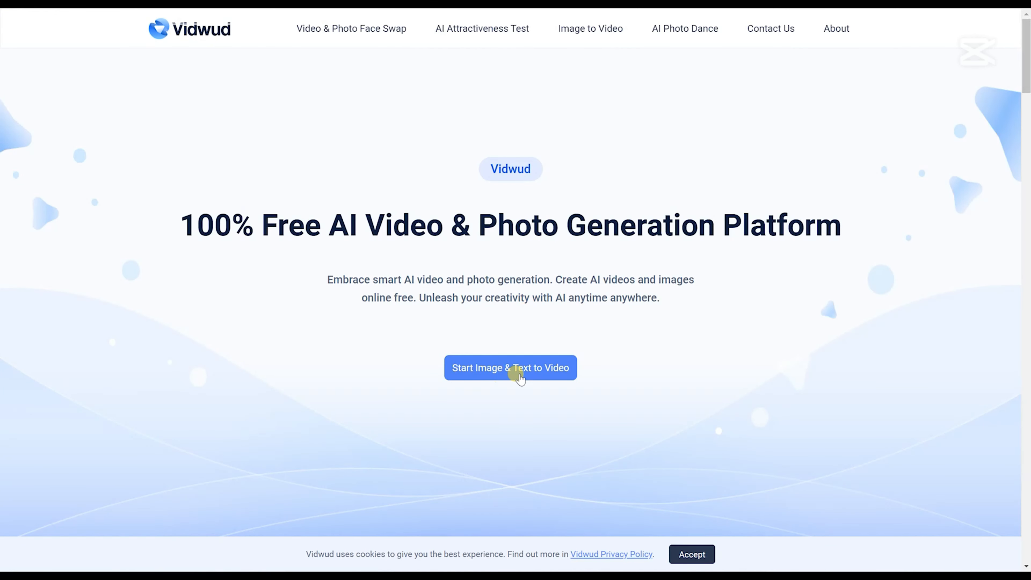
{"action": "mouse_move", "coordinate": [750, 38]}
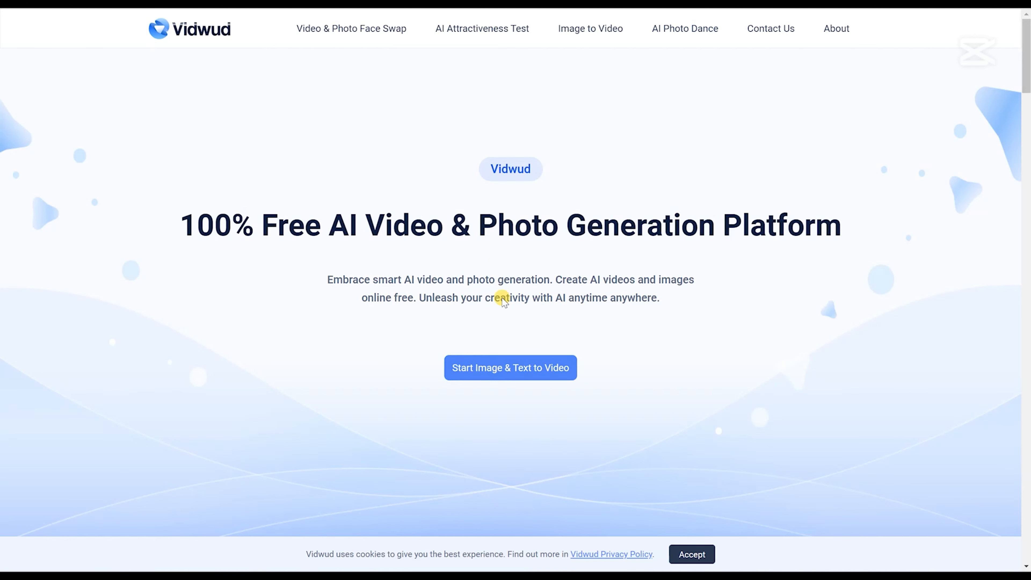
{"action": "mouse_move", "coordinate": [589, 29]}
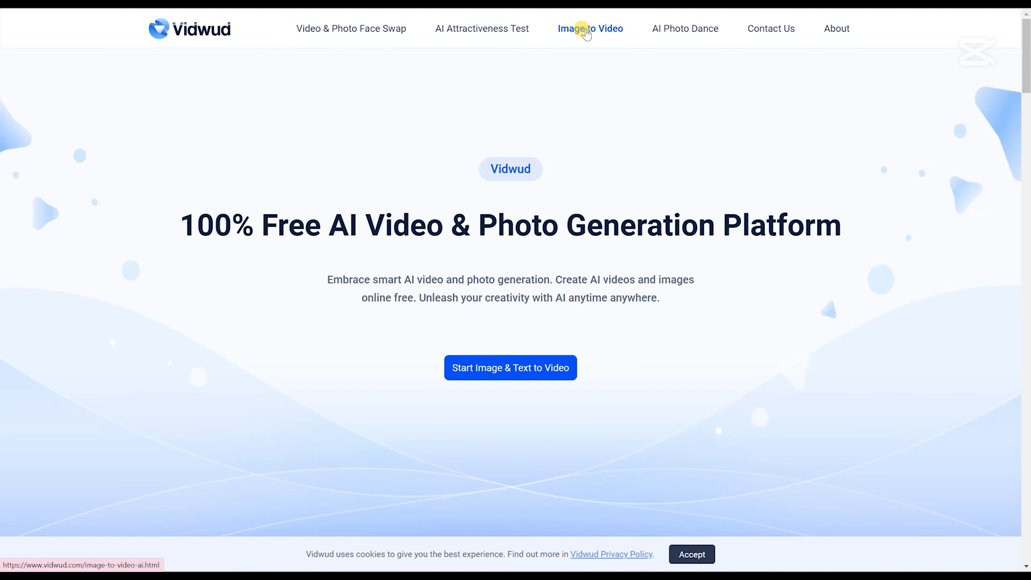
Return to the Image to Video converter page and scroll through its how-to steps, use cases and footer.
{"action": "left_click", "coordinate": [590, 29]}
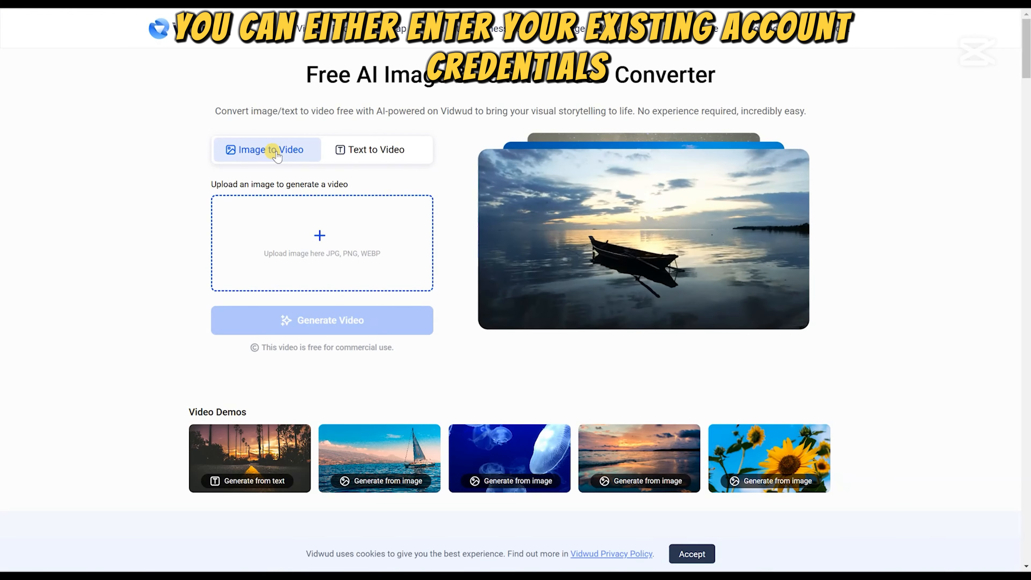
{"action": "scroll", "scroll_direction": "down", "scroll_amount": 3}
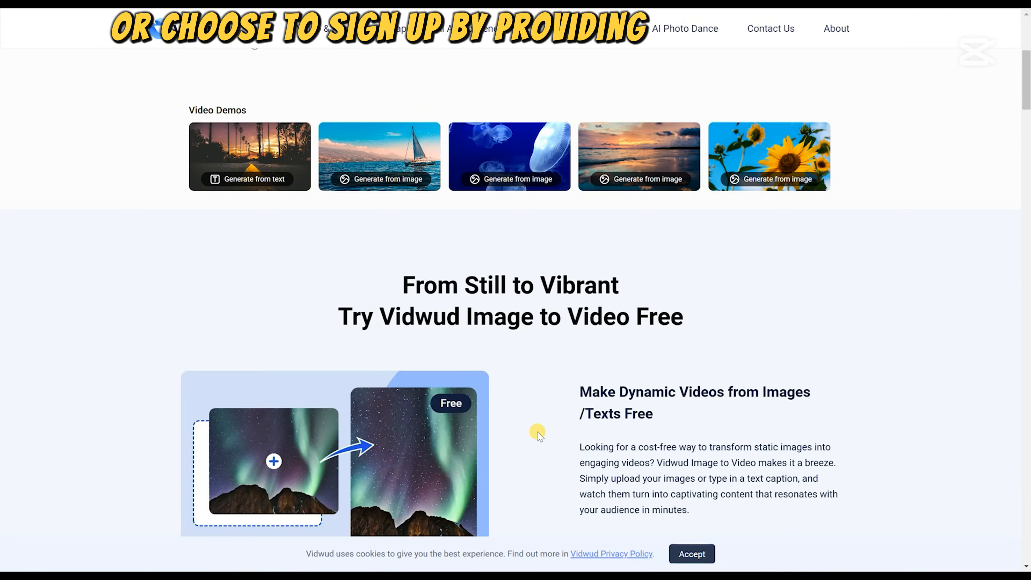
{"action": "scroll", "scroll_direction": "down", "scroll_amount": 3}
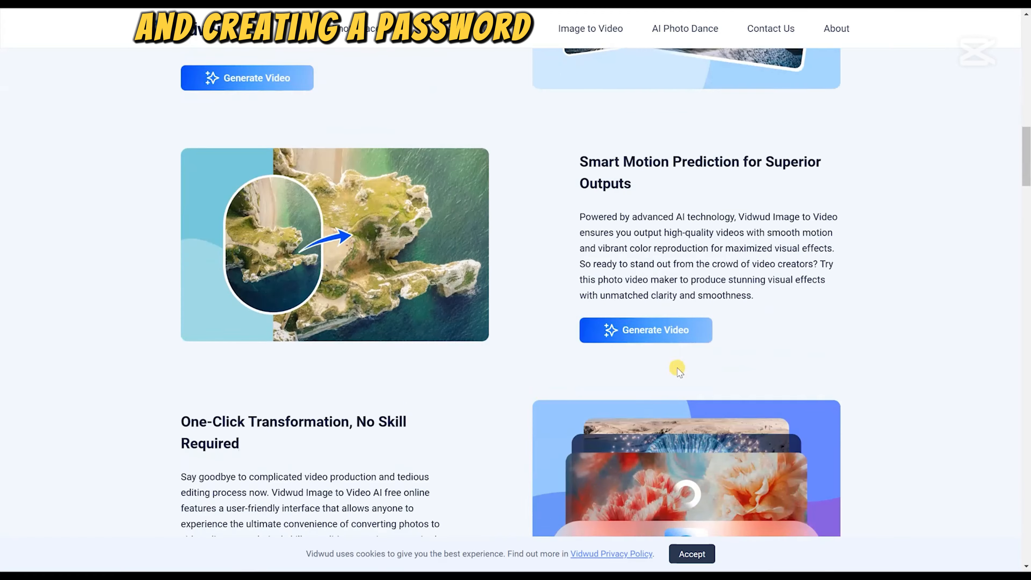
{"action": "scroll", "scroll_direction": "up", "scroll_amount": 3}
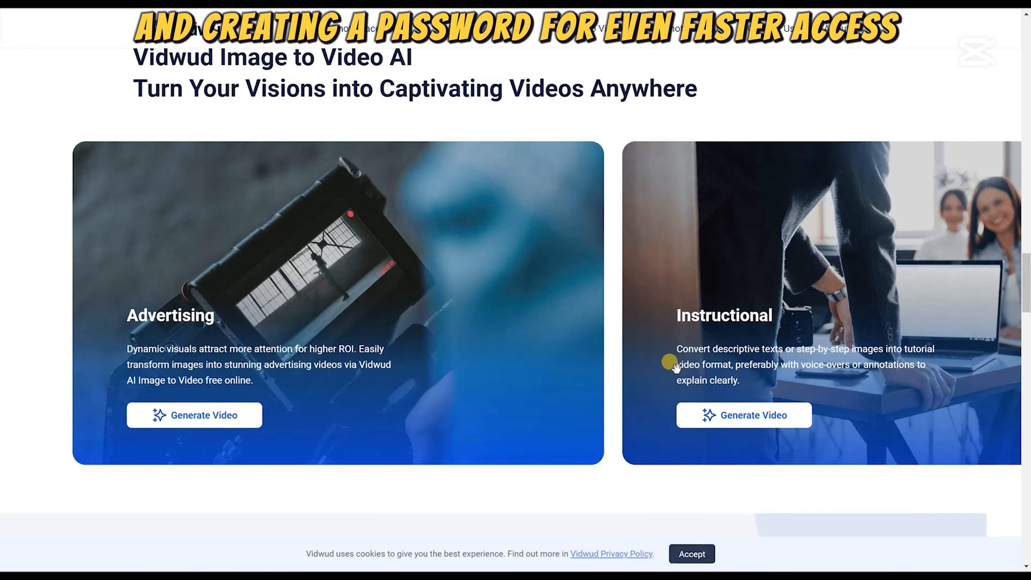
{"action": "scroll", "scroll_direction": "down", "scroll_amount": 3}
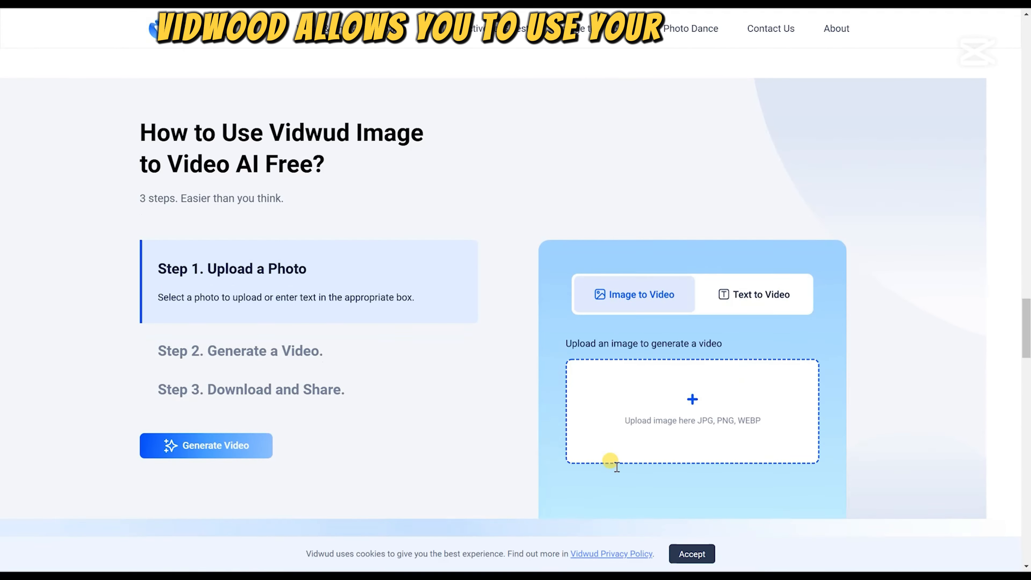
{"action": "scroll", "scroll_direction": "down", "scroll_amount": 3}
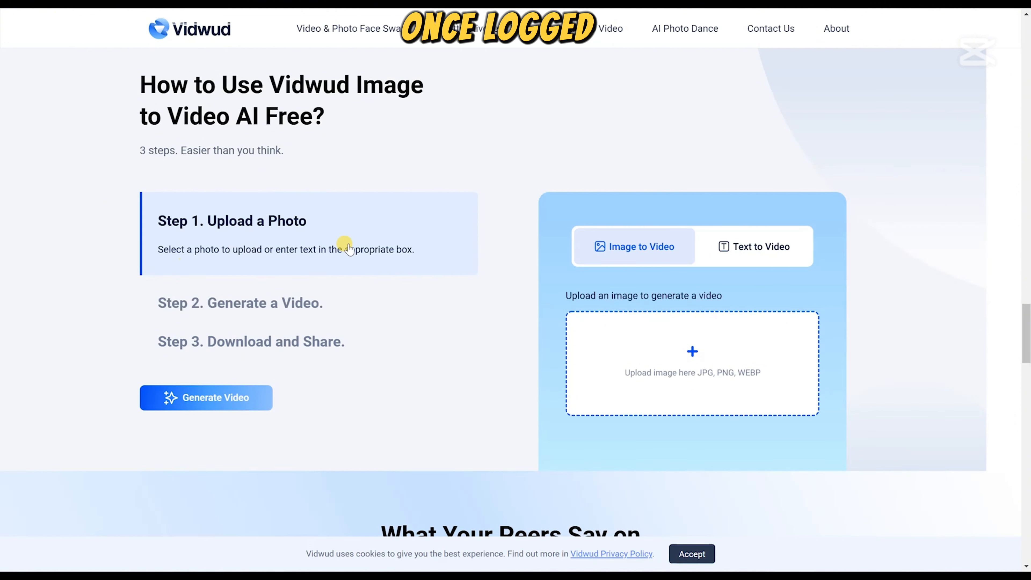
{"action": "mouse_move", "coordinate": [202, 256]}
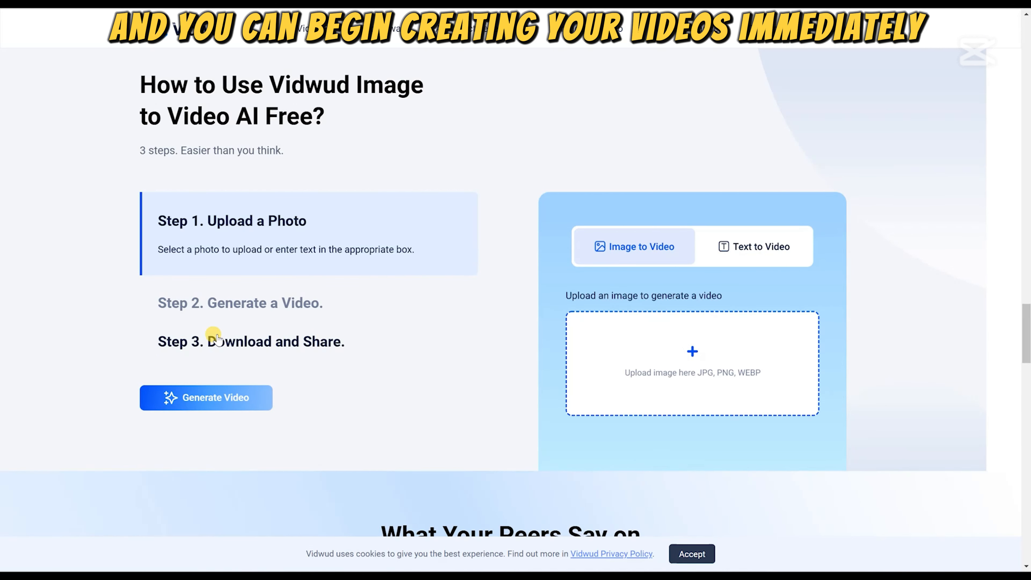
{"action": "scroll", "scroll_direction": "down", "scroll_amount": 3}
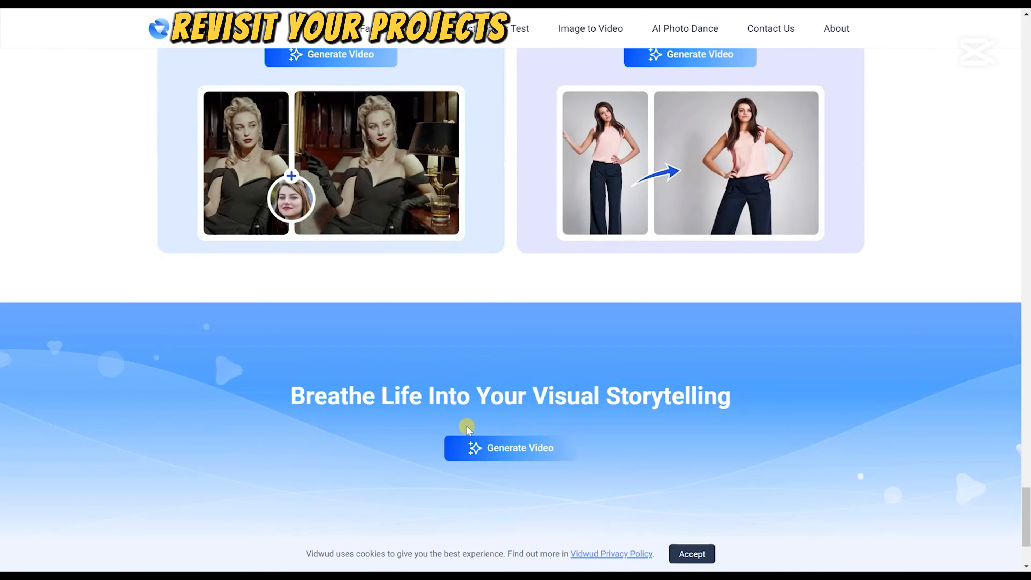
{"action": "scroll", "scroll_direction": "down", "scroll_amount": 3}
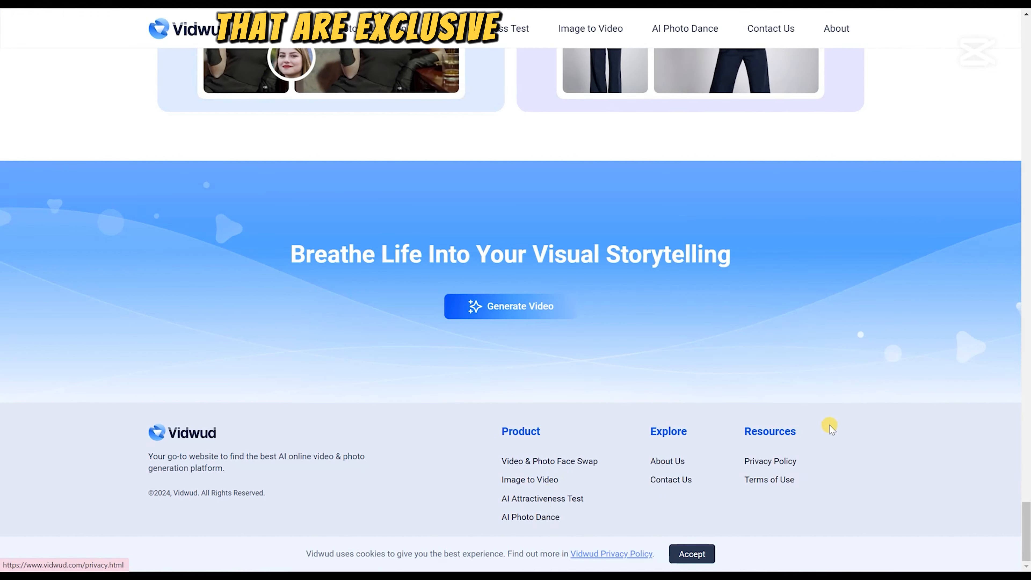
{"action": "scroll", "scroll_direction": "up", "scroll_amount": 3}
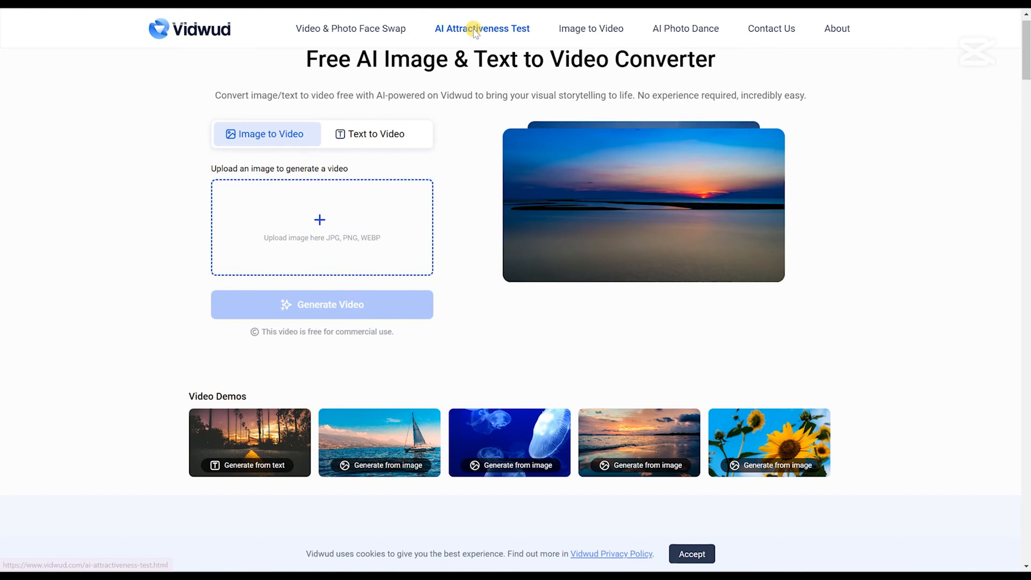
View the AI Attractiveness Test page, then move to the Video & Photo Face Swap tool.
{"action": "left_click", "coordinate": [481, 28]}
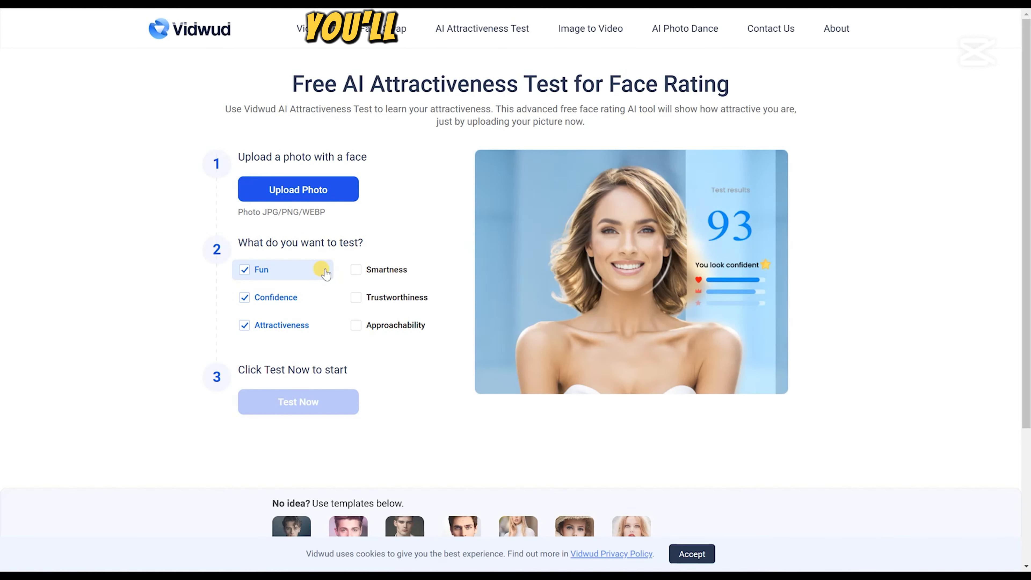
{"action": "mouse_move", "coordinate": [340, 283]}
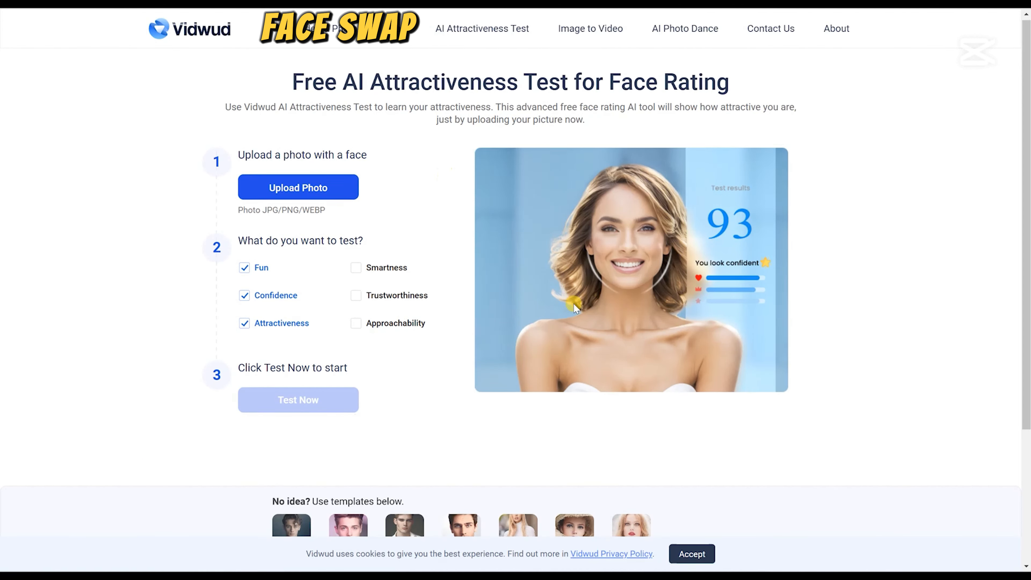
{"action": "scroll", "scroll_direction": "down", "scroll_amount": 3}
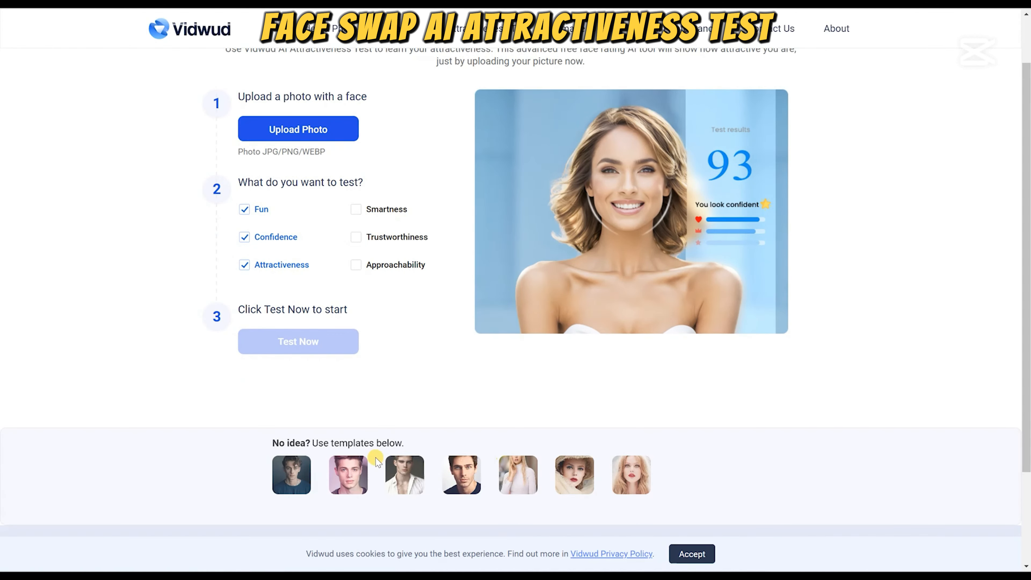
{"action": "left_click", "coordinate": [383, 29]}
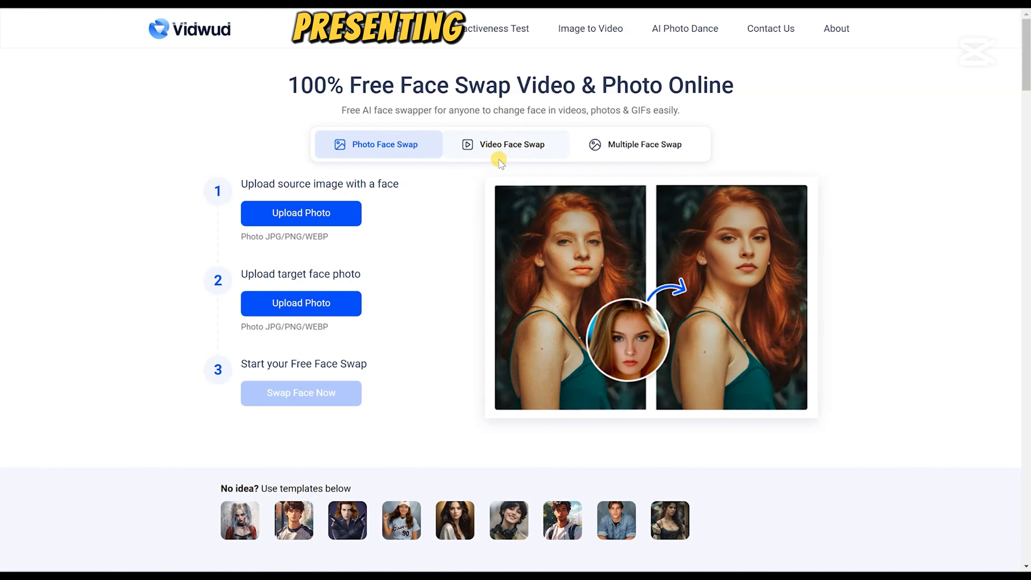
View Video Face Swap mode, then switch to Multiple Face Swap for group photos.
{"action": "left_click", "coordinate": [507, 144]}
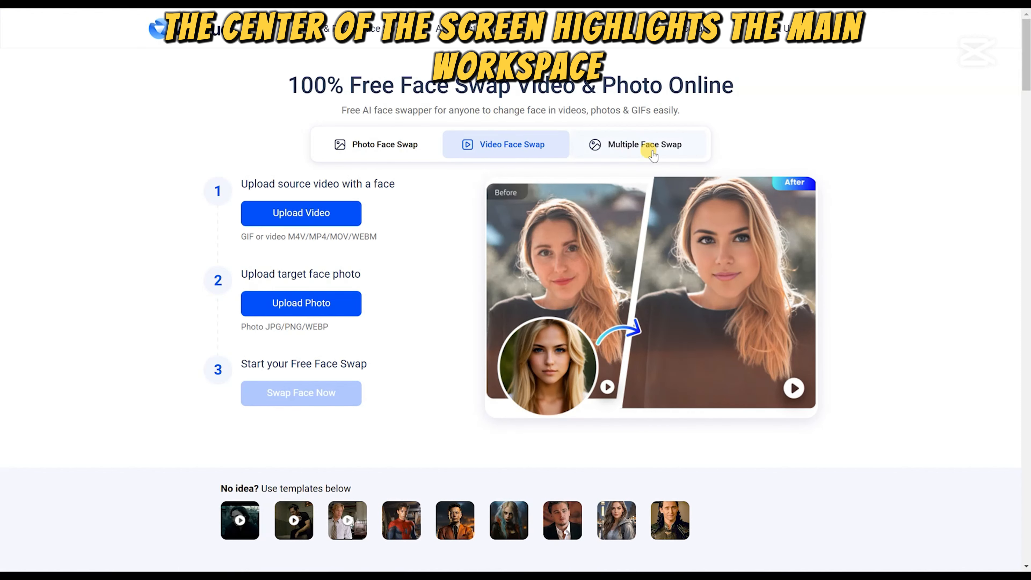
{"action": "left_click", "coordinate": [642, 144]}
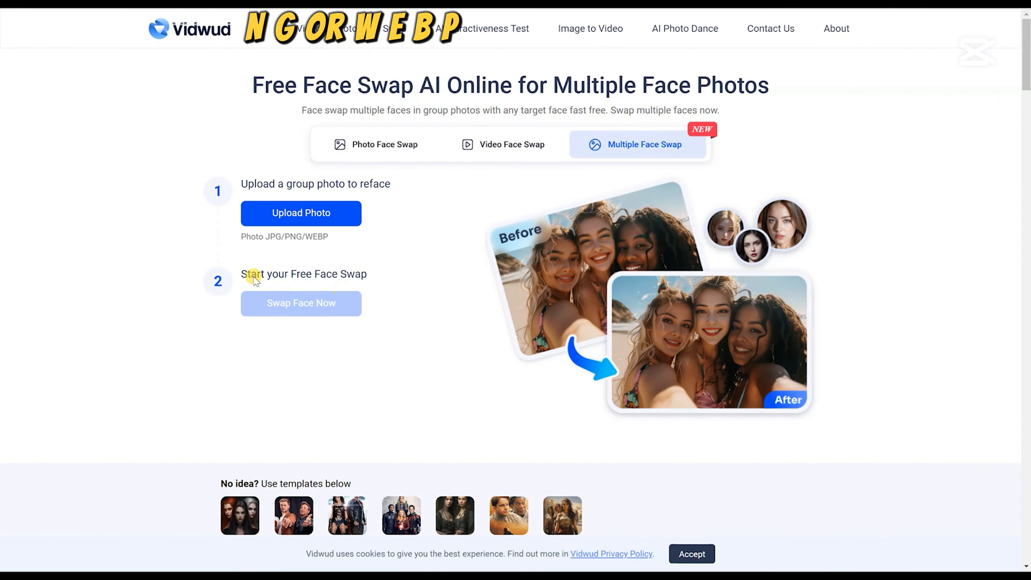
{"action": "mouse_move", "coordinate": [644, 370]}
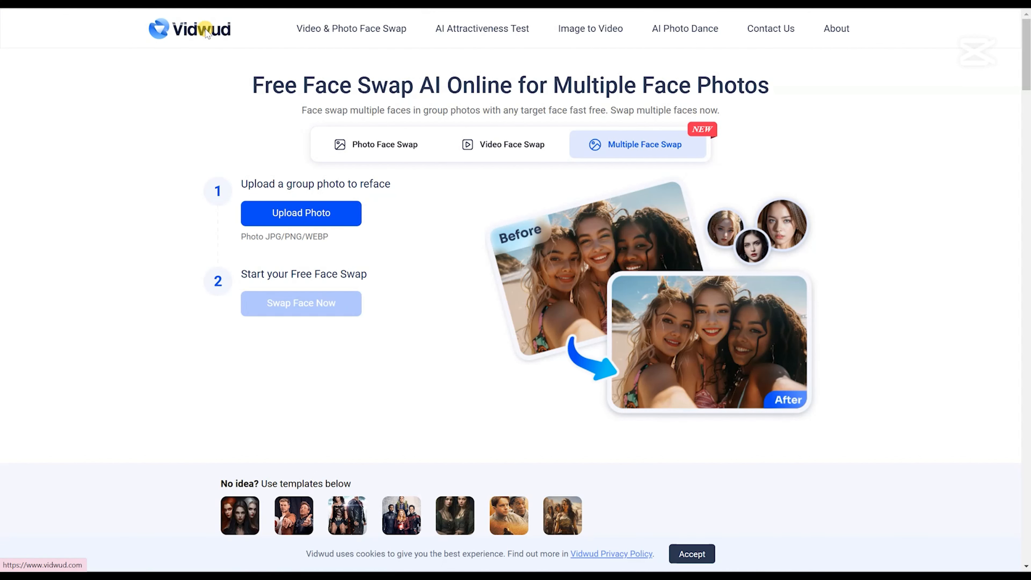
Go back to the Vidwud home page, then reopen the Image to Video converter.
{"action": "left_click", "coordinate": [188, 29]}
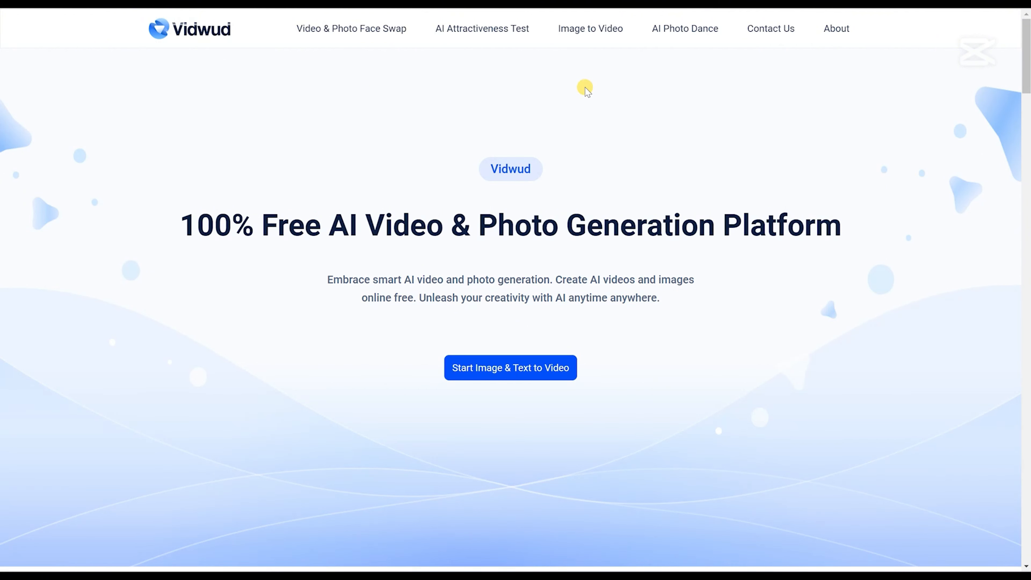
{"action": "scroll", "scroll_direction": "down", "scroll_amount": 3}
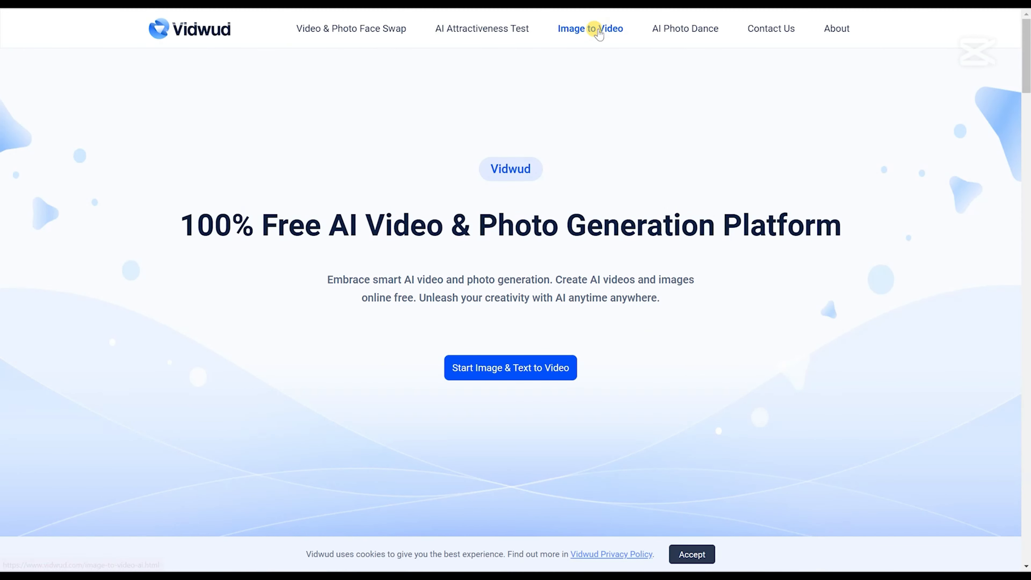
{"action": "left_click", "coordinate": [589, 29]}
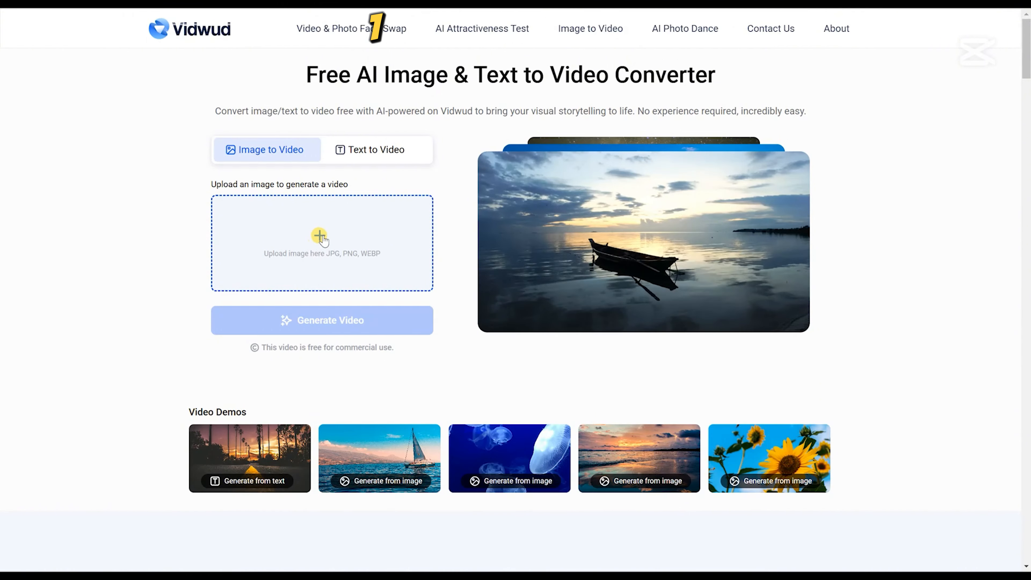
Upload the YouTube logo image as the source for the new video.
{"action": "left_click", "coordinate": [321, 237]}
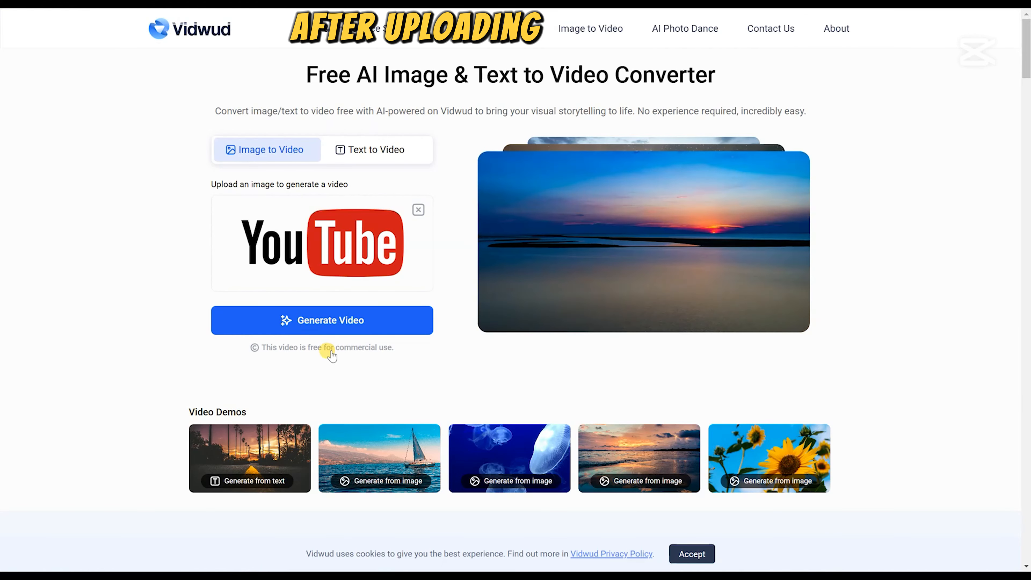
{"action": "scroll", "scroll_direction": "down", "scroll_amount": 3}
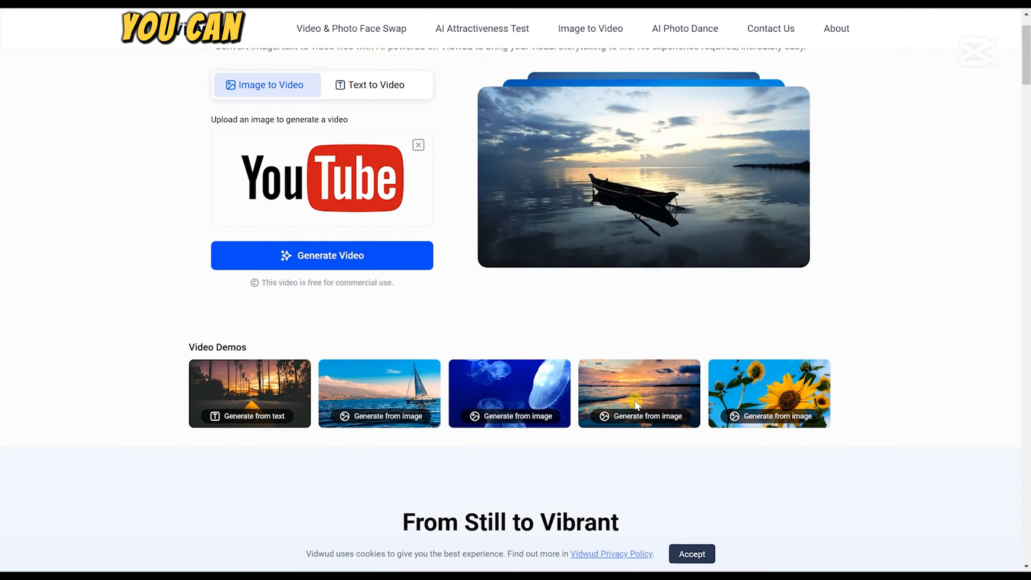
{"action": "scroll", "scroll_direction": "down", "scroll_amount": 3}
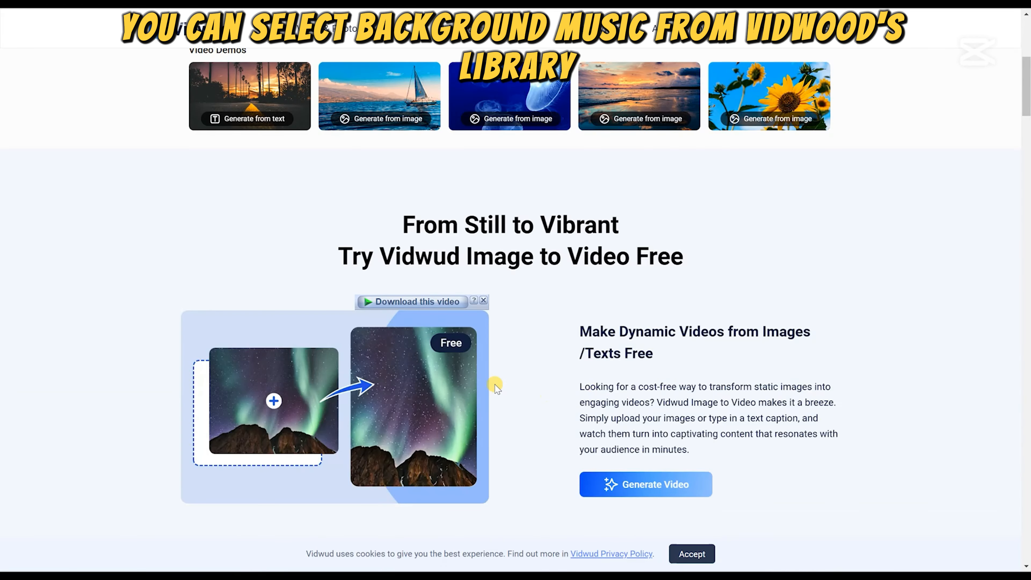
{"action": "scroll", "scroll_direction": "down", "scroll_amount": 3}
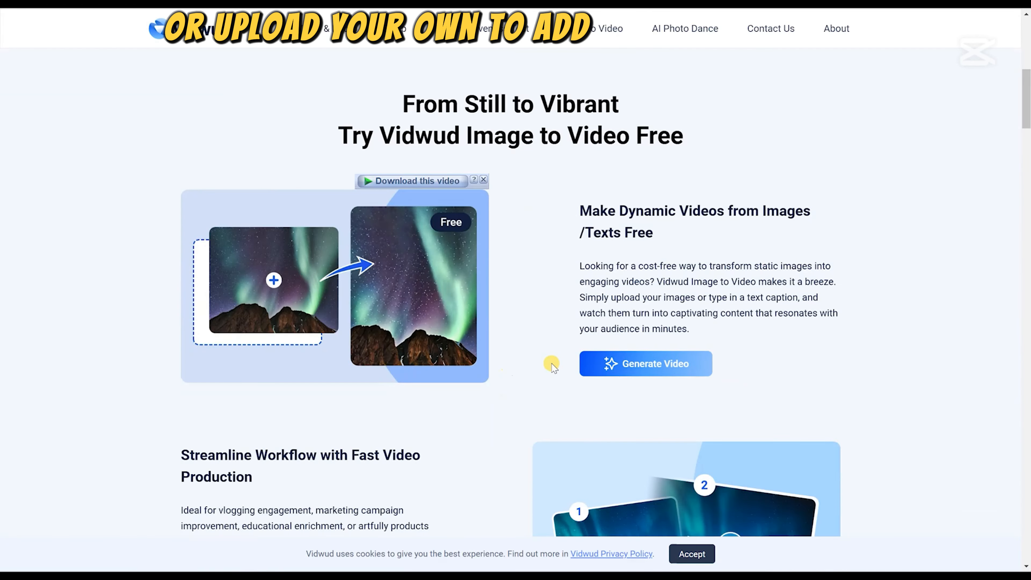
{"action": "scroll", "scroll_direction": "down", "scroll_amount": 3}
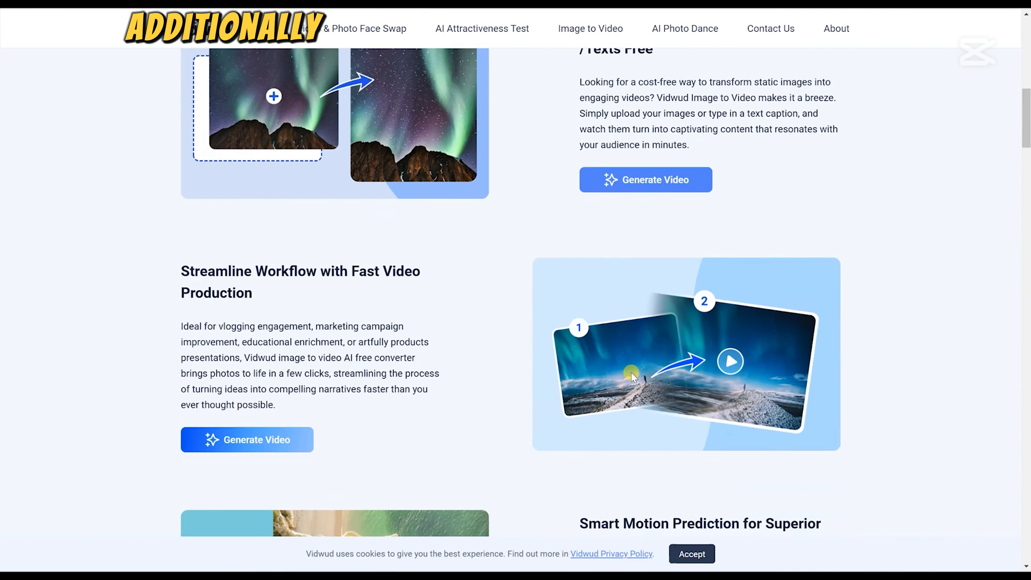
{"action": "scroll", "scroll_direction": "down", "scroll_amount": 3}
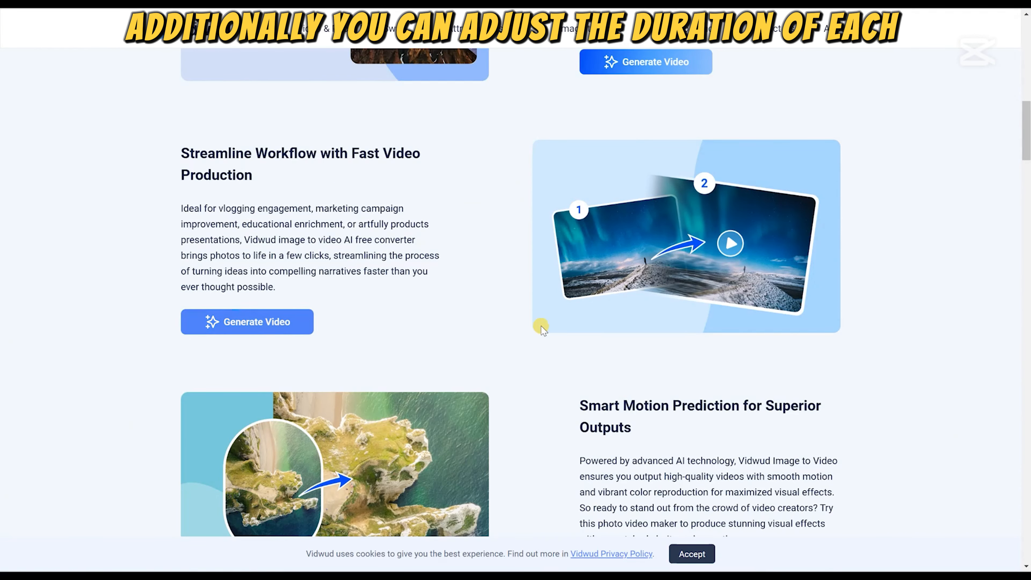
{"action": "scroll", "scroll_direction": "down", "scroll_amount": 3}
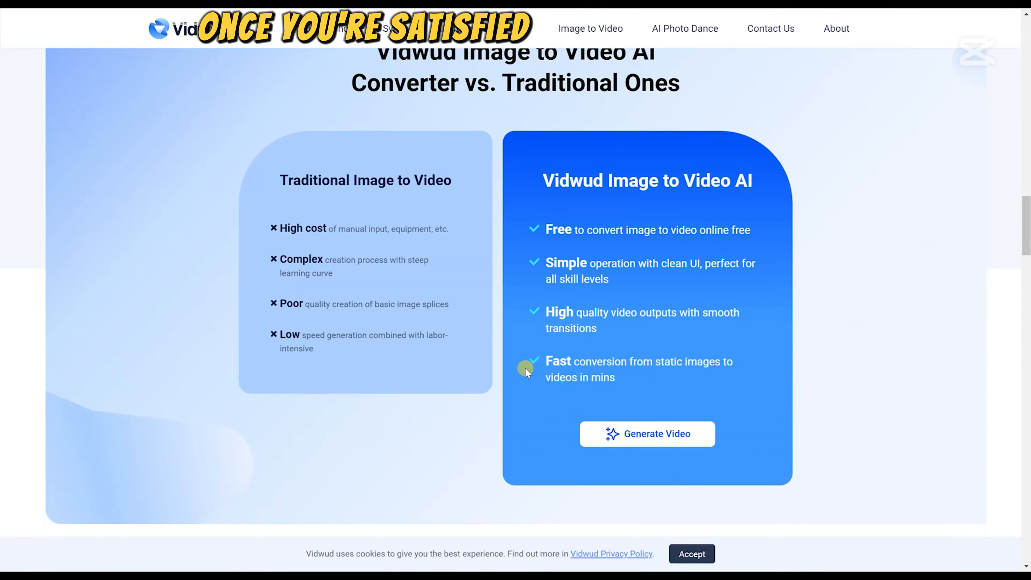
{"action": "scroll", "scroll_direction": "down", "scroll_amount": 3}
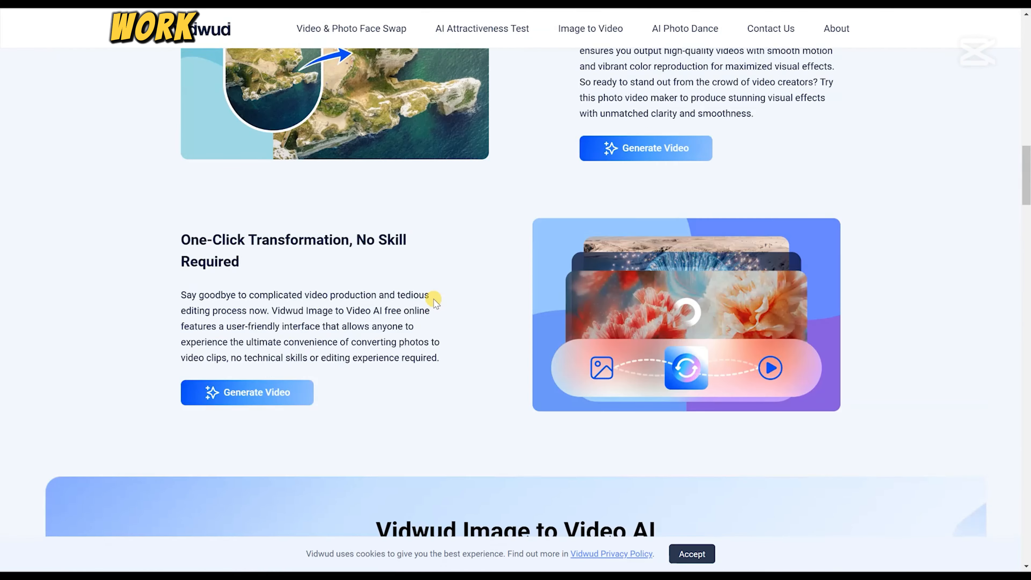
{"action": "scroll", "scroll_direction": "down", "scroll_amount": 3}
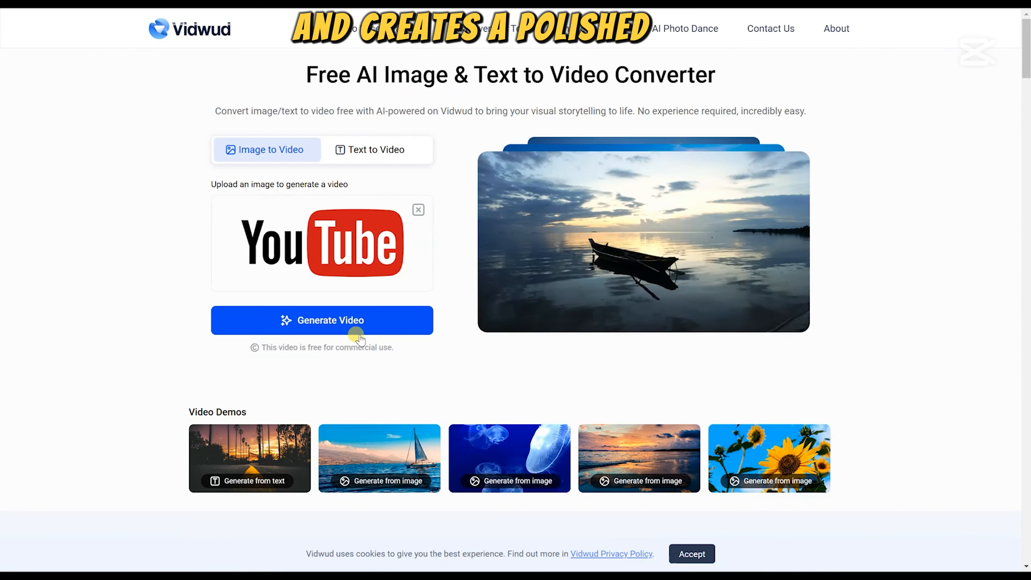
{"action": "left_click", "coordinate": [322, 320]}
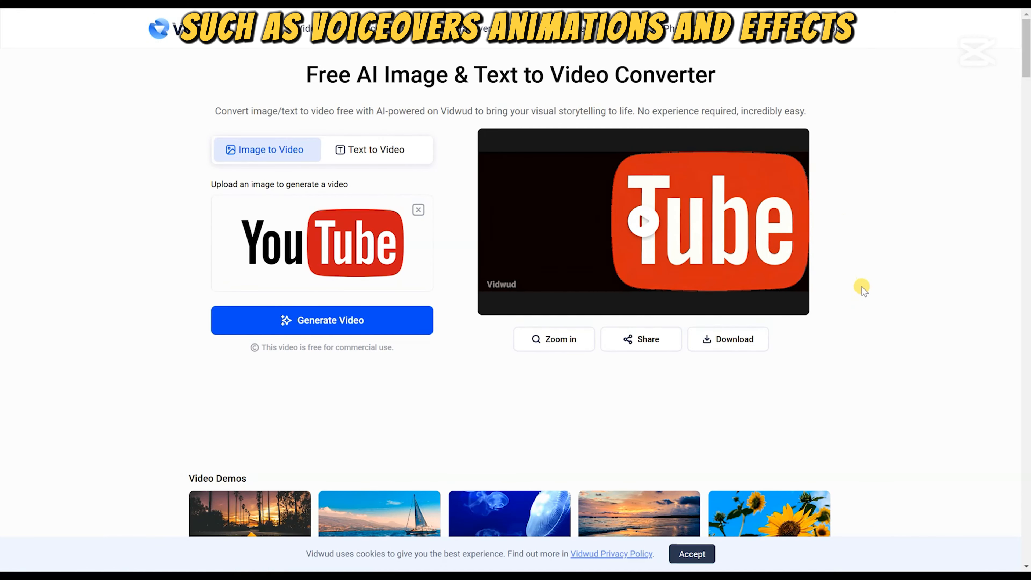
{"action": "mouse_move", "coordinate": [698, 364]}
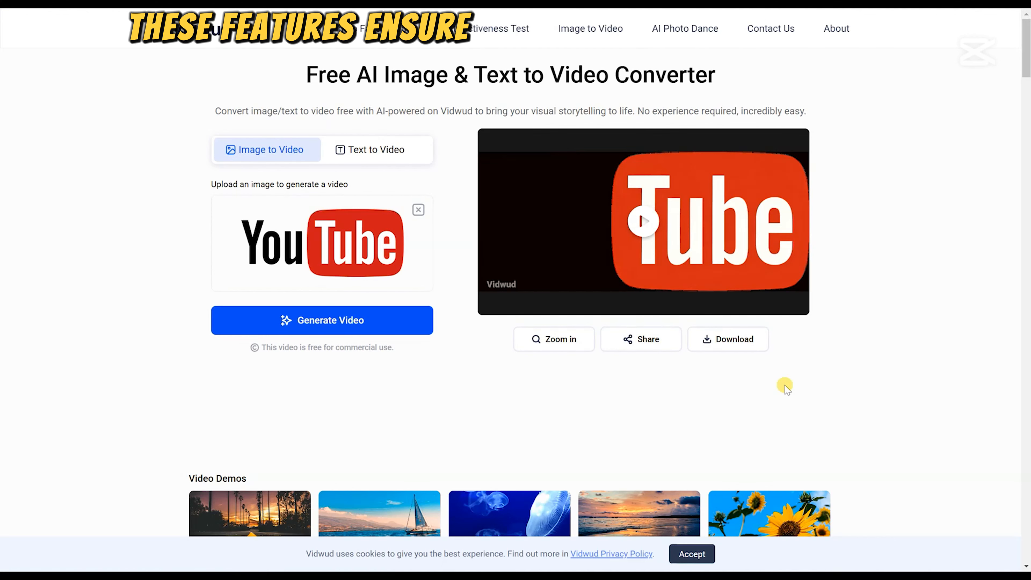
{"action": "mouse_move", "coordinate": [779, 199]}
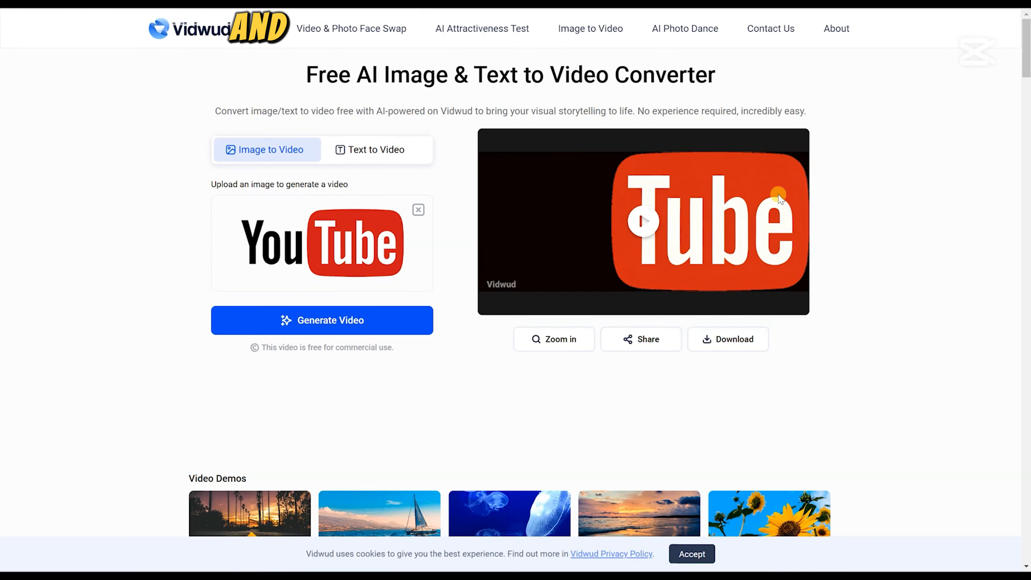
{"action": "mouse_move", "coordinate": [482, 28]}
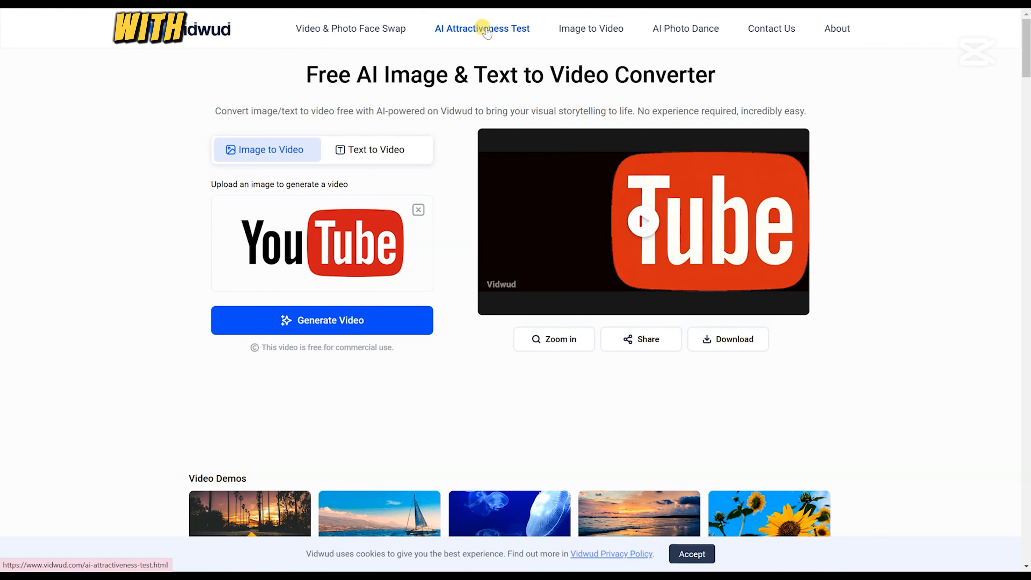
{"action": "left_click", "coordinate": [483, 28]}
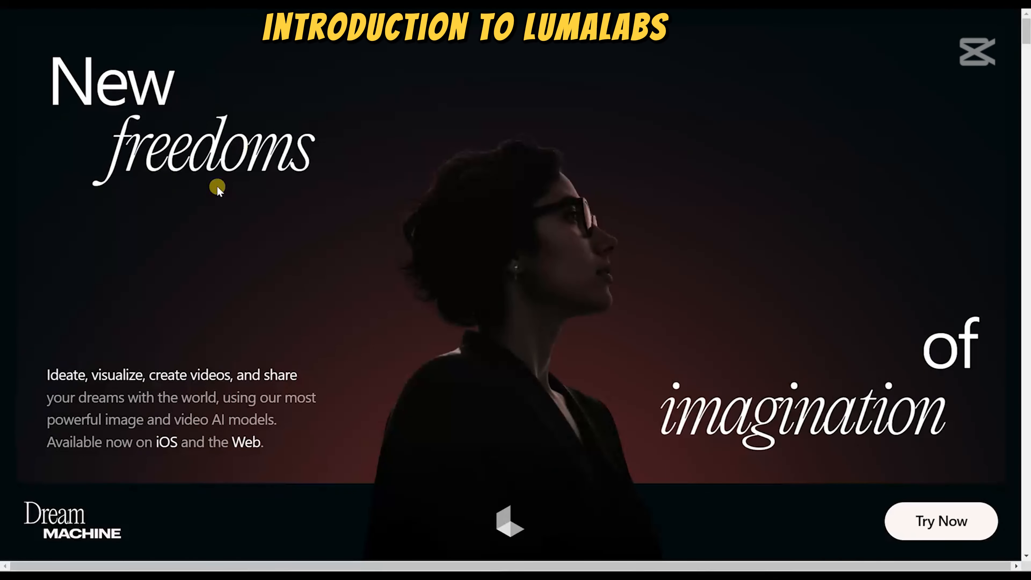
{"action": "mouse_move", "coordinate": [525, 386]}
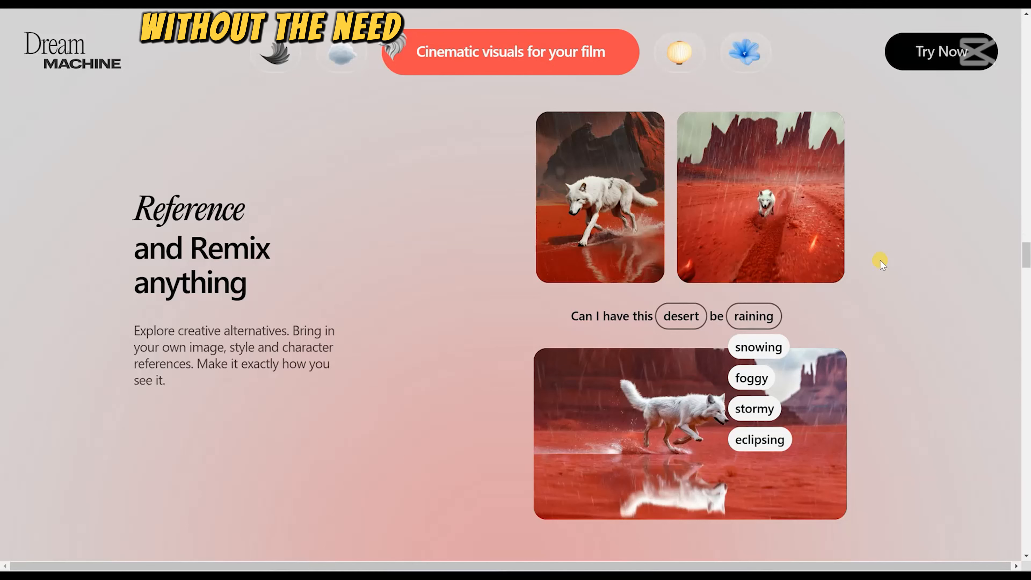
{"action": "left_click", "coordinate": [760, 440]}
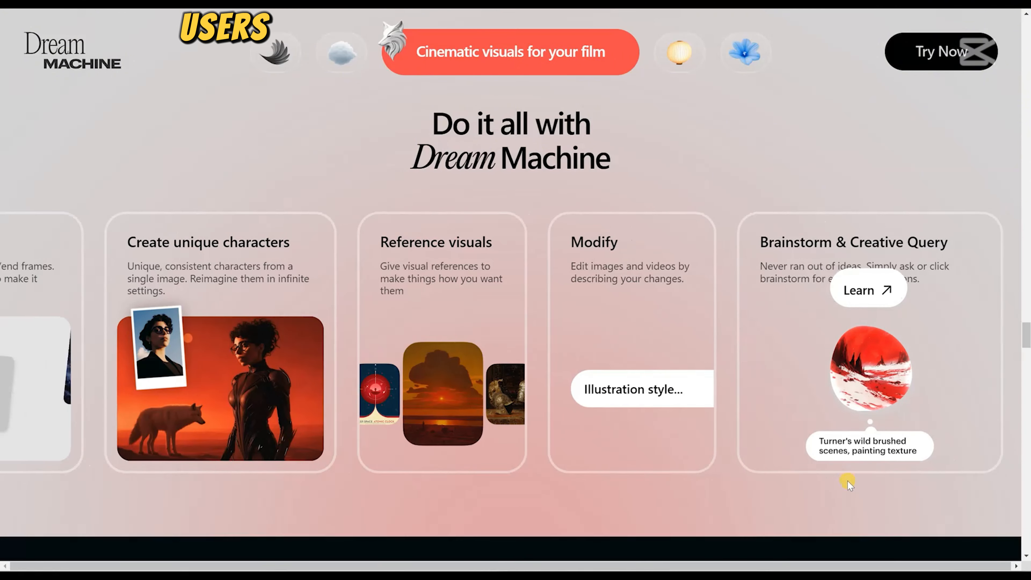
{"action": "scroll", "scroll_direction": "down", "scroll_amount": 3}
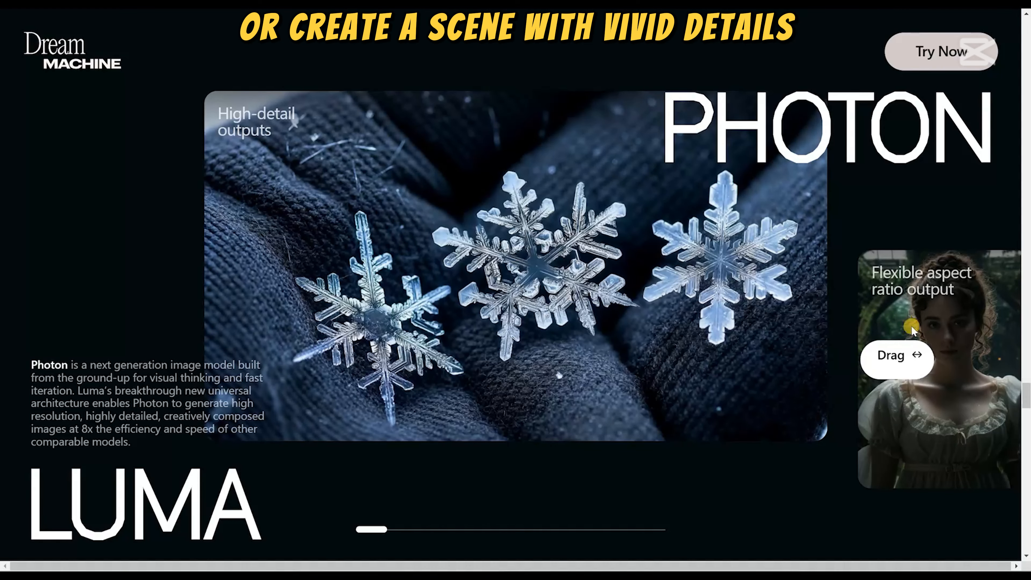
{"action": "scroll", "scroll_direction": "down", "scroll_amount": 3}
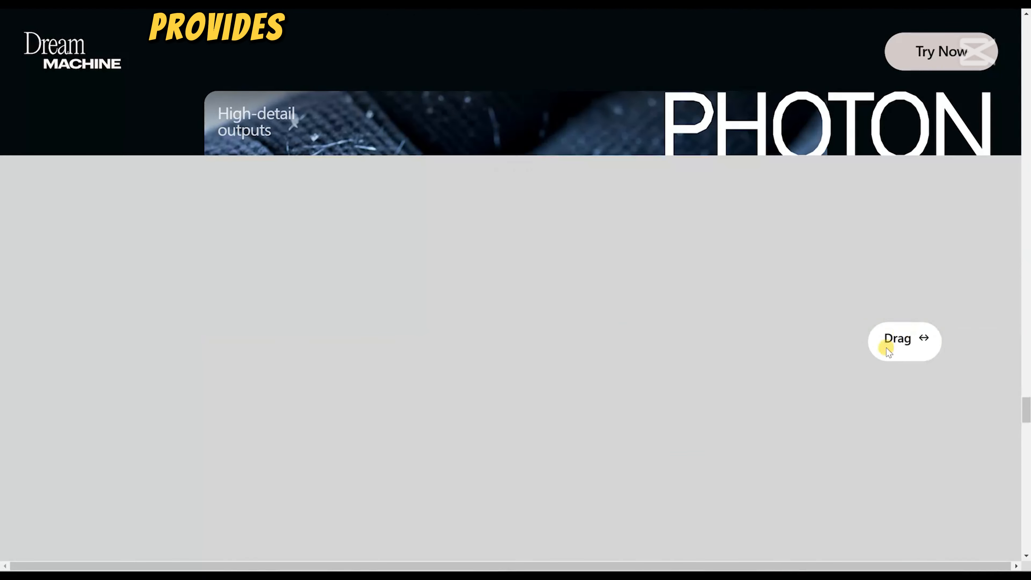
{"action": "left_click_drag", "start_coordinate": [905, 339], "coordinate": [881, 359]}
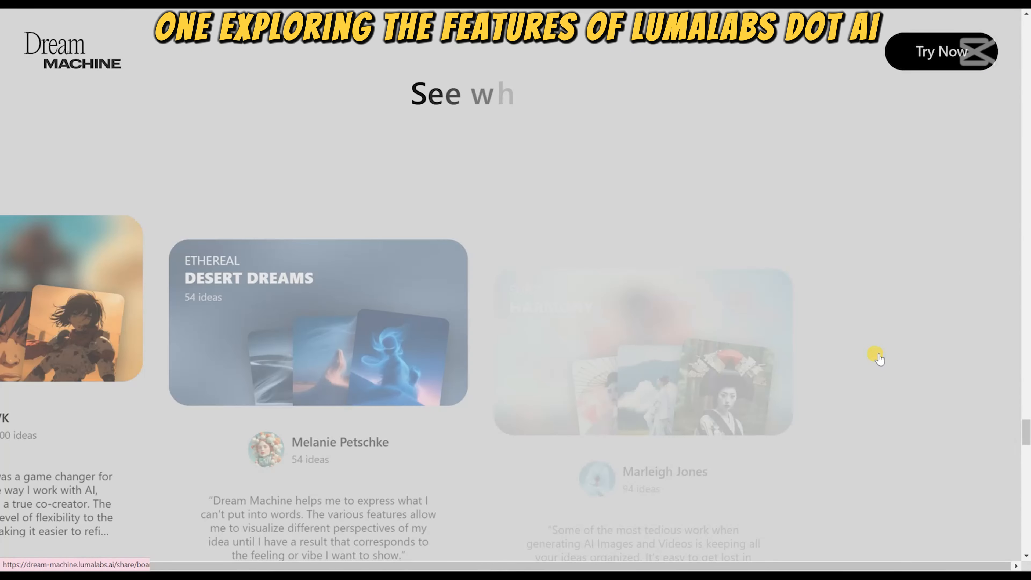
{"action": "scroll", "scroll_direction": "down", "scroll_amount": 3}
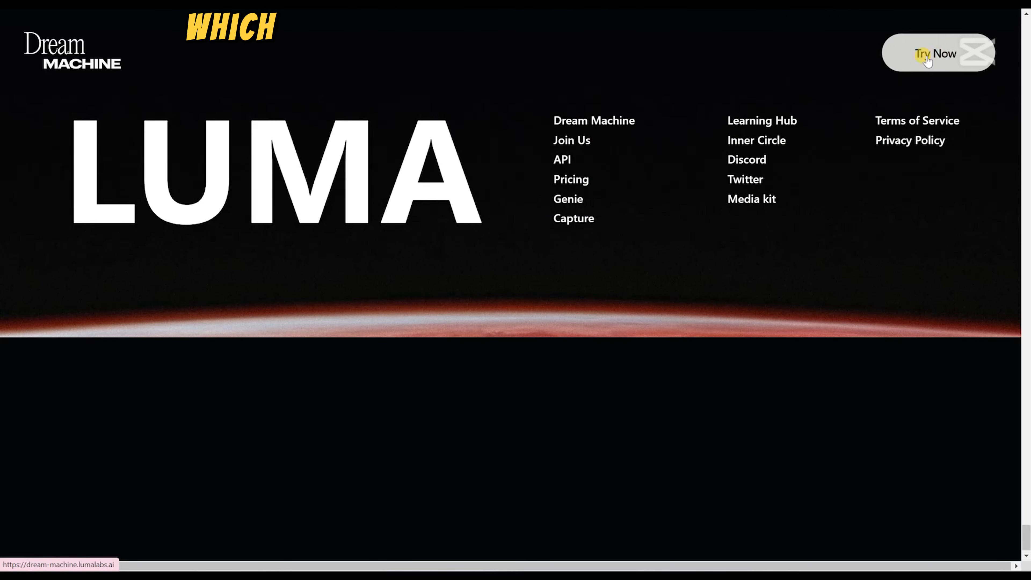
{"action": "left_click", "coordinate": [938, 54]}
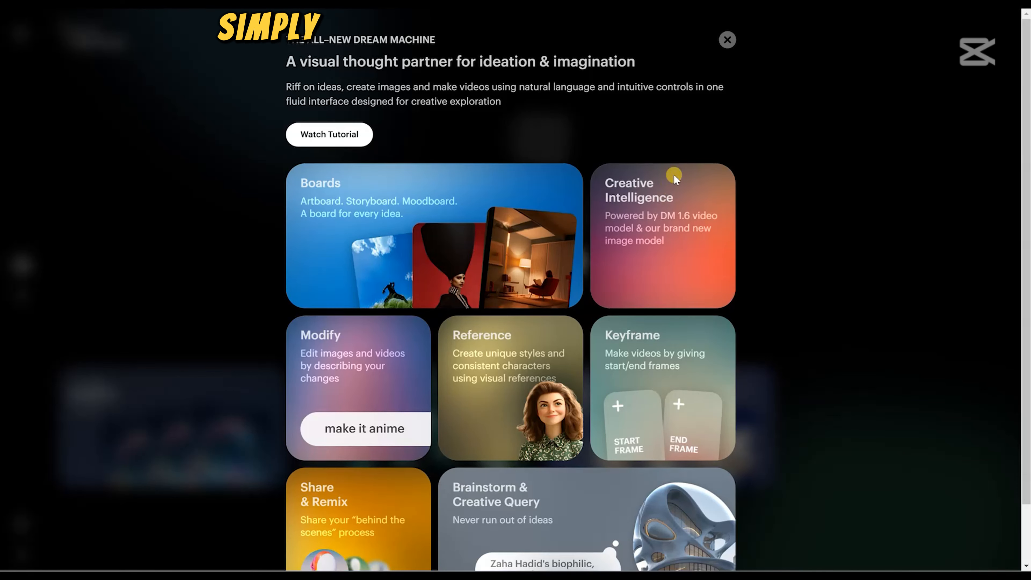
Scroll through the Dream Machine intro panel listing Boards, Modify, Reference and Keyframe.
{"action": "scroll", "scroll_direction": "down", "scroll_amount": 3}
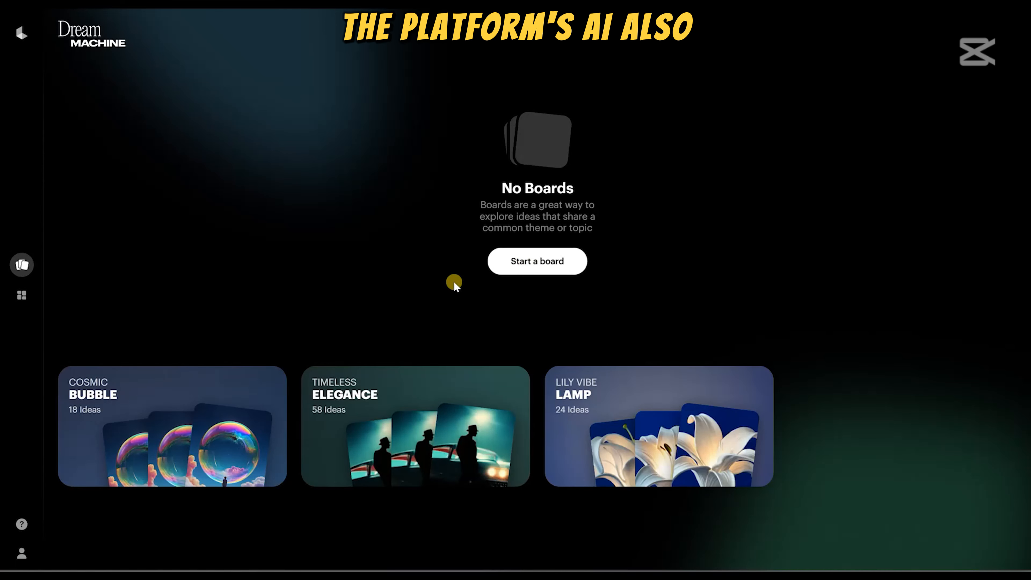
{"action": "mouse_move", "coordinate": [519, 173]}
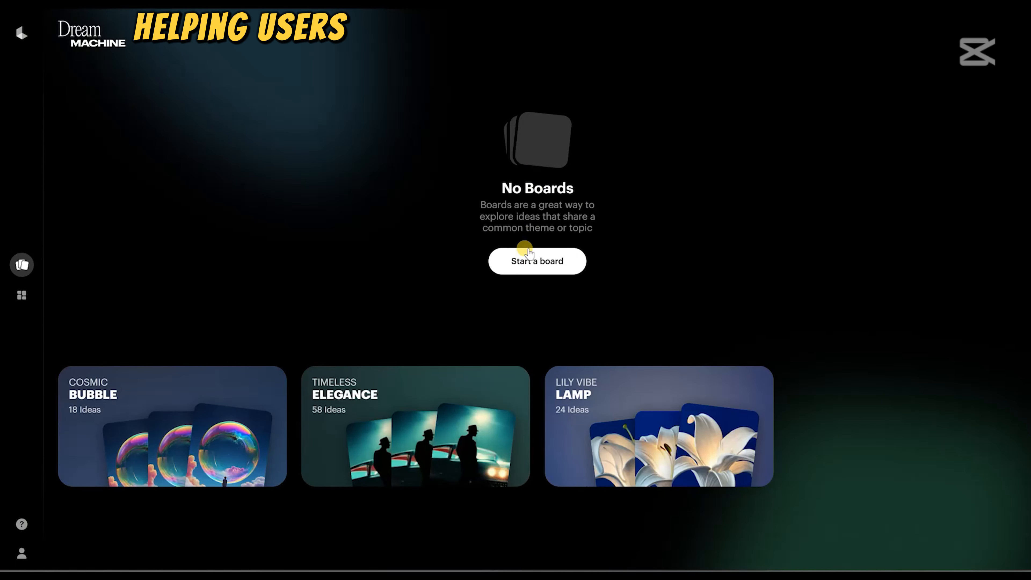
Dismiss the intro and start a board, landing on the Lily Vibe Lamp sample board.
{"action": "left_click", "coordinate": [537, 260]}
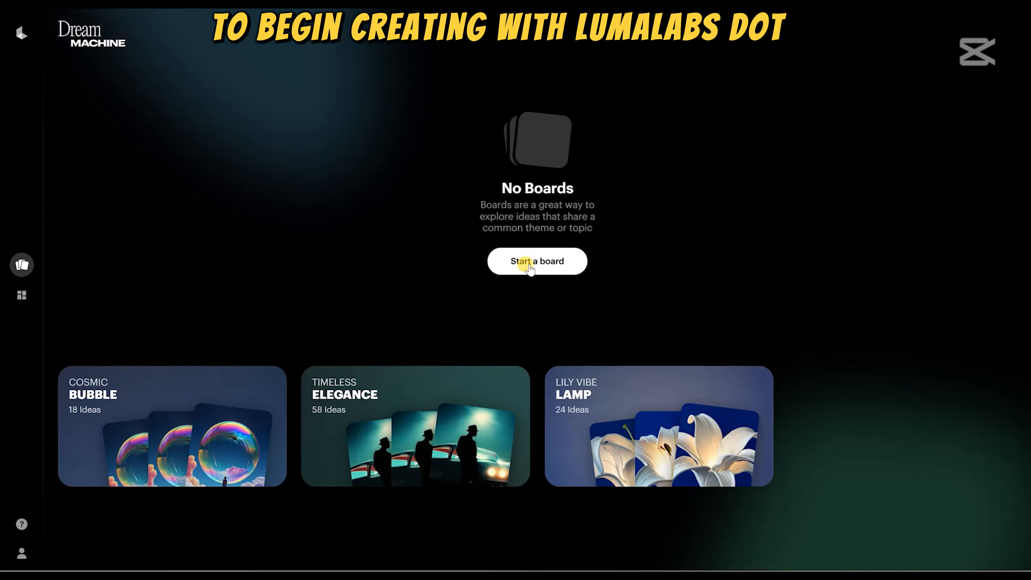
{"action": "left_click", "coordinate": [536, 261]}
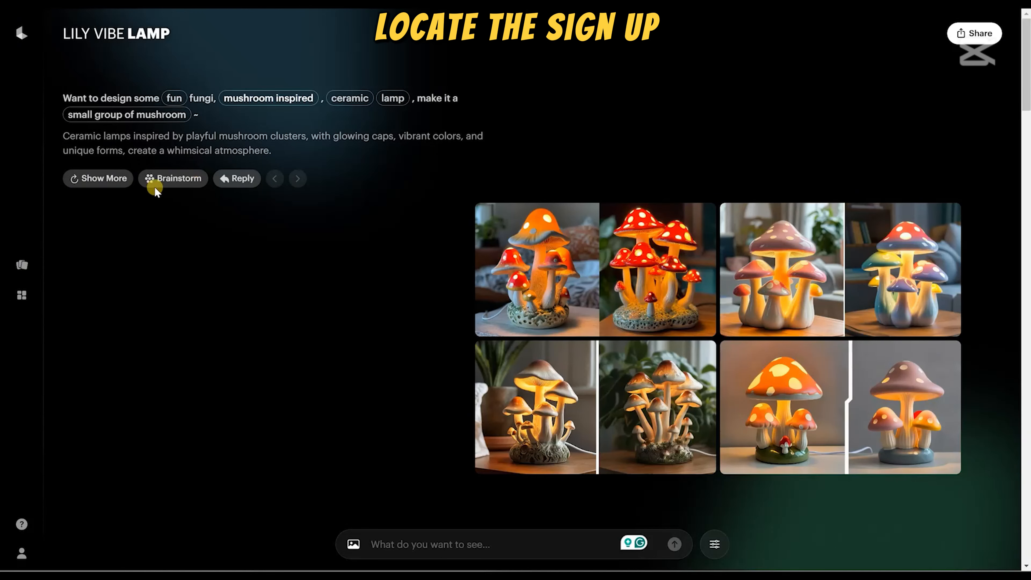
{"action": "mouse_move", "coordinate": [716, 299]}
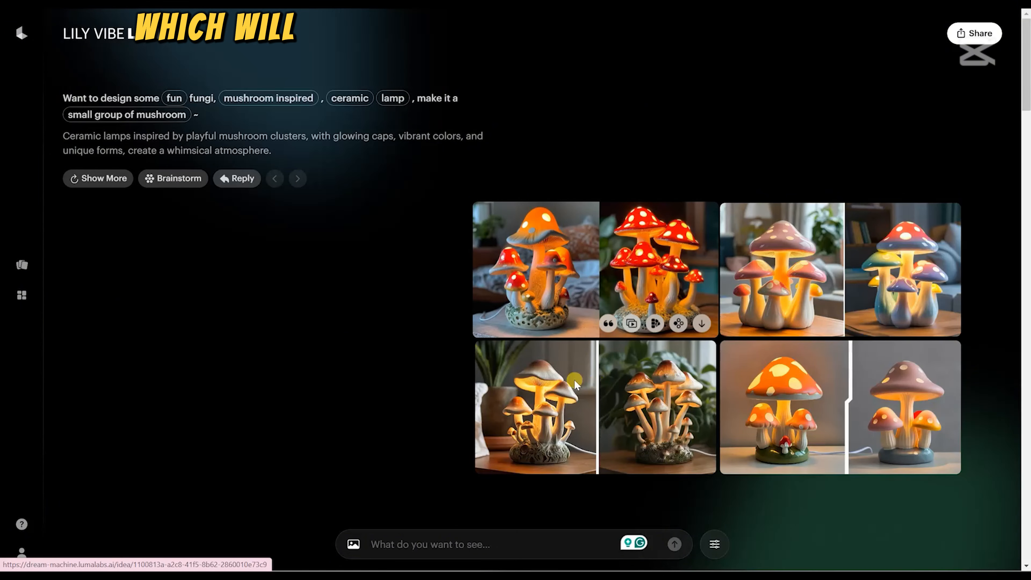
Choose Make video on the first ceramic mushroom lamp image in the board.
{"action": "scroll", "scroll_direction": "down", "scroll_amount": 3}
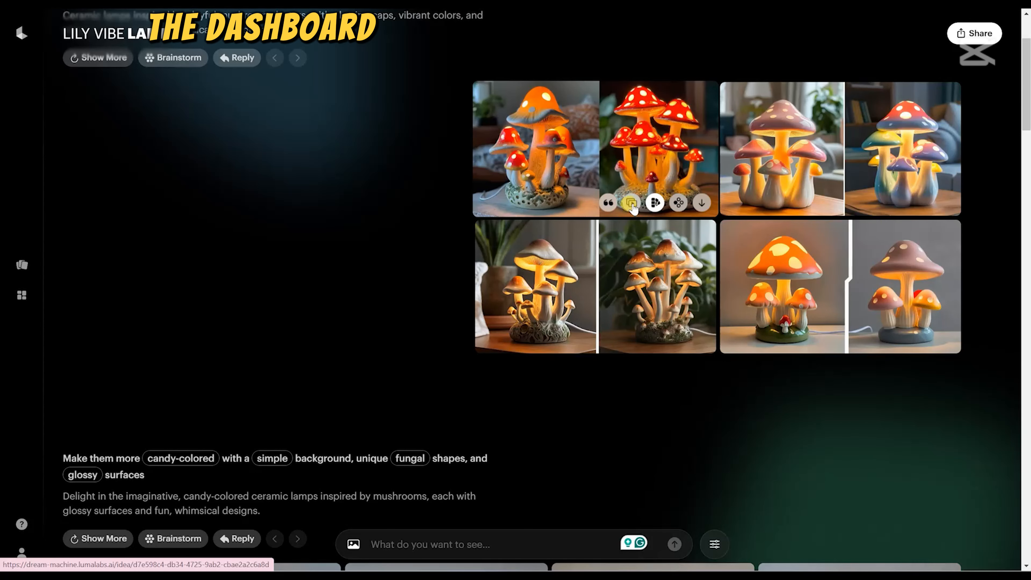
{"action": "mouse_move", "coordinate": [631, 202]}
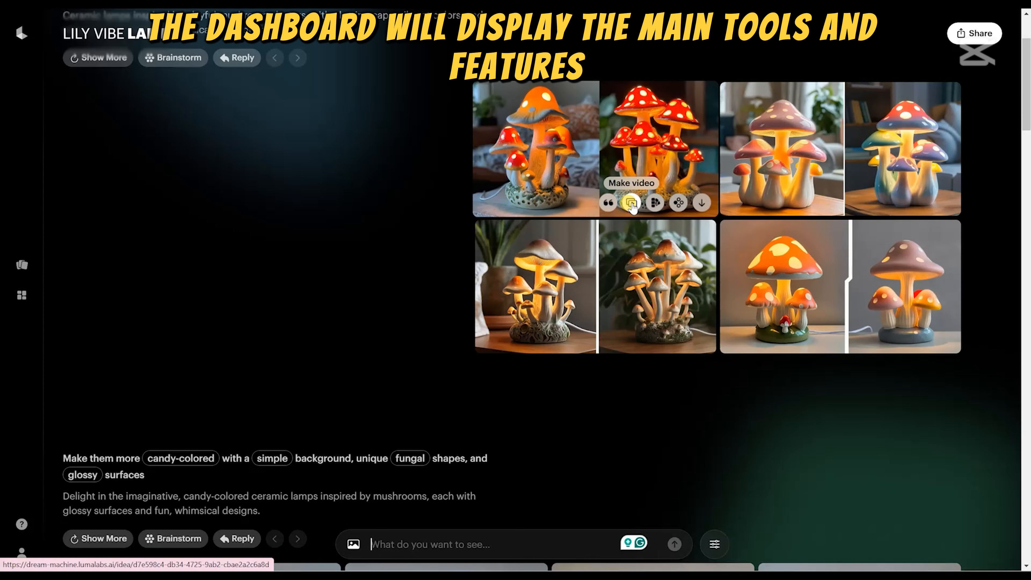
{"action": "left_click", "coordinate": [631, 202]}
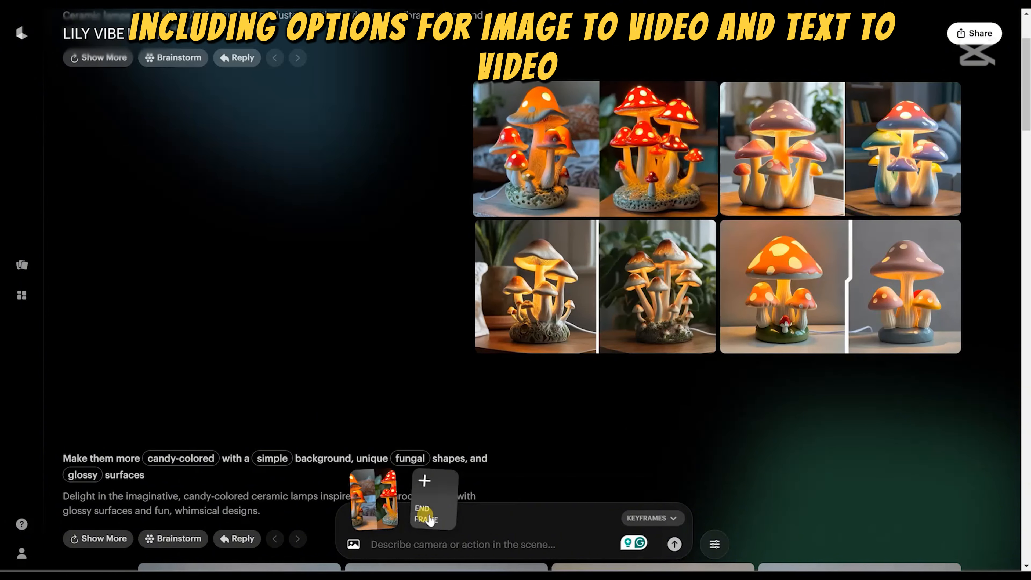
Enter 'camera move up' as the scene description via the Camera > Move Up suggestion.
{"action": "scroll", "scroll_direction": "down", "scroll_amount": 3}
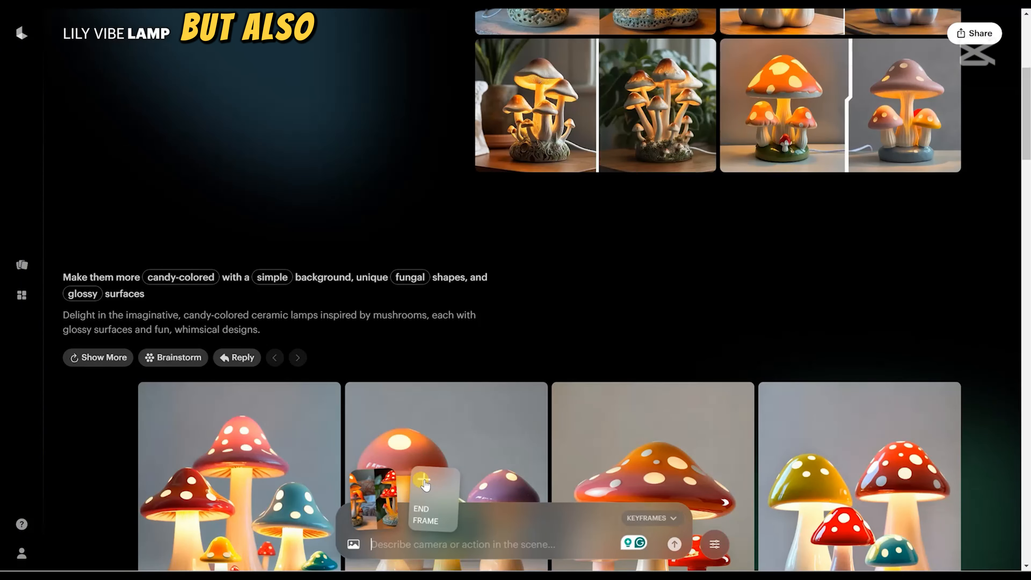
{"action": "left_click", "coordinate": [422, 480]}
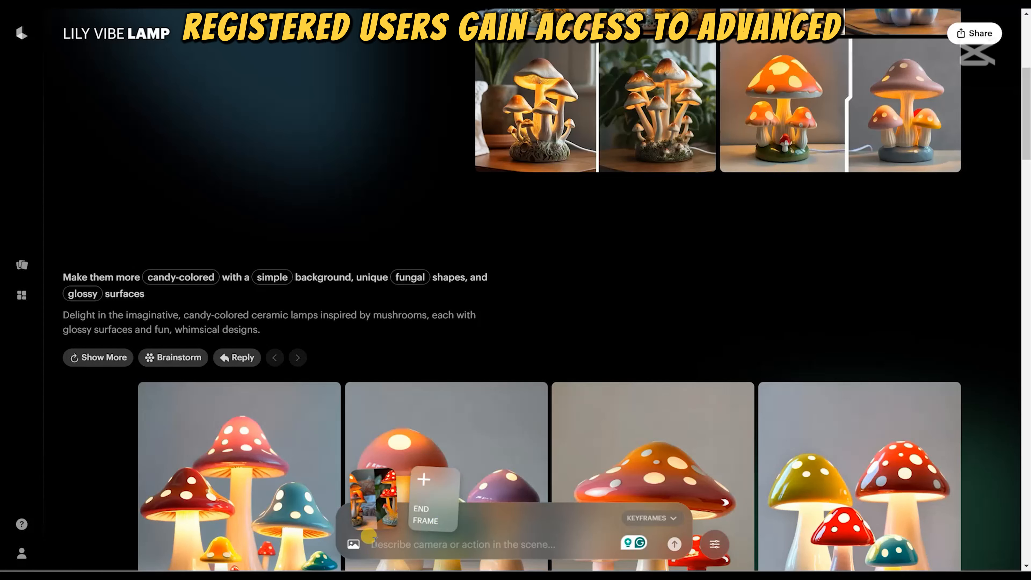
{"action": "type", "text": "move"}
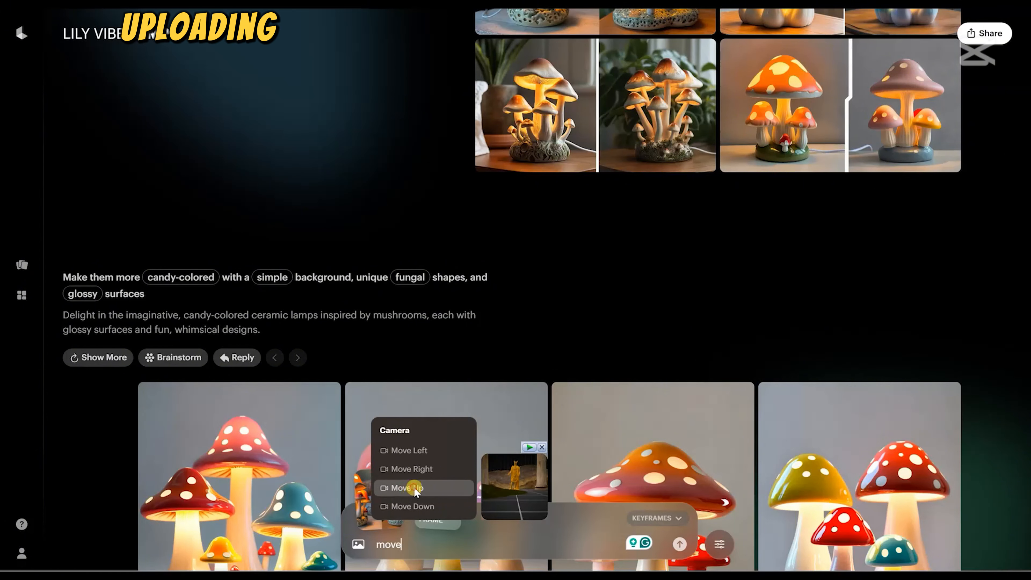
{"action": "left_click", "coordinate": [409, 487]}
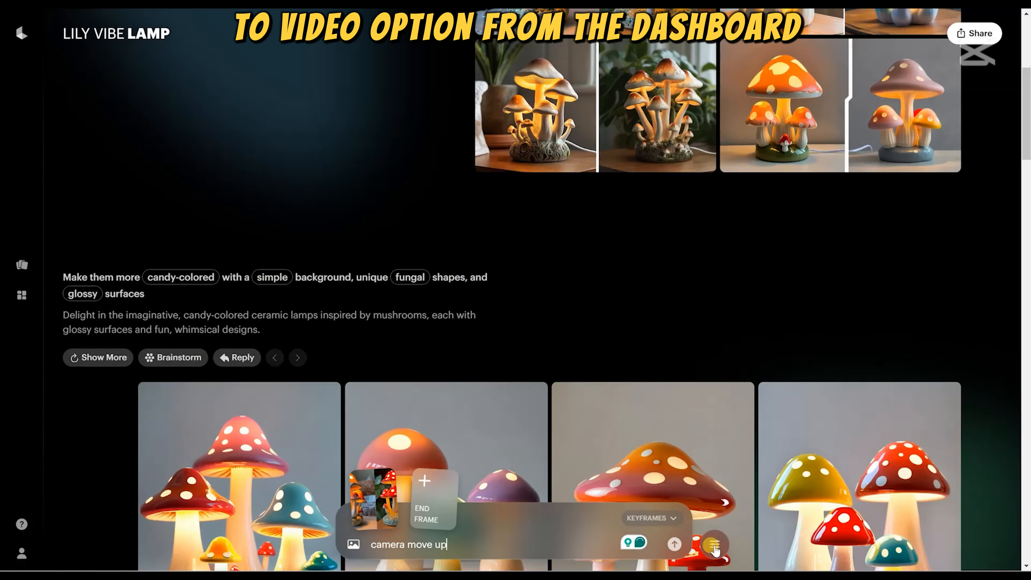
{"action": "left_click", "coordinate": [714, 545]}
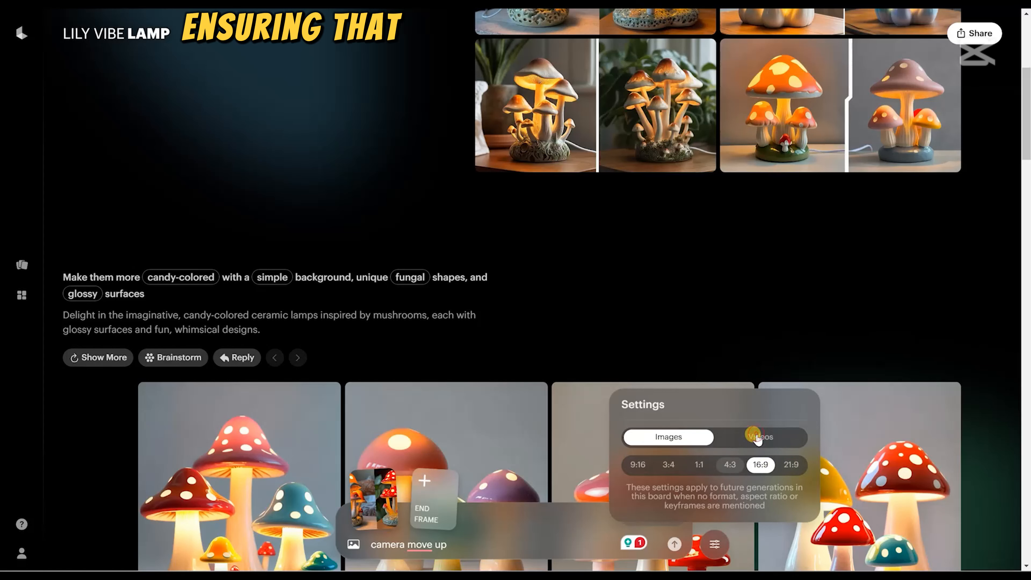
Target the settings at videos in 16:9, check Keyframes mode, and submit the video for generation.
{"action": "left_click", "coordinate": [760, 437]}
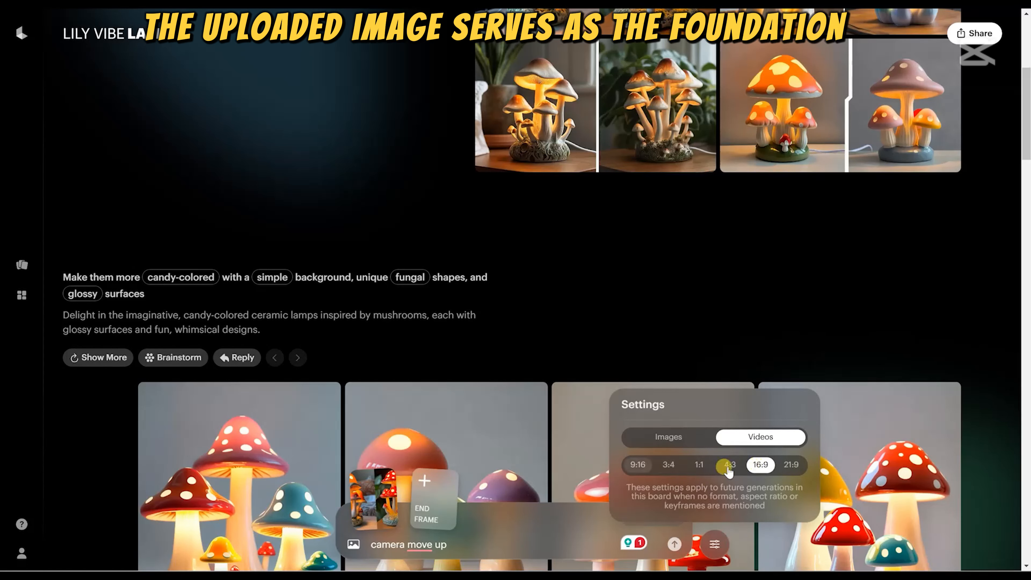
{"action": "left_click", "coordinate": [760, 465]}
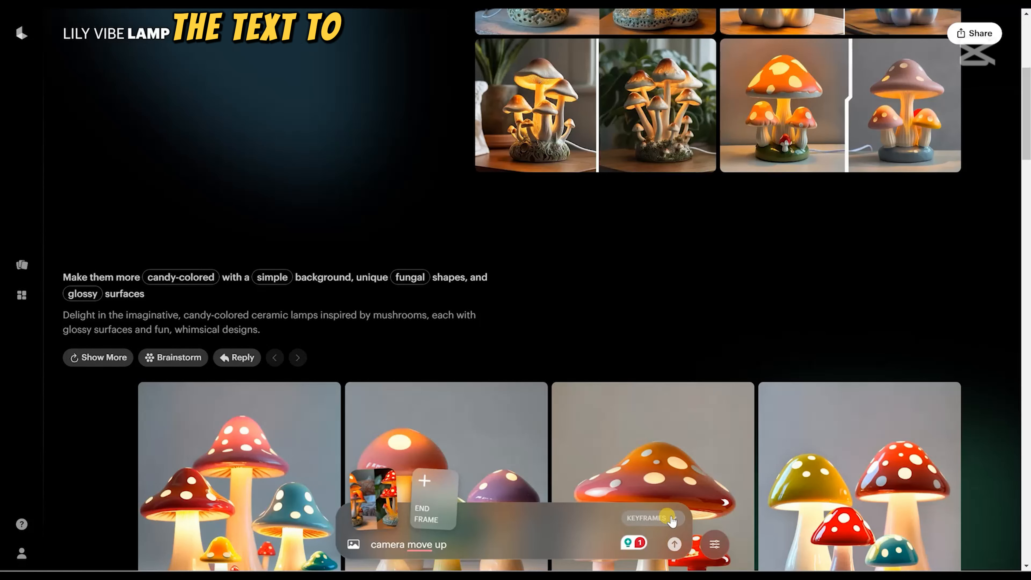
{"action": "left_click", "coordinate": [650, 519]}
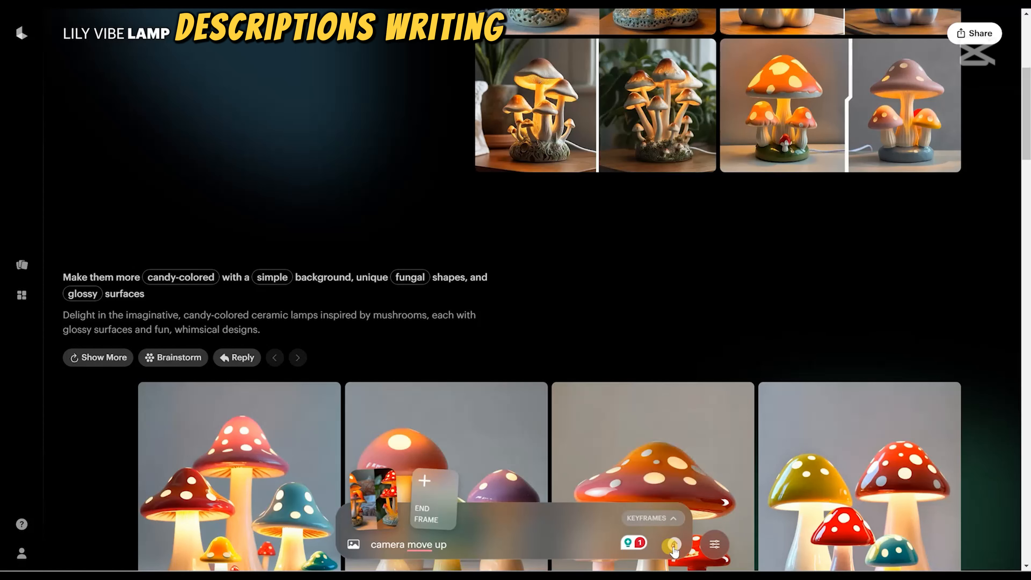
{"action": "left_click", "coordinate": [674, 545]}
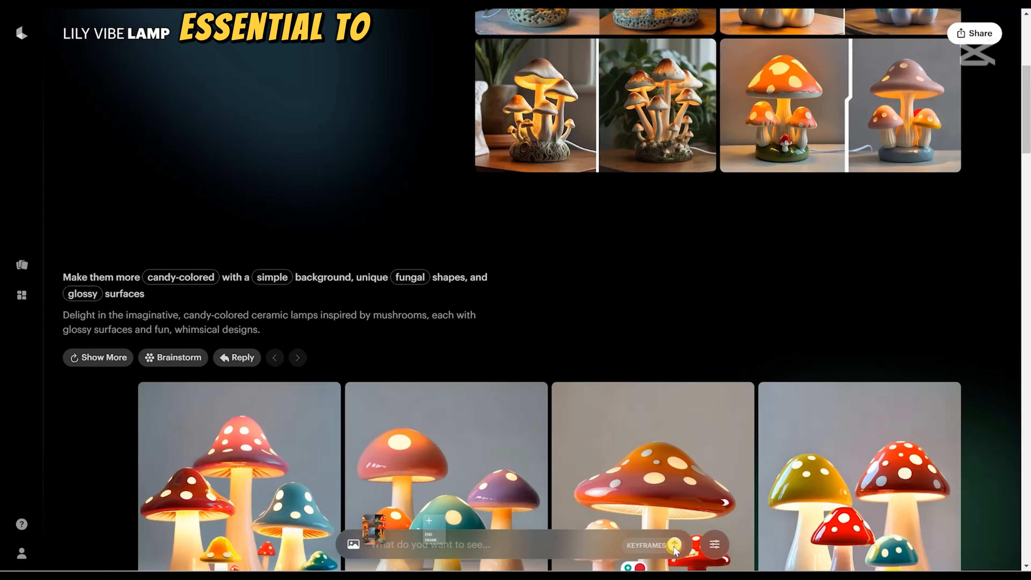